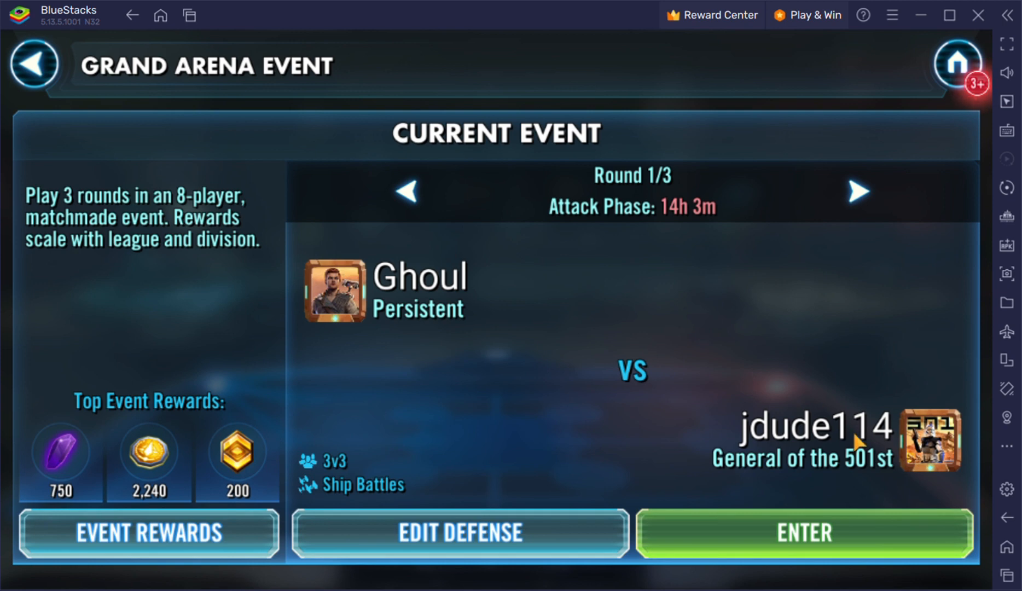
- Open the matched opponent's Arena profile and filter their character inventory to Jedi only
left_click(804, 533)
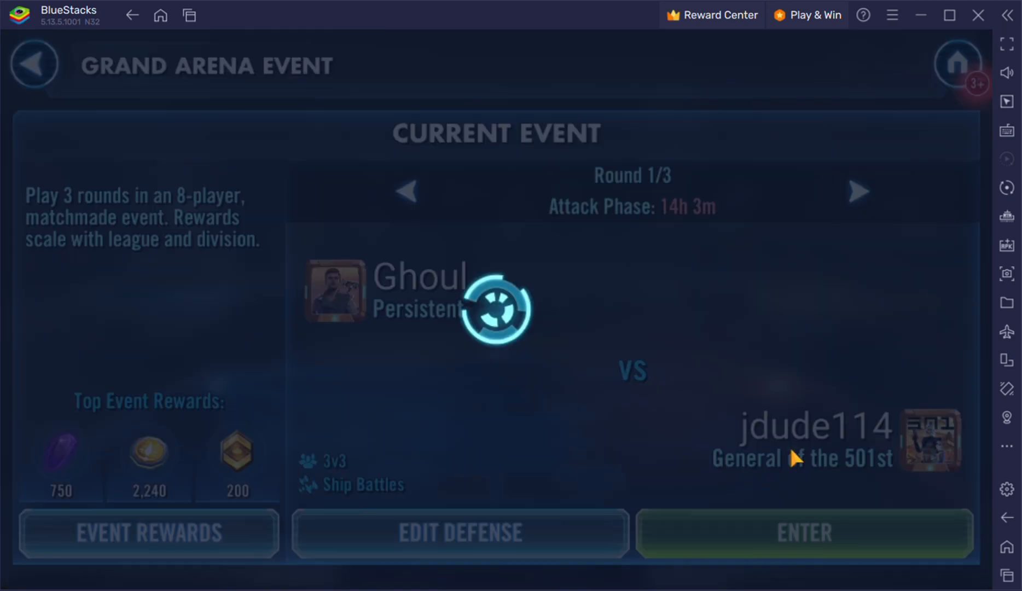
mouse_move(860, 117)
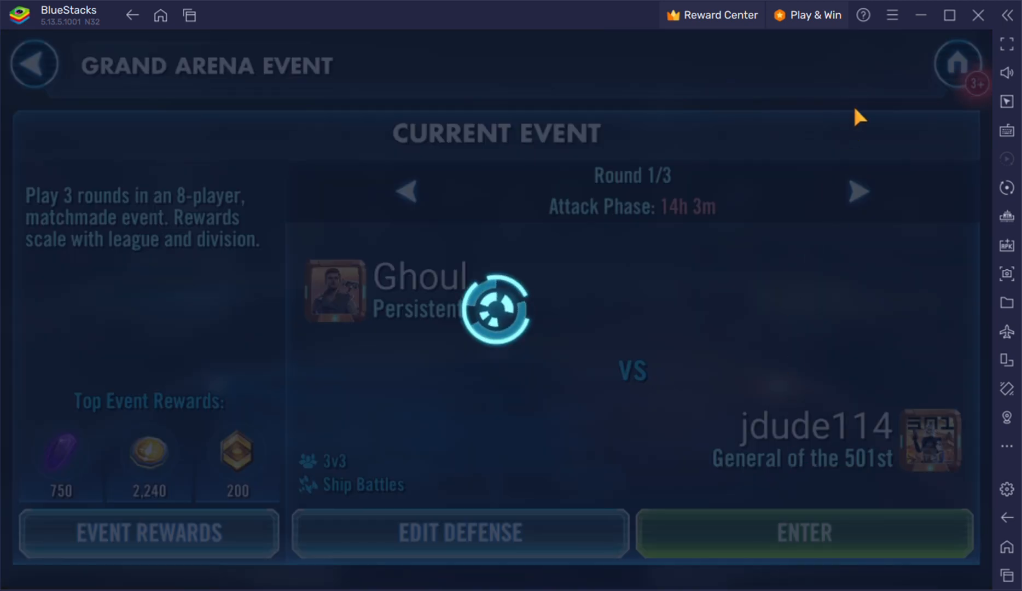
left_click(811, 427)
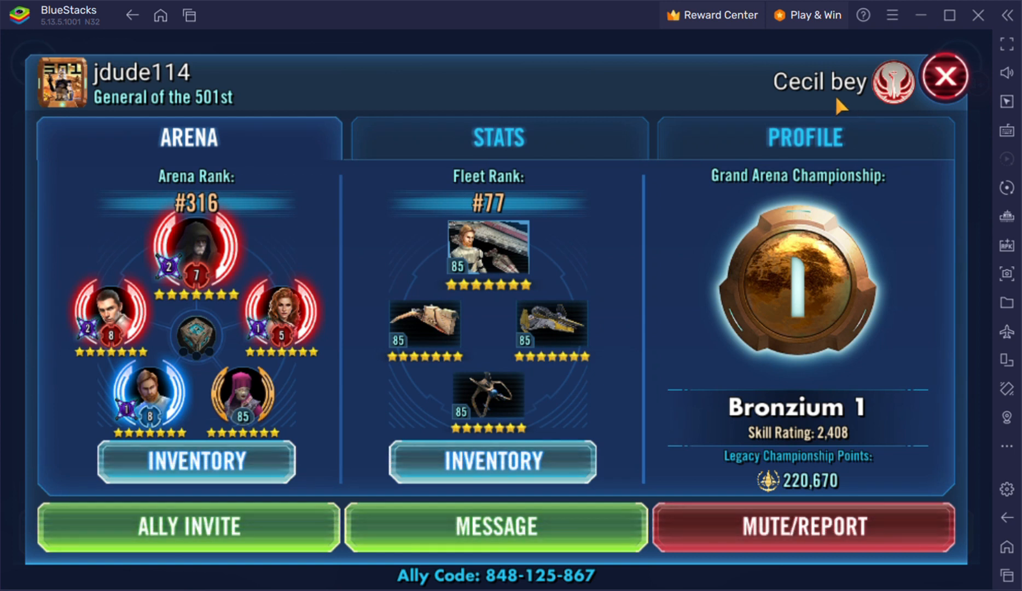
left_click(945, 77)
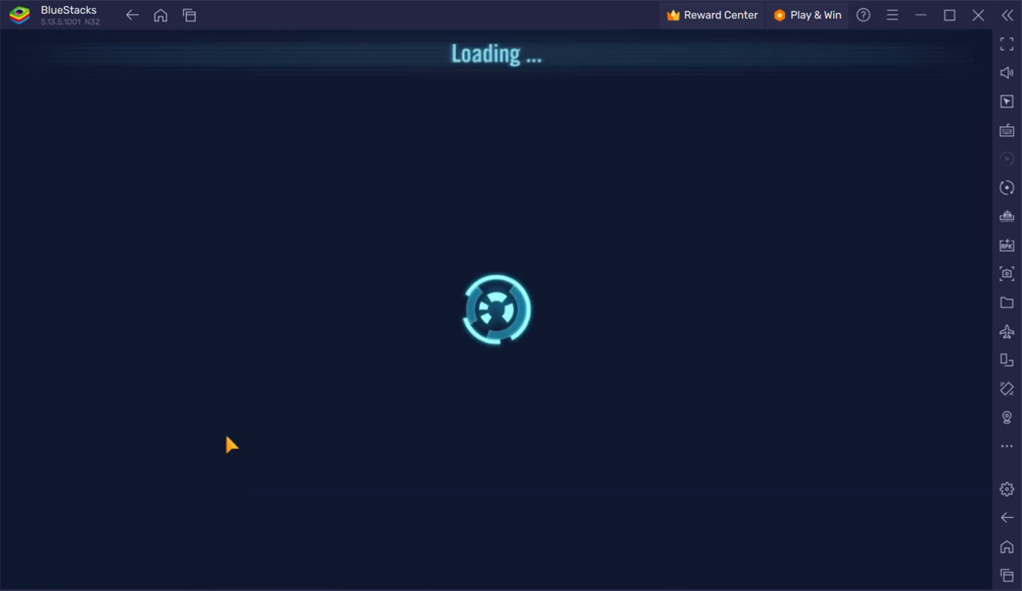
mouse_move(842, 401)
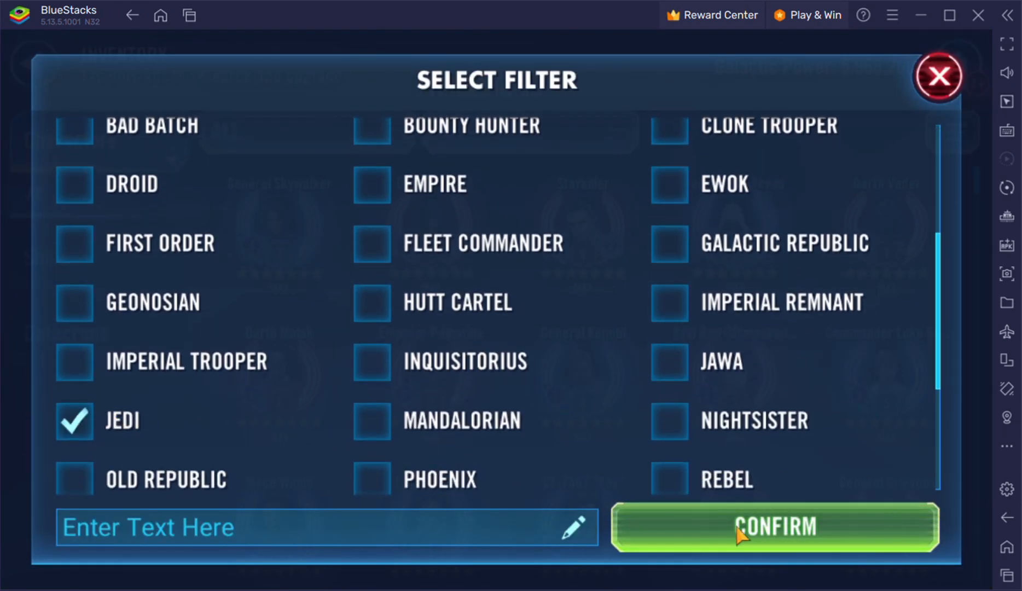
left_click(775, 528)
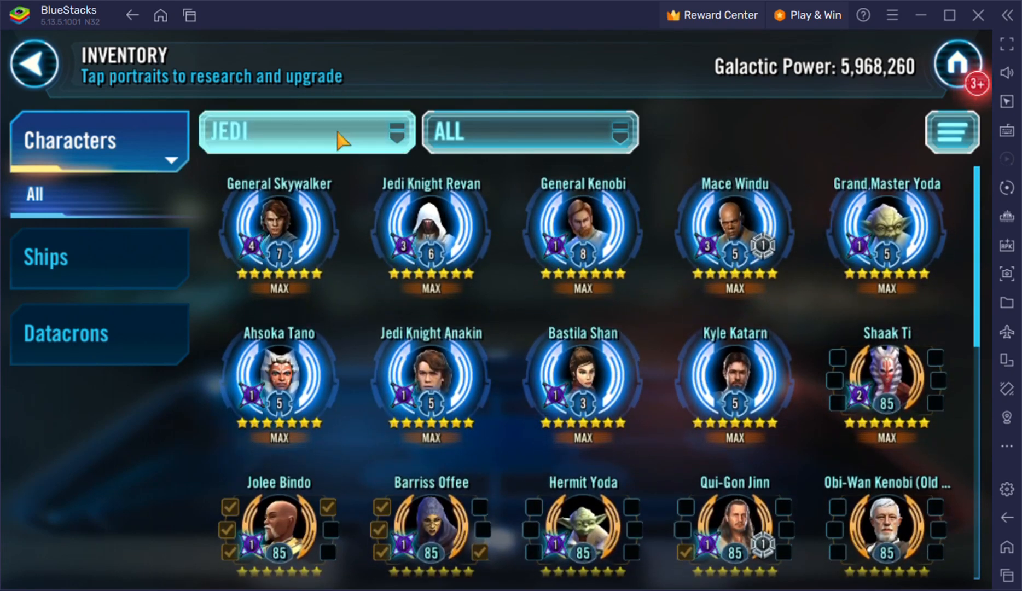
- Sort the opponent's characters by Speed and review Mara Jade's general stats
left_click(307, 132)
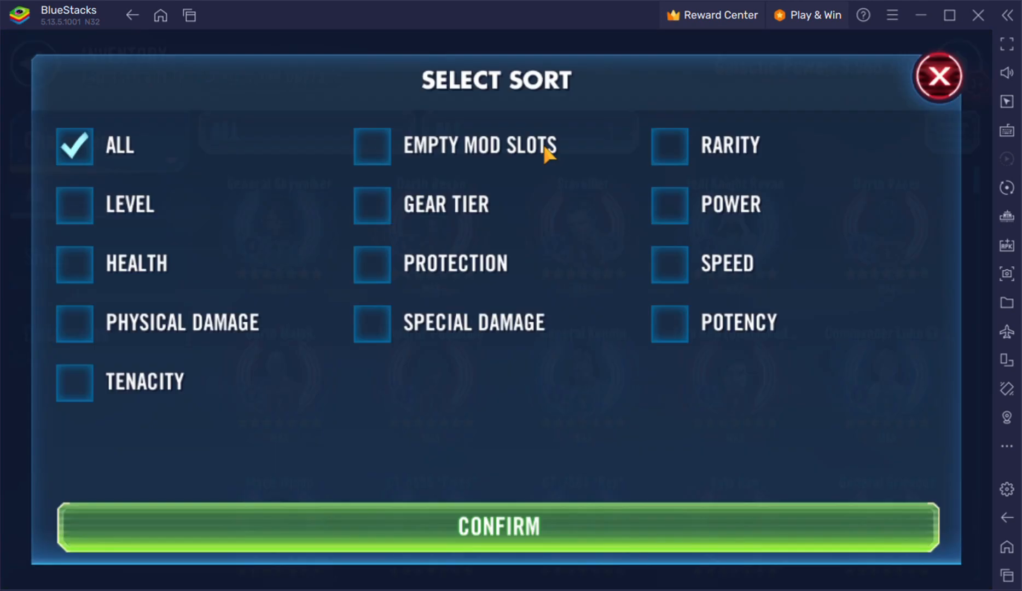
left_click(669, 264)
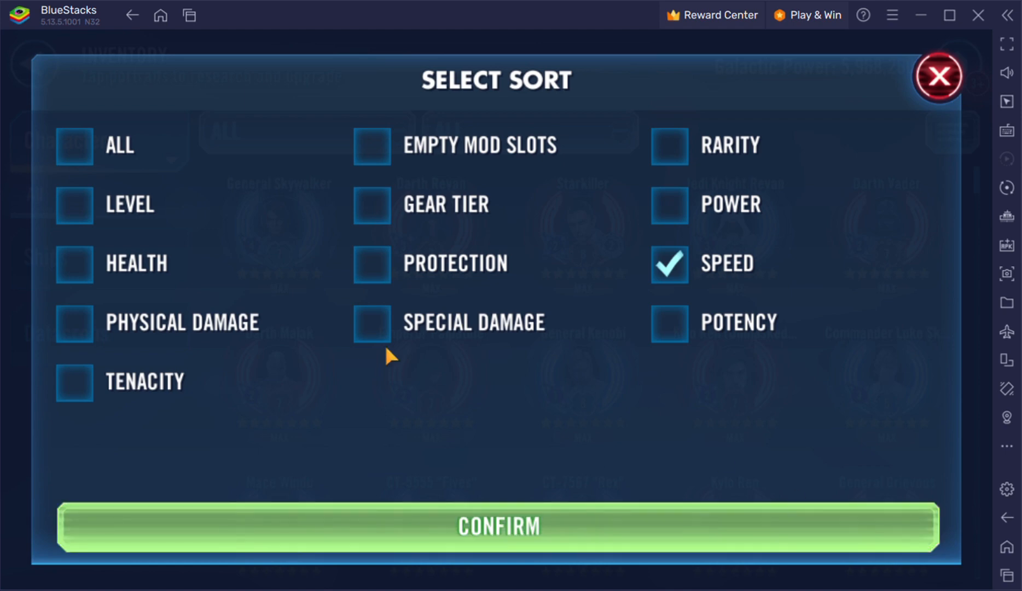
left_click(497, 525)
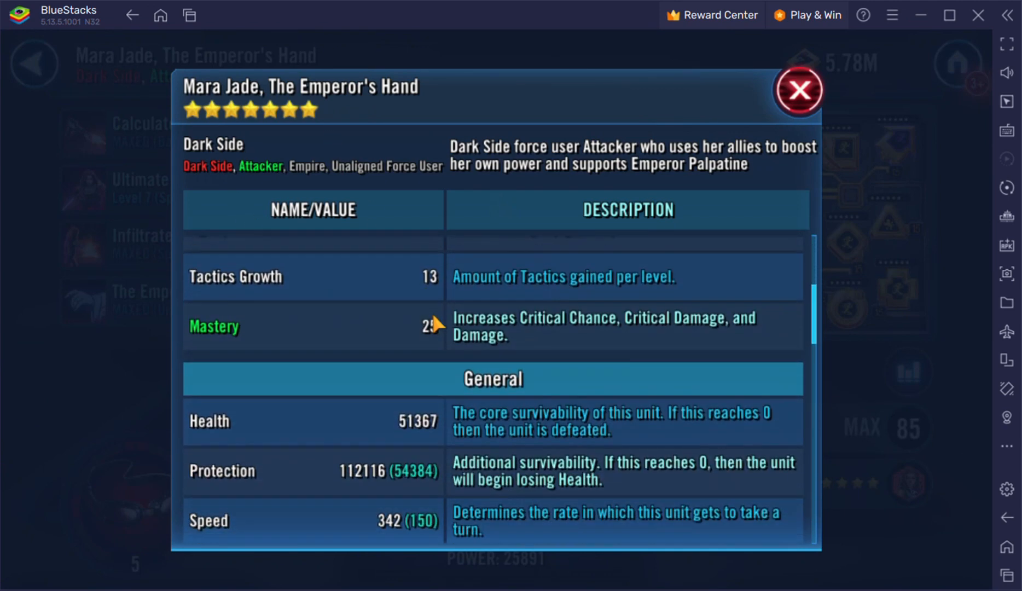
scroll("down", 3)
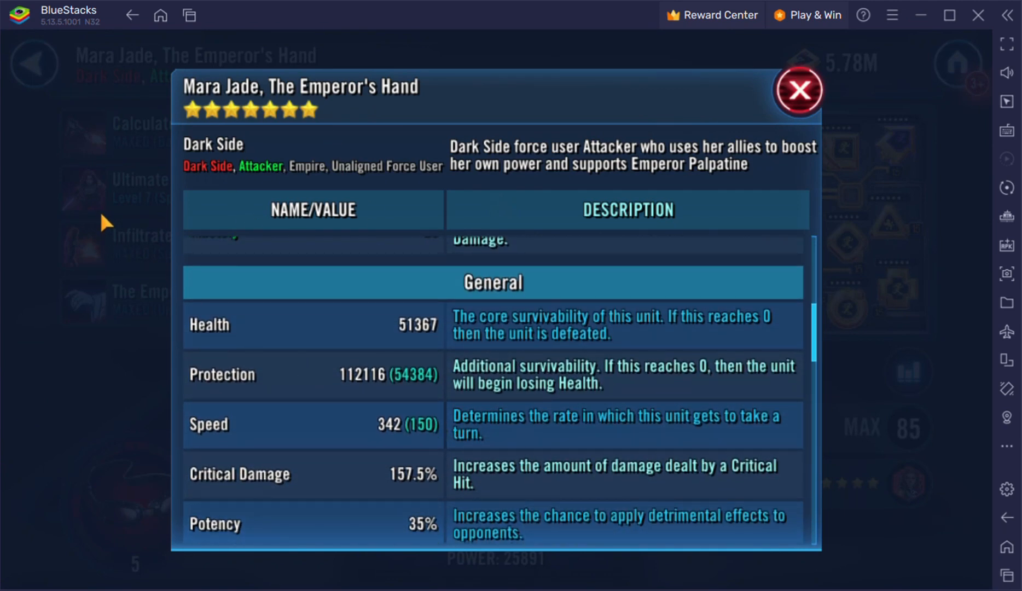
left_click(800, 90)
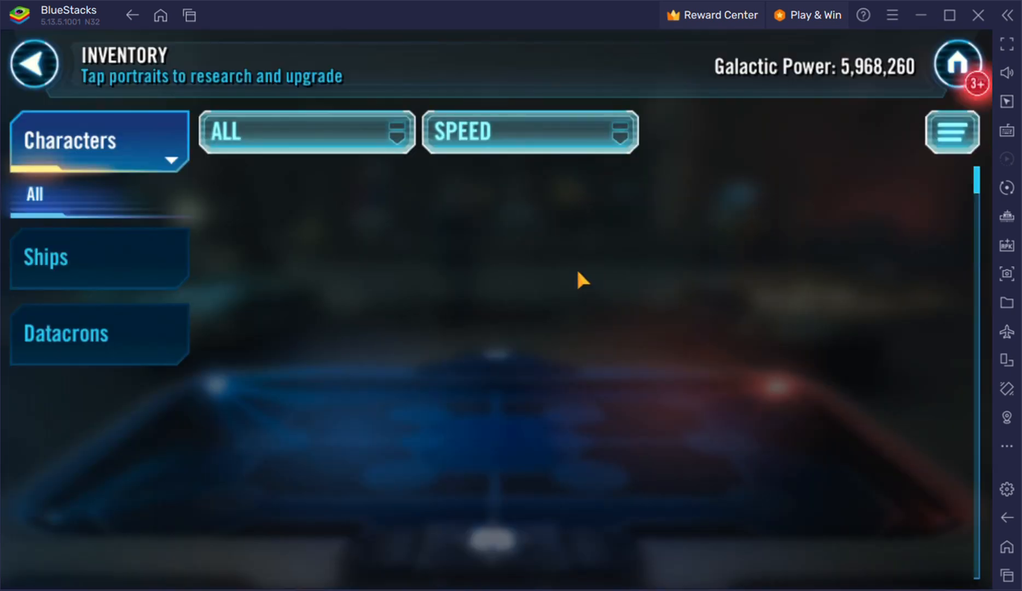
- Review Darth Revan's and CT-7567 Rex's general stats, closing each stat popup
left_click(34, 63)
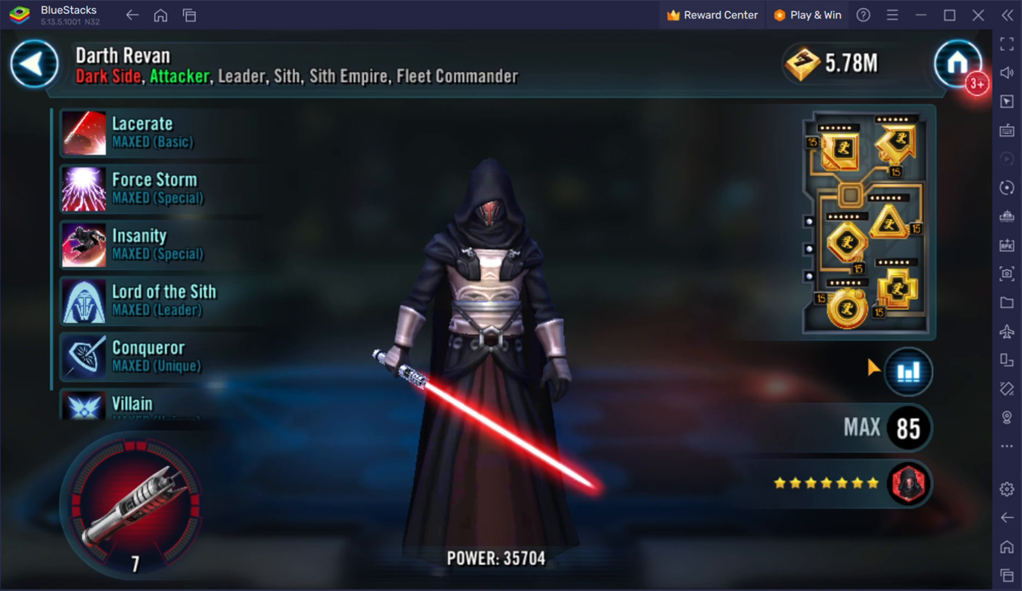
left_click(909, 372)
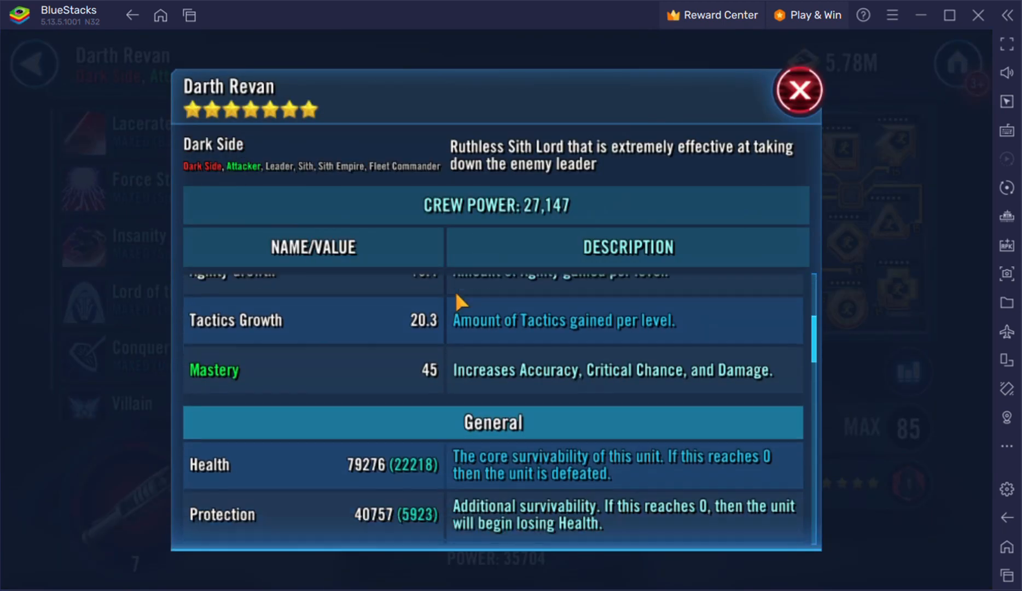
scroll("down", 3)
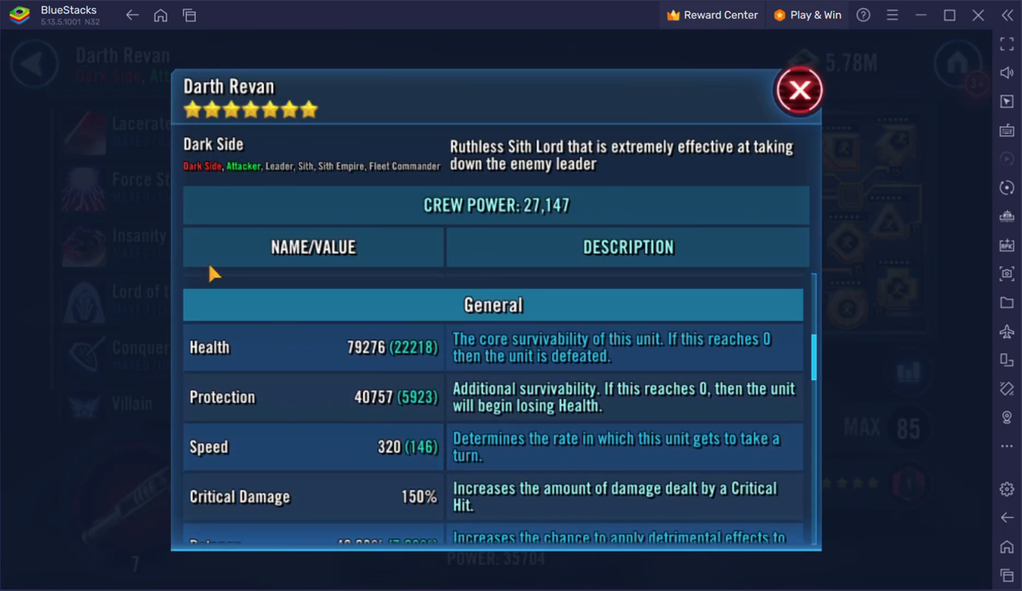
left_click(799, 90)
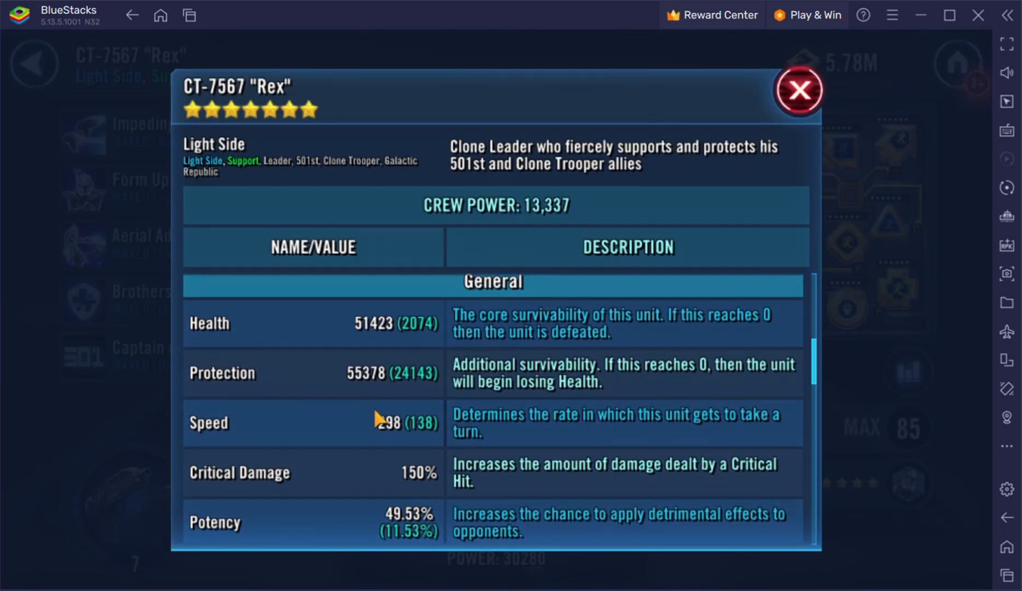
left_click(800, 90)
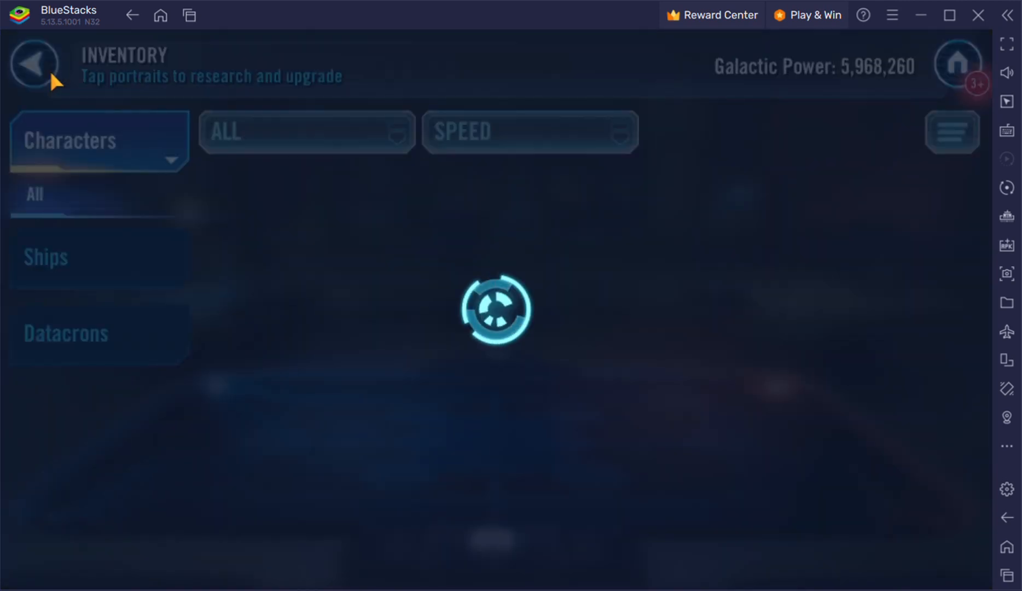
- Show all ships in the opponent's ship roster and scroll through the list
left_click(98, 249)
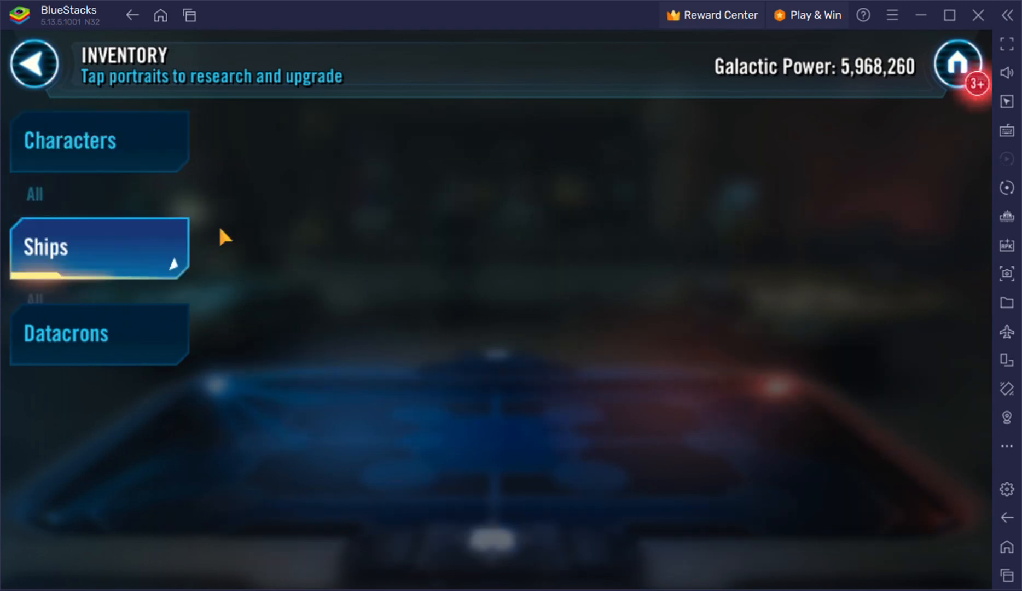
left_click(99, 248)
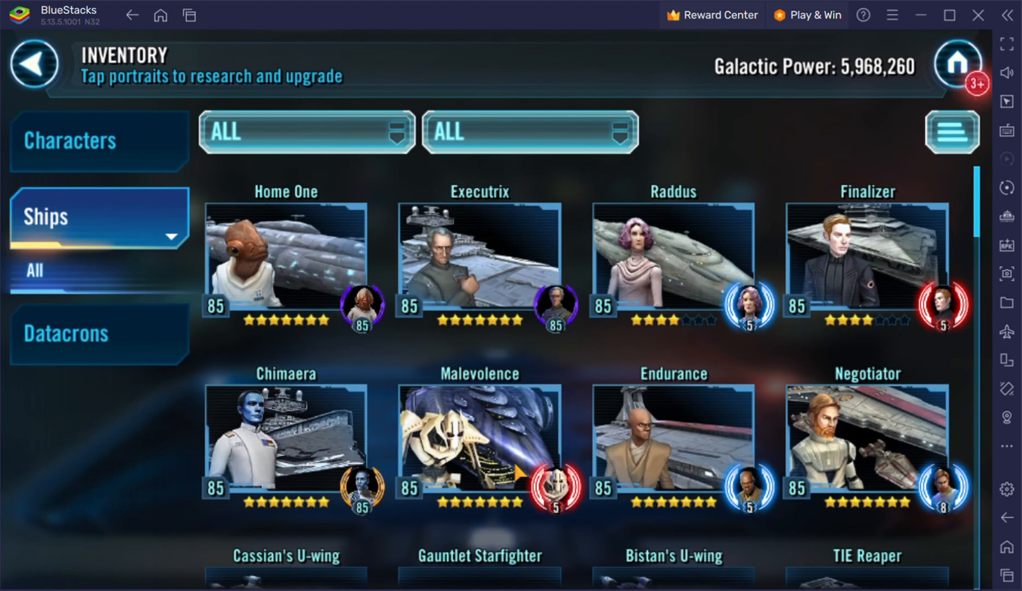
scroll("down", 3)
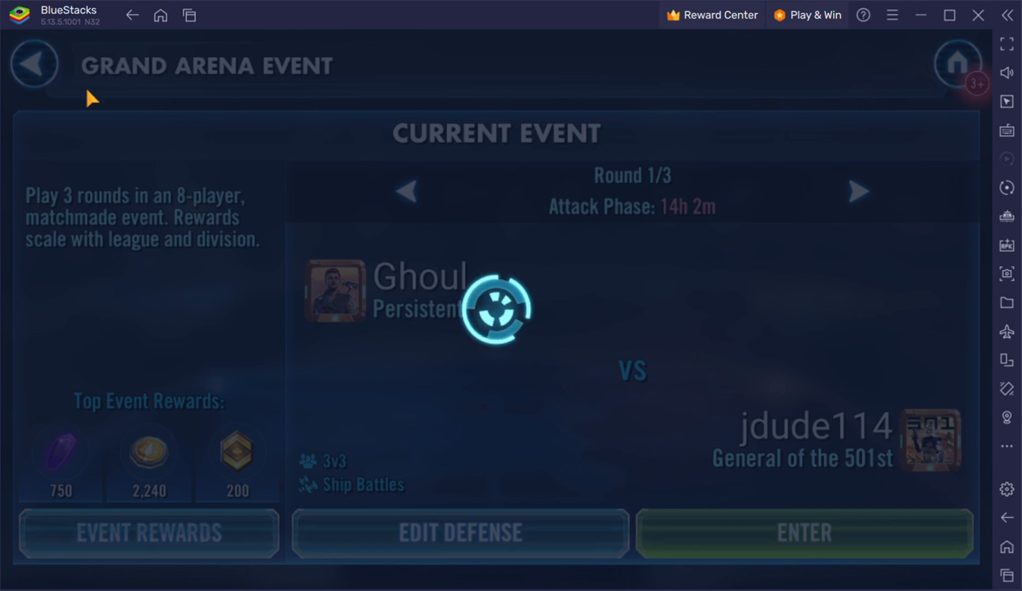
mouse_move(899, 186)
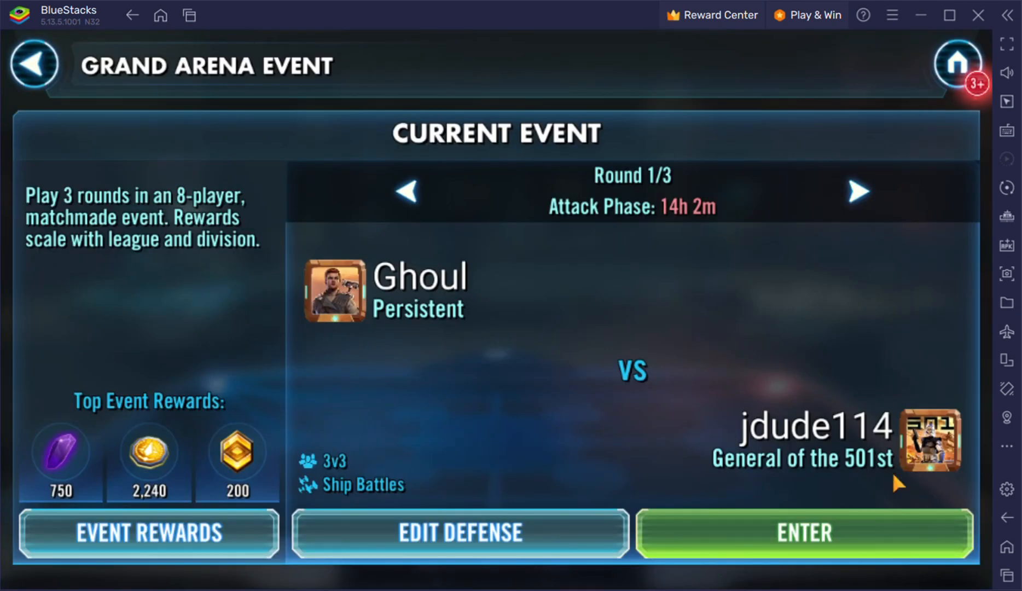
- Enter the Grand Arena map and scroll through the allied Defensive Squads list
left_click(803, 533)
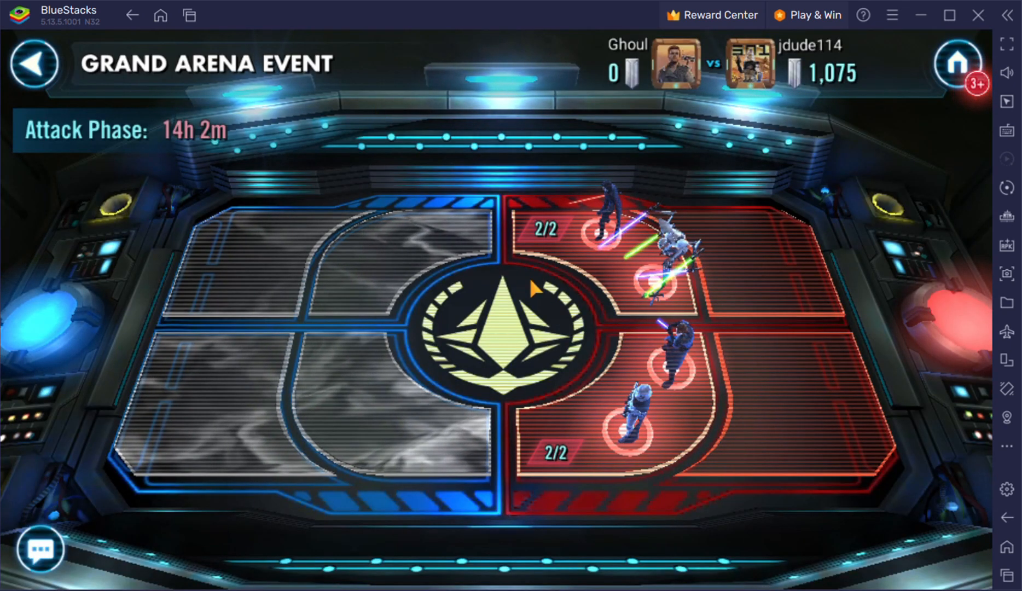
mouse_move(212, 381)
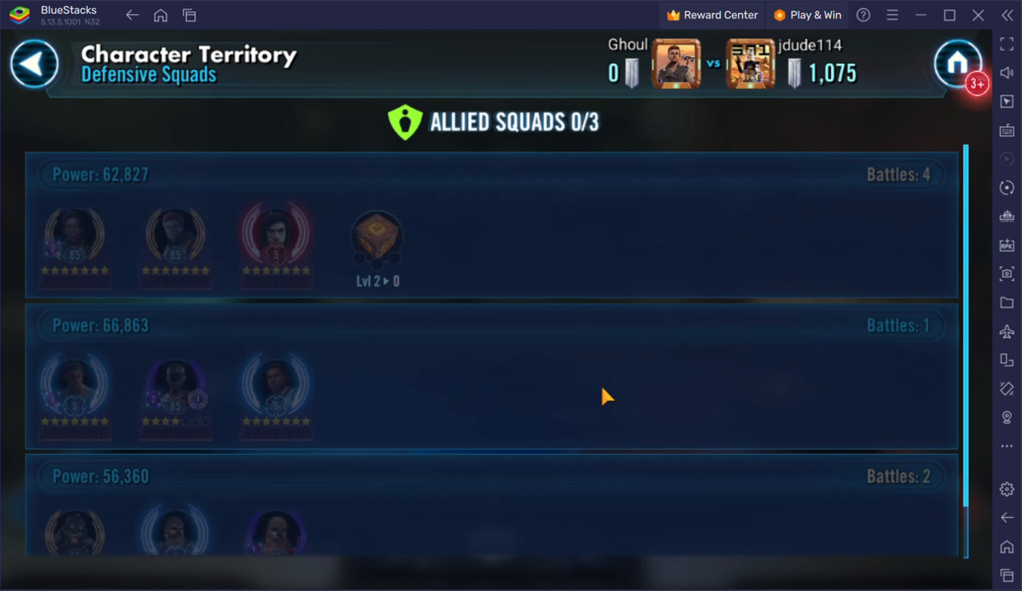
mouse_move(231, 223)
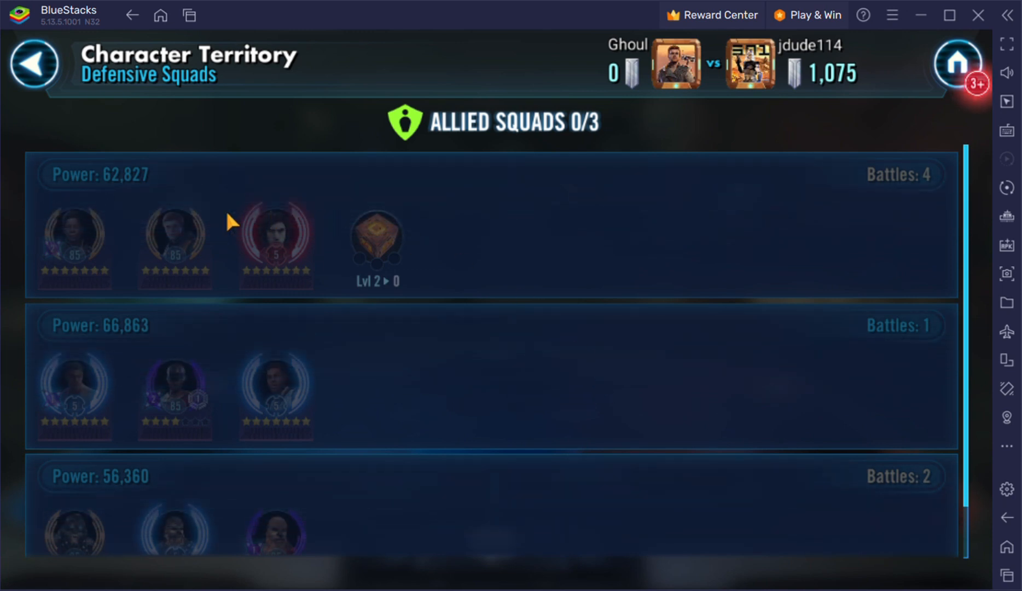
scroll("down", 3)
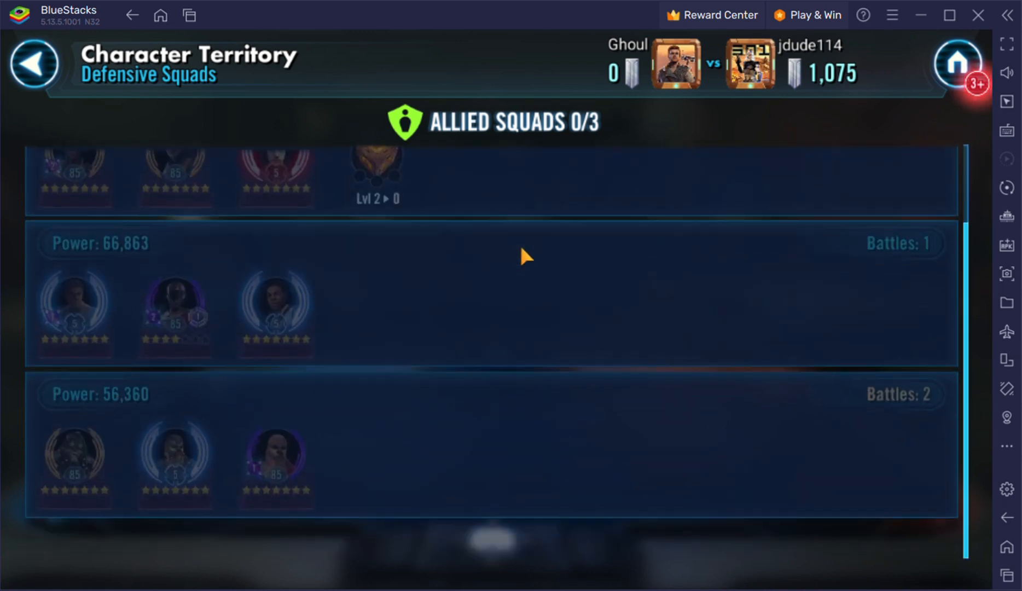
scroll("down", 3)
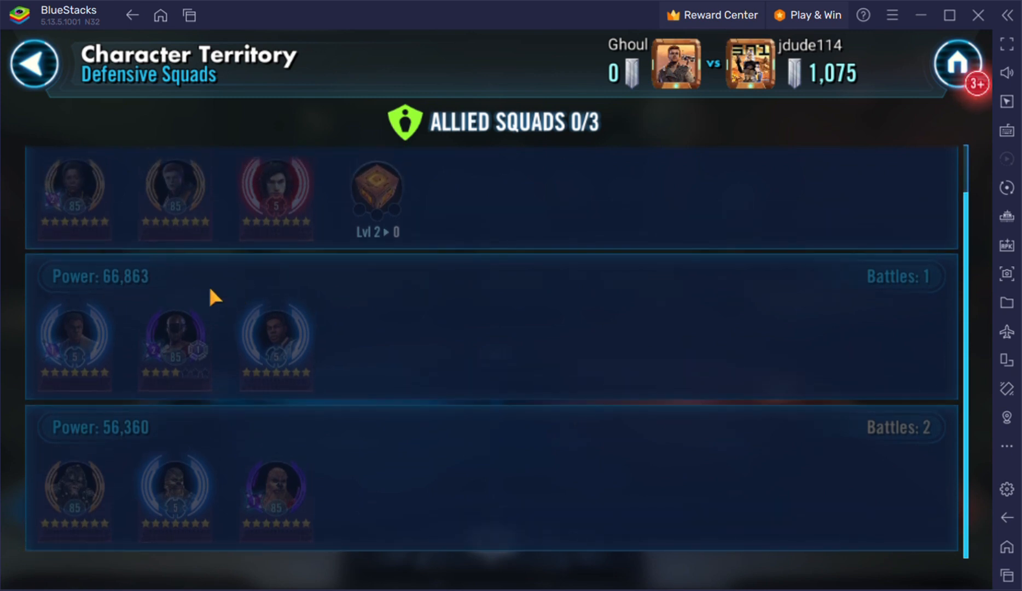
mouse_move(457, 349)
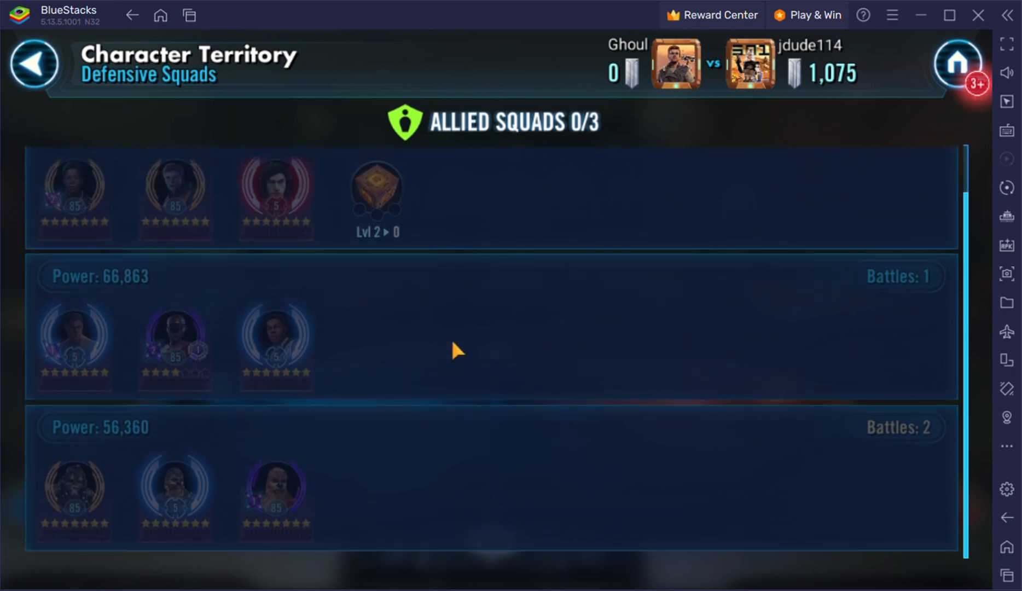
mouse_move(488, 491)
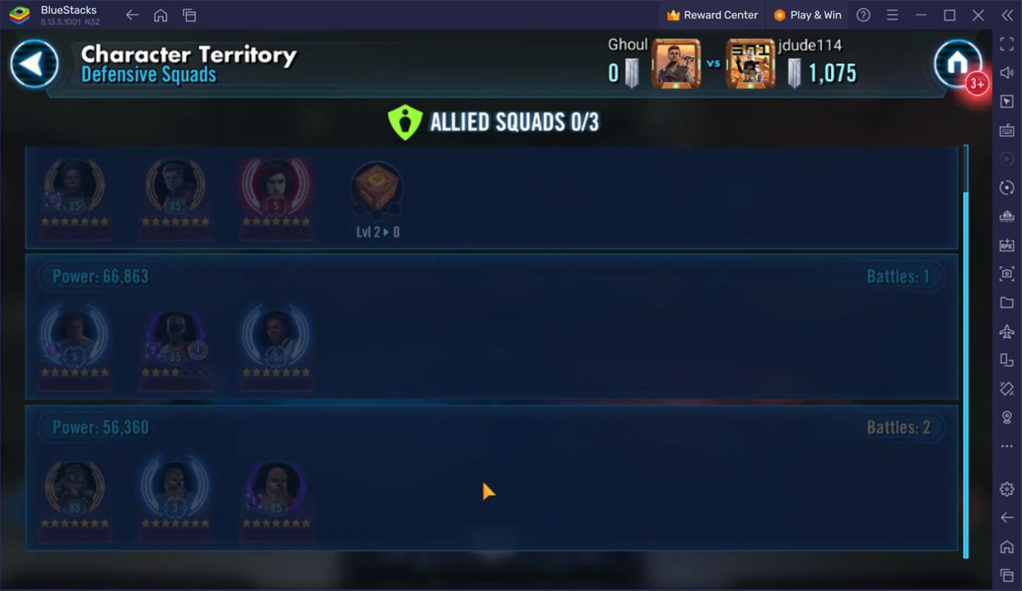
mouse_move(231, 331)
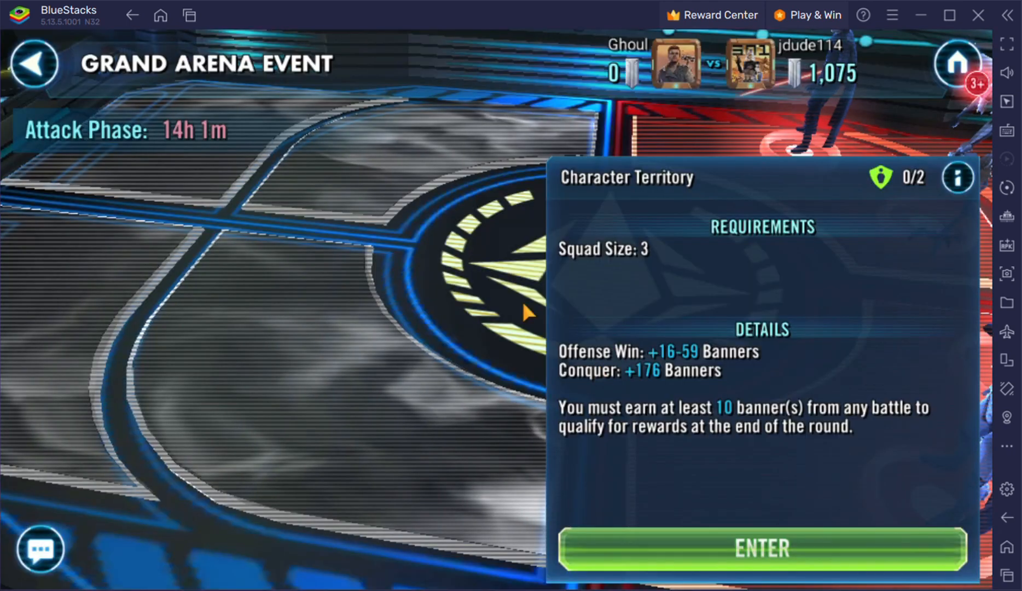
- View this territory's two allied defensive squads, then return to the map and dismiss the panel
left_click(761, 548)
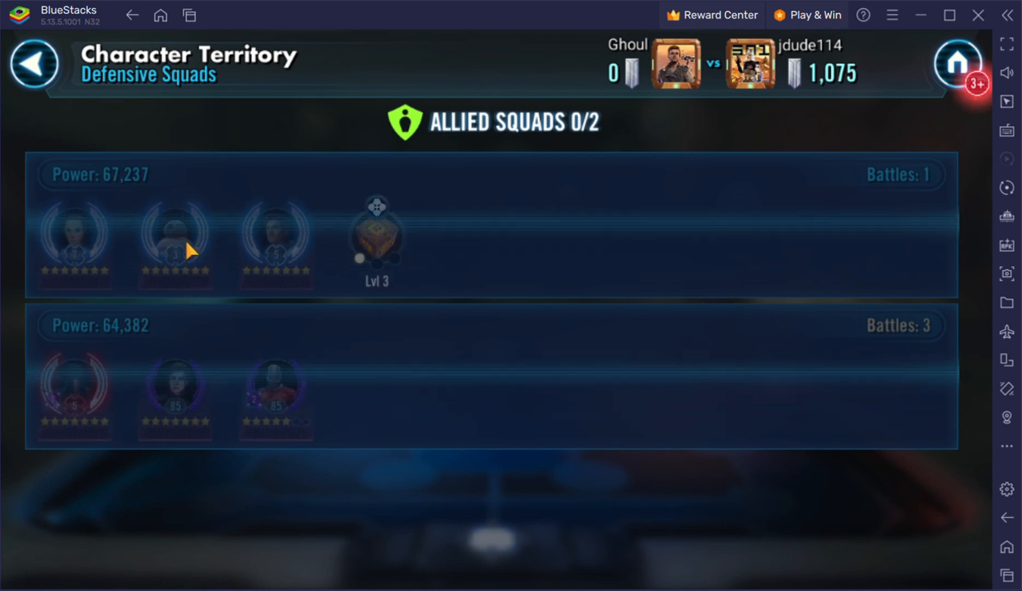
mouse_move(479, 349)
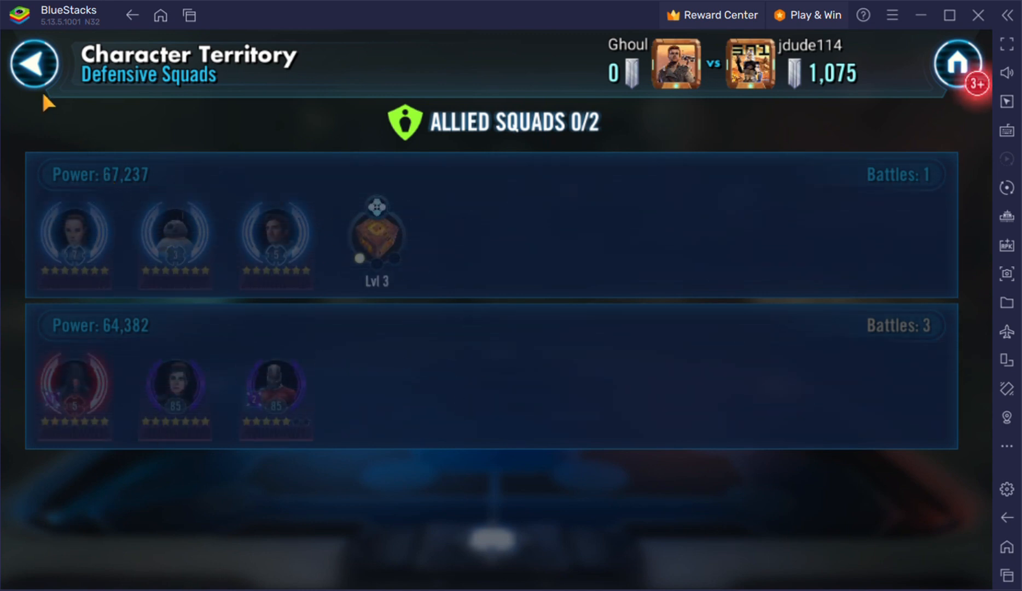
left_click(35, 63)
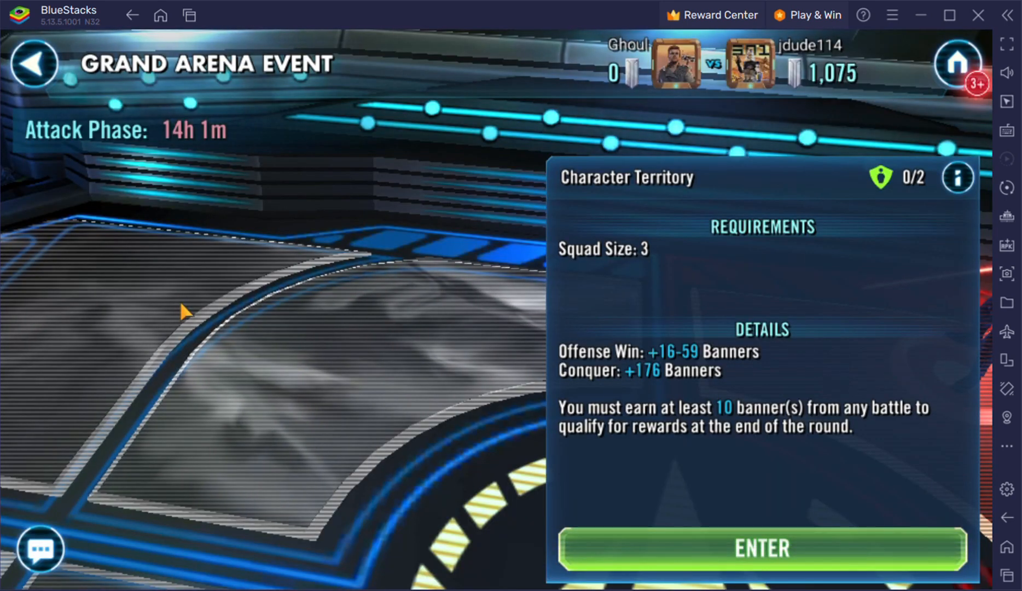
left_click(762, 547)
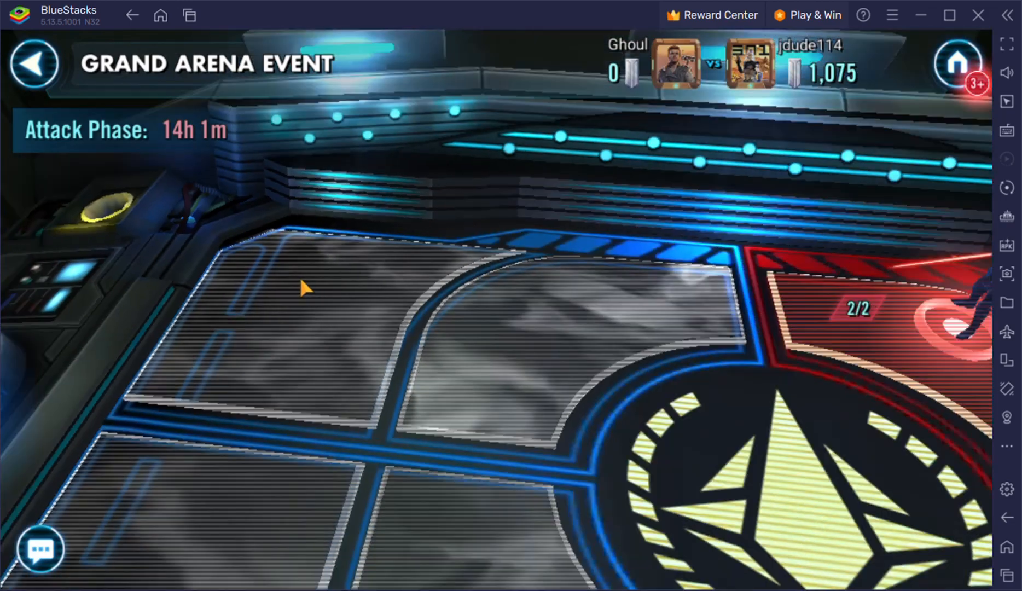
- Target the enemy 98,511-power squad and filter the roster to Sith characters
left_click(847, 307)
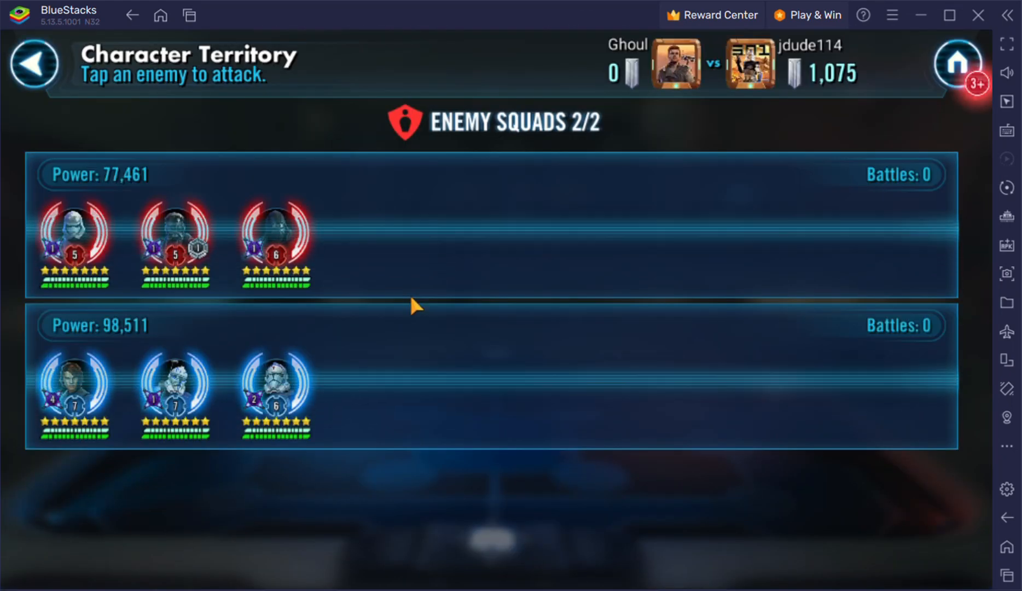
mouse_move(216, 320)
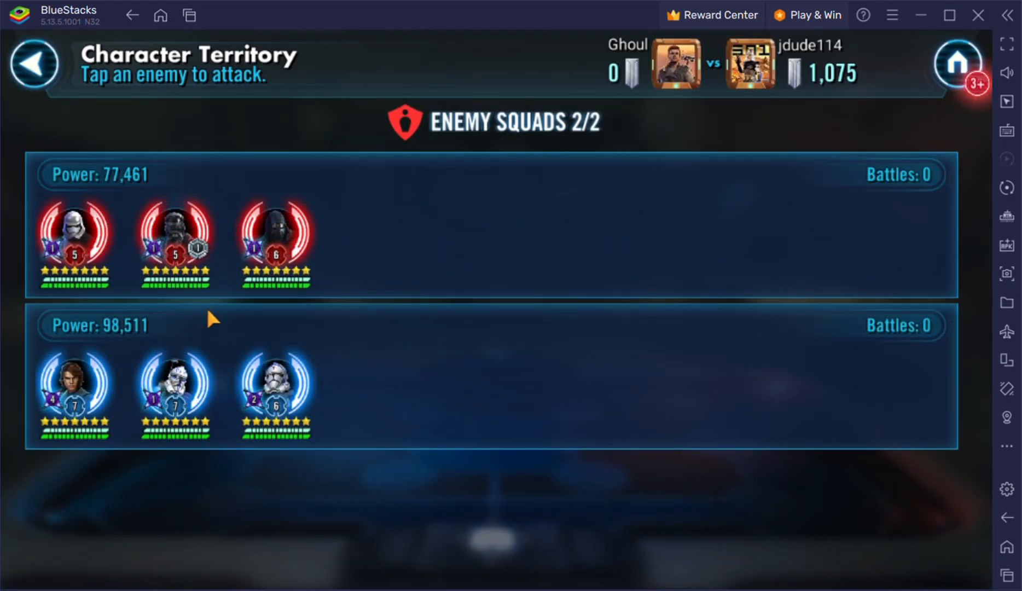
mouse_move(317, 184)
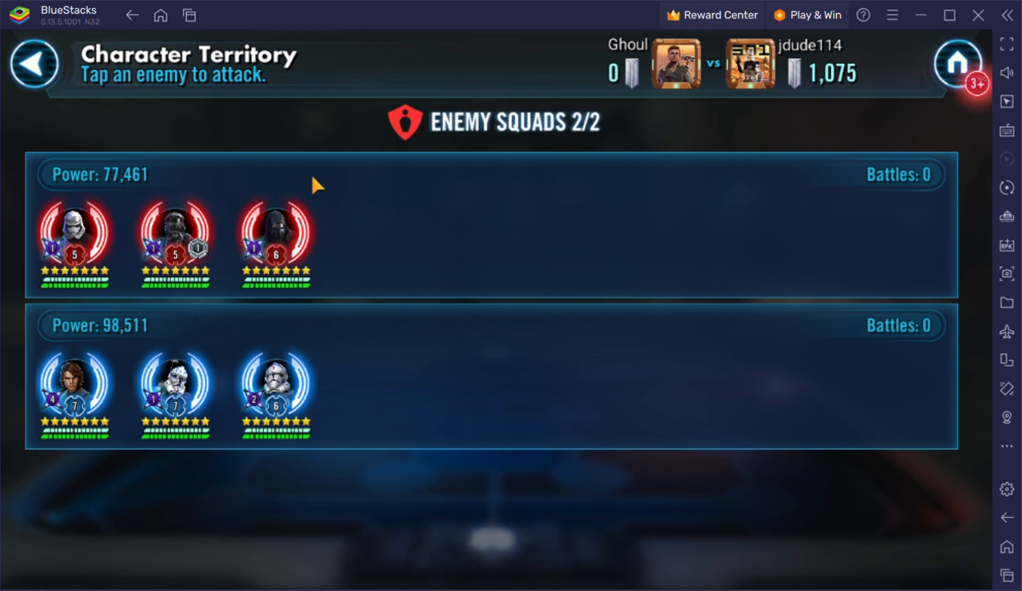
mouse_move(199, 268)
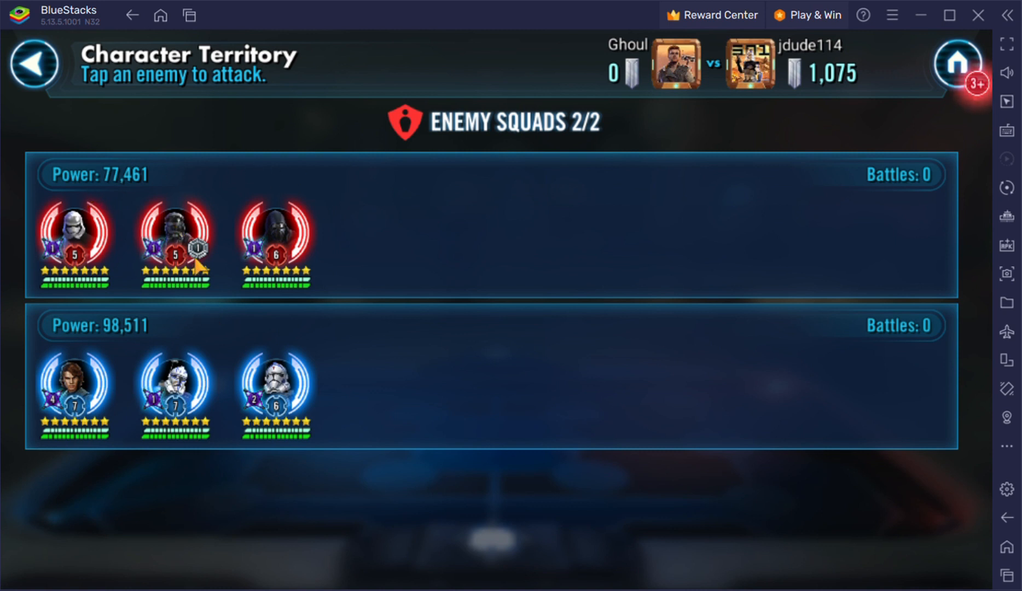
mouse_move(390, 275)
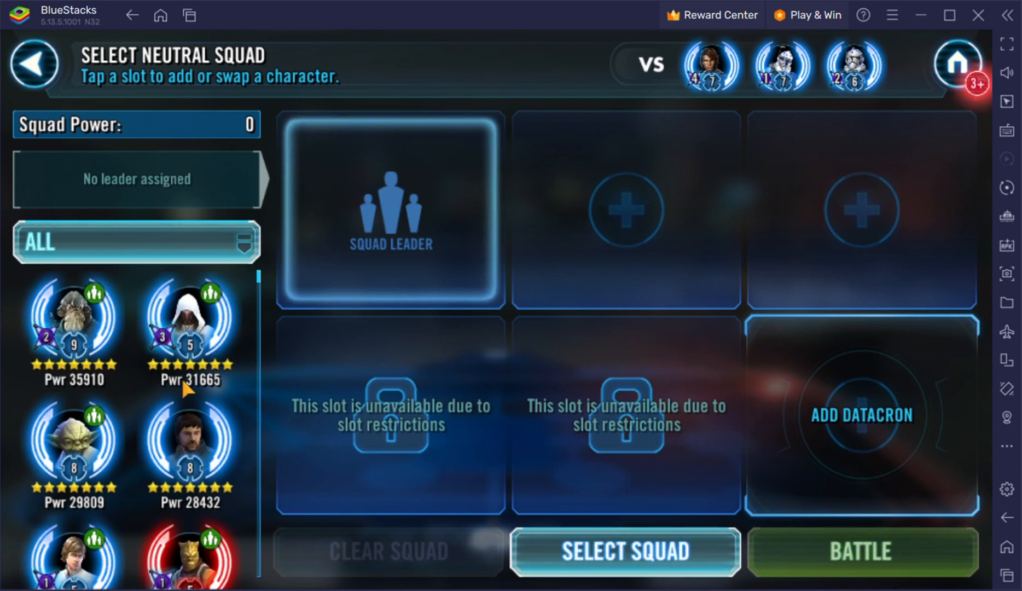
left_click(136, 241)
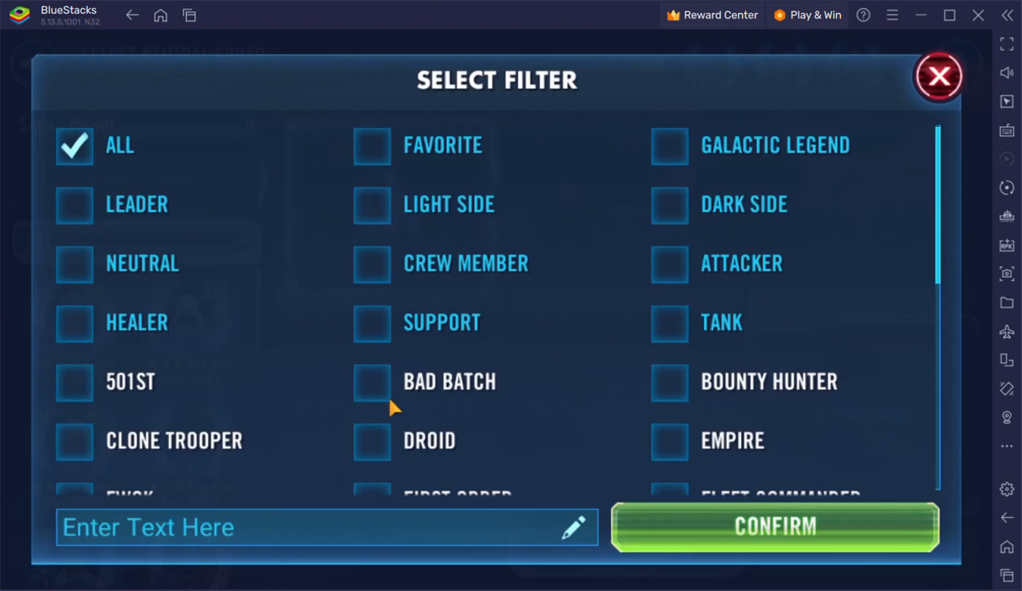
scroll("down", 3)
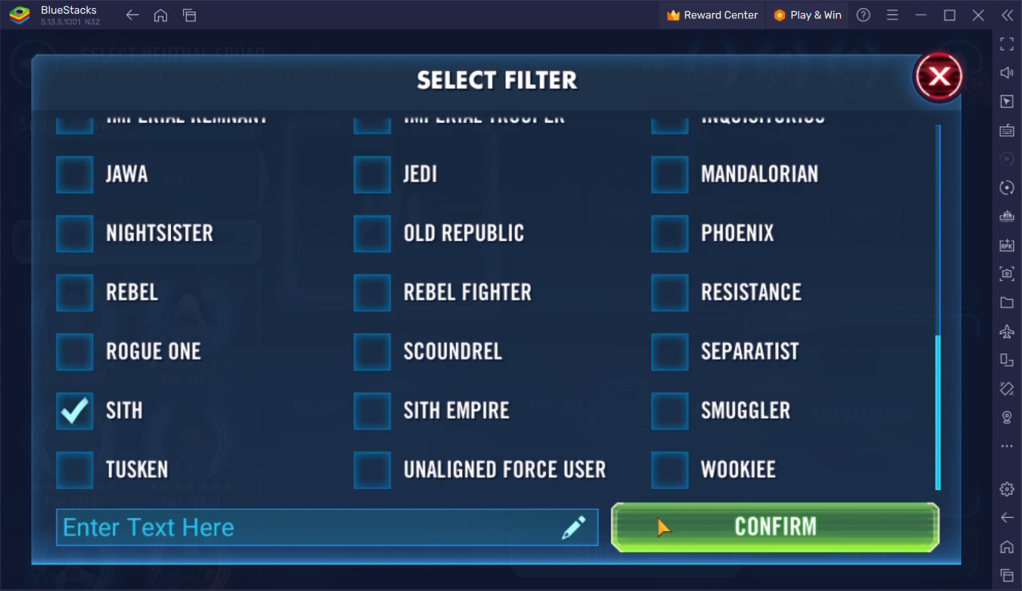
left_click(775, 526)
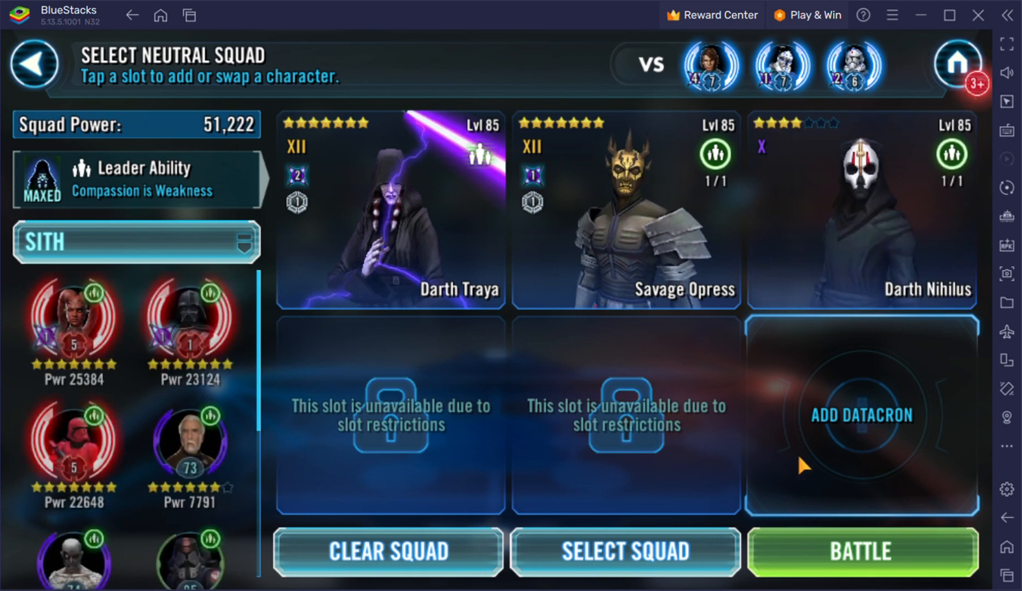
- Fight the battle with the Sith team, using a special ability against Rex's squad
left_click(862, 551)
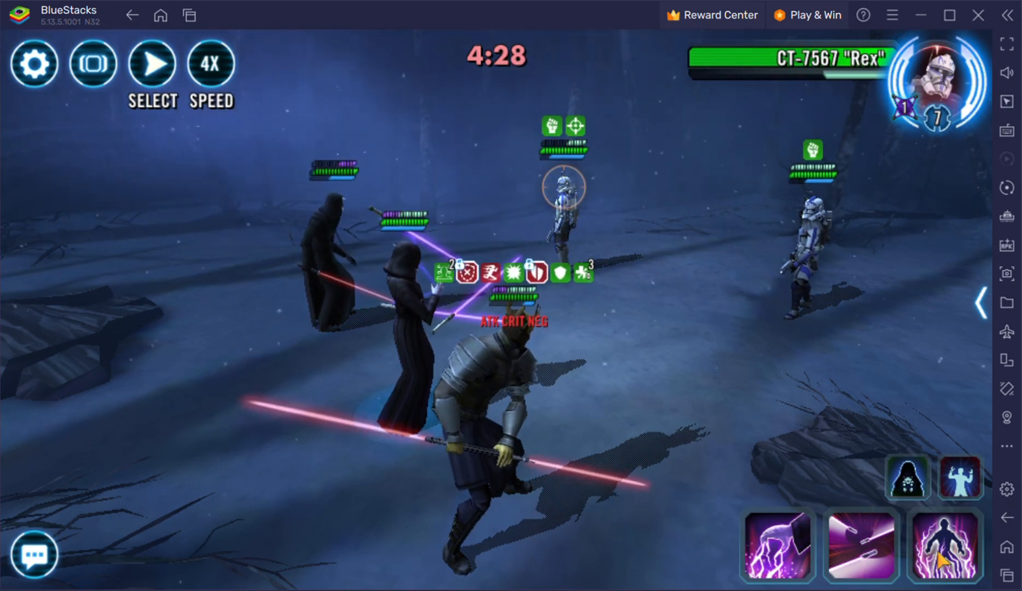
left_click(945, 544)
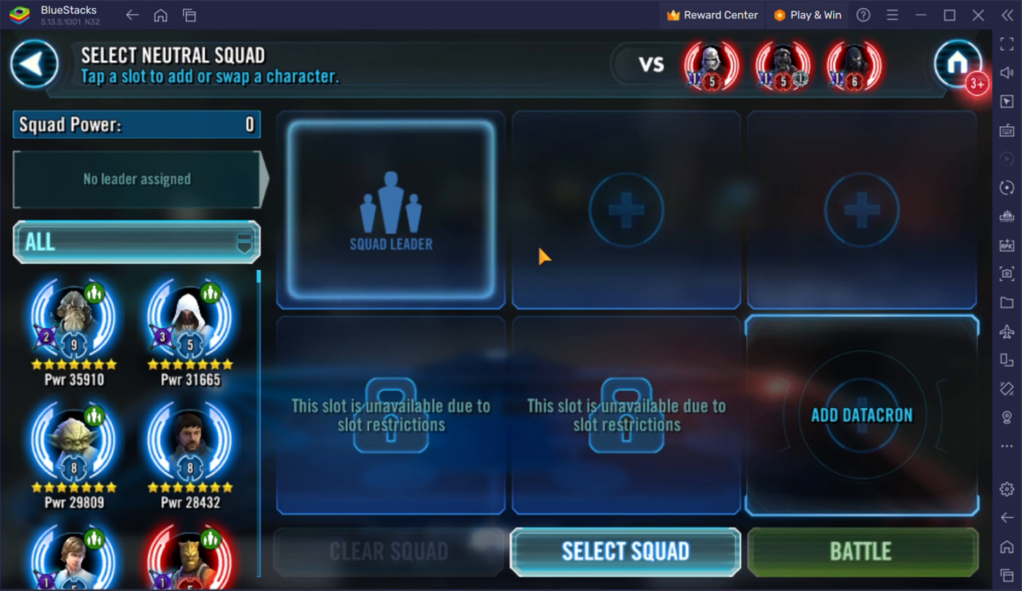
mouse_move(216, 561)
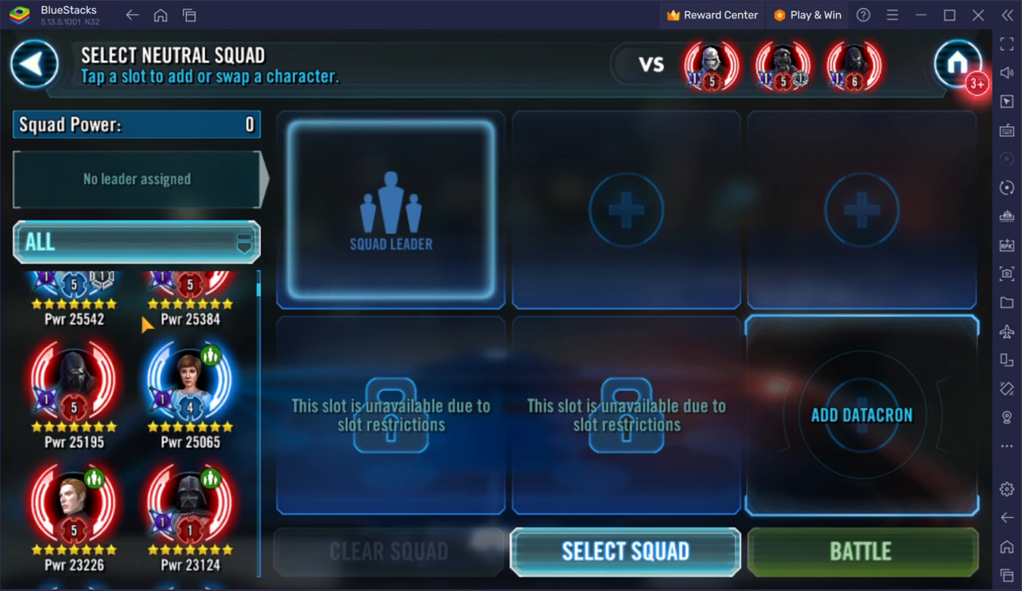
- Scroll the roster and check Captain Phasma's detailed stats on the empty squad screen
scroll("down", 3)
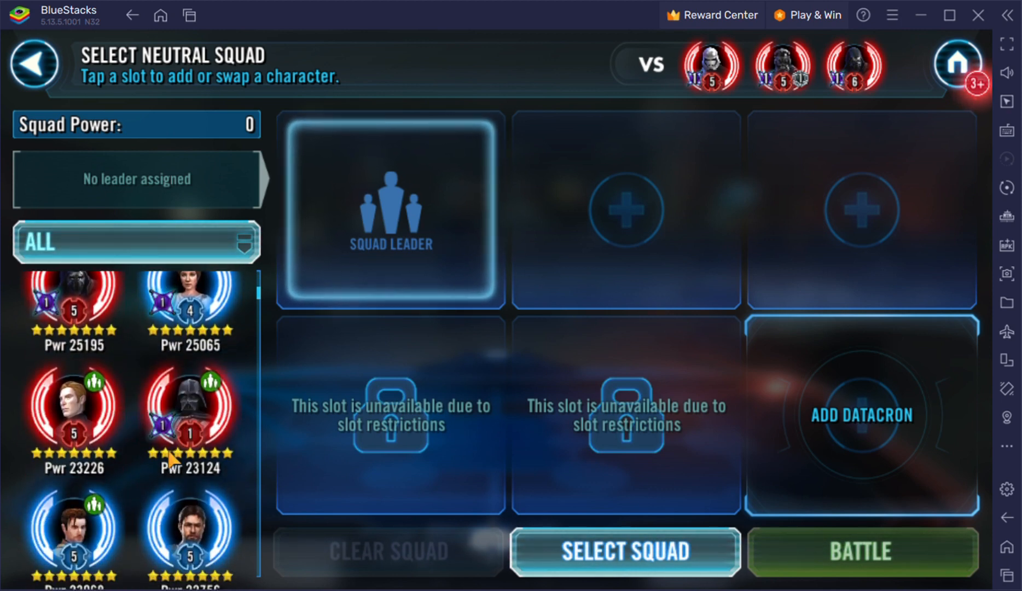
scroll("down", 3)
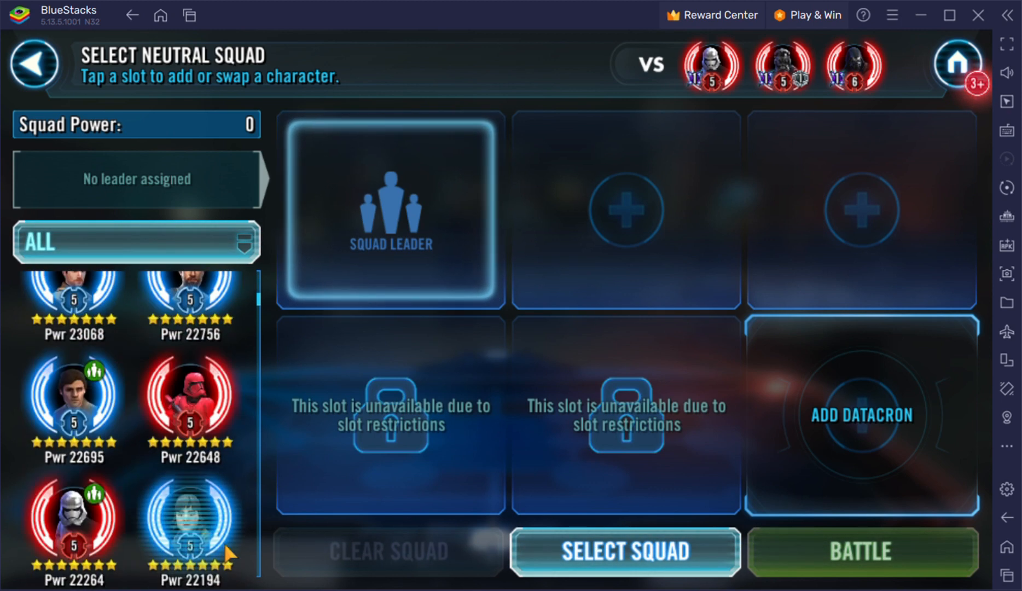
left_click(136, 242)
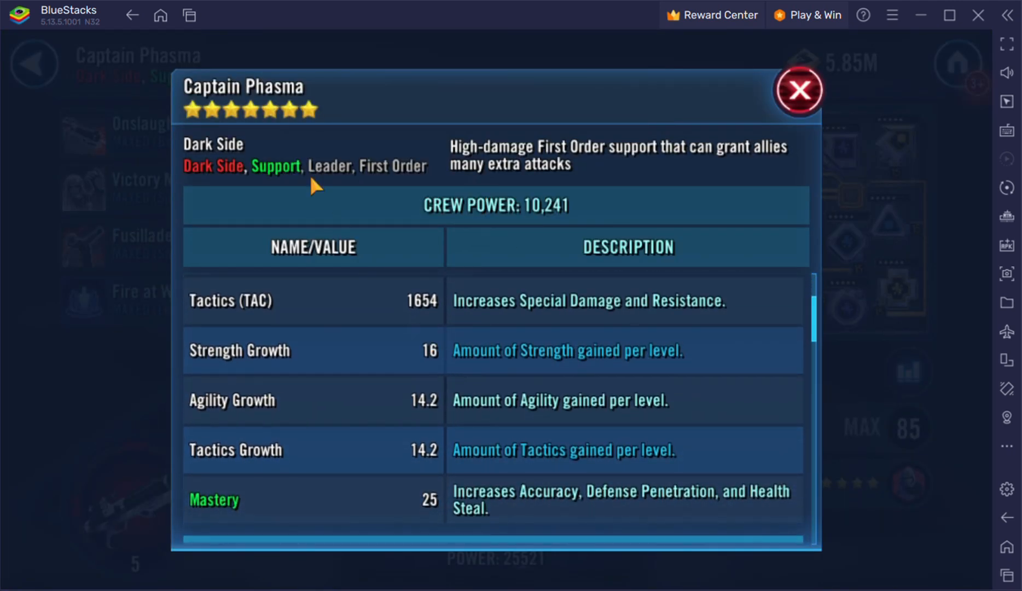
scroll("down", 3)
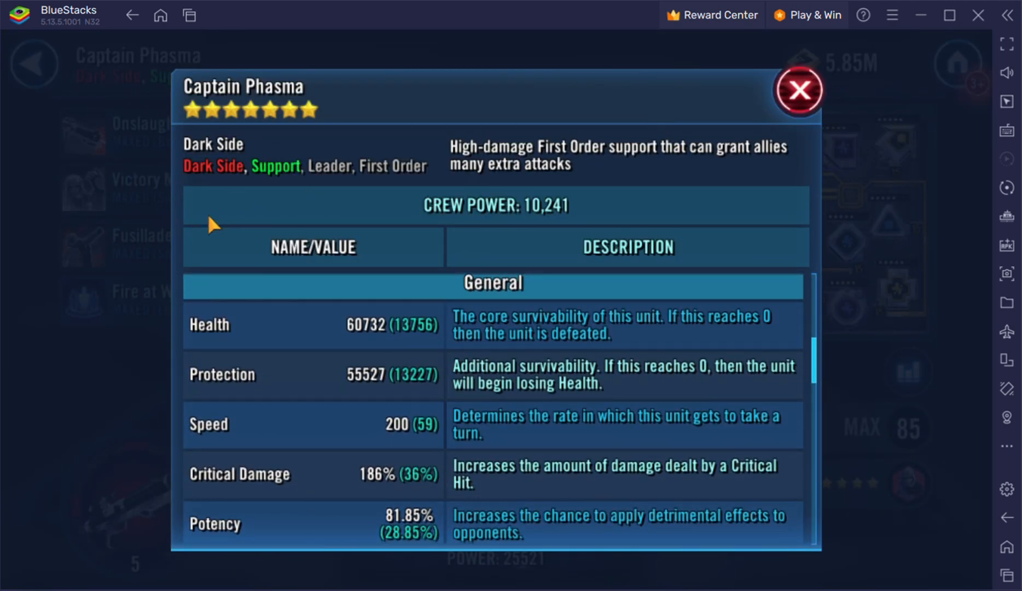
left_click(799, 89)
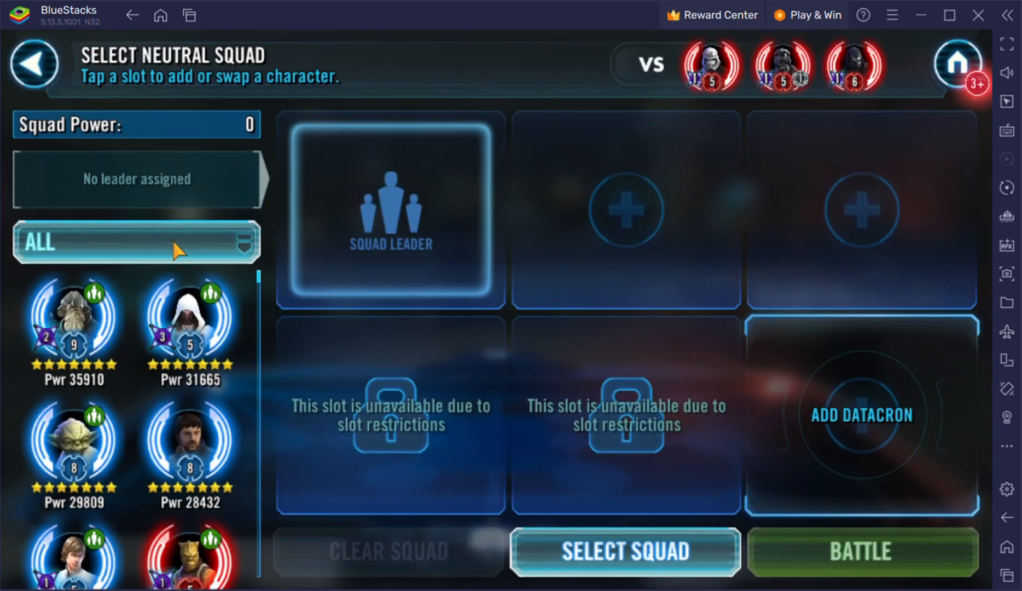
- Filter the roster to Rebels and add Commander Luke Skywalker, Han Solo and Chewbacca
scroll("down", 3)
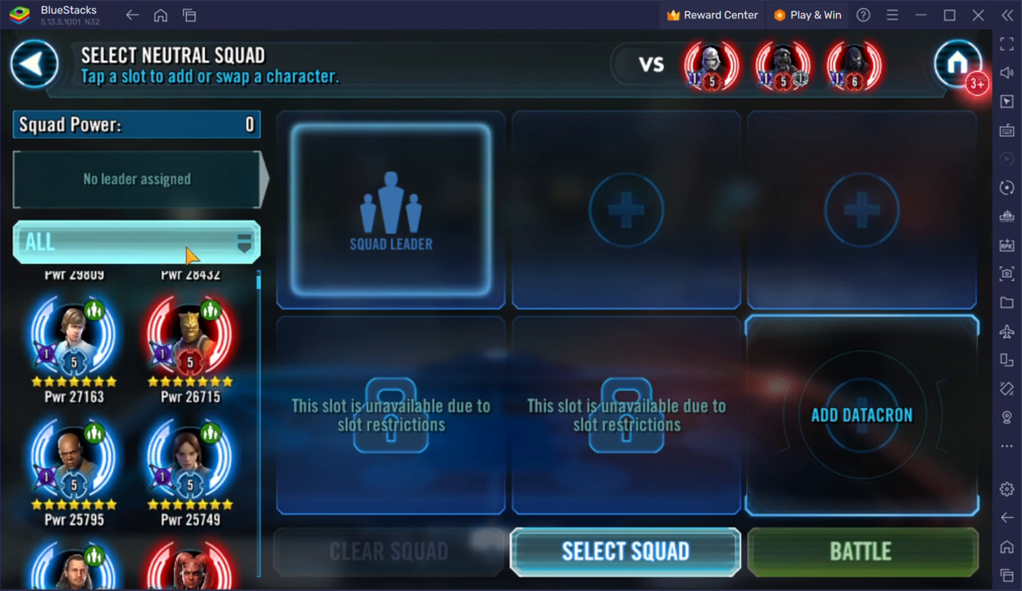
left_click(135, 243)
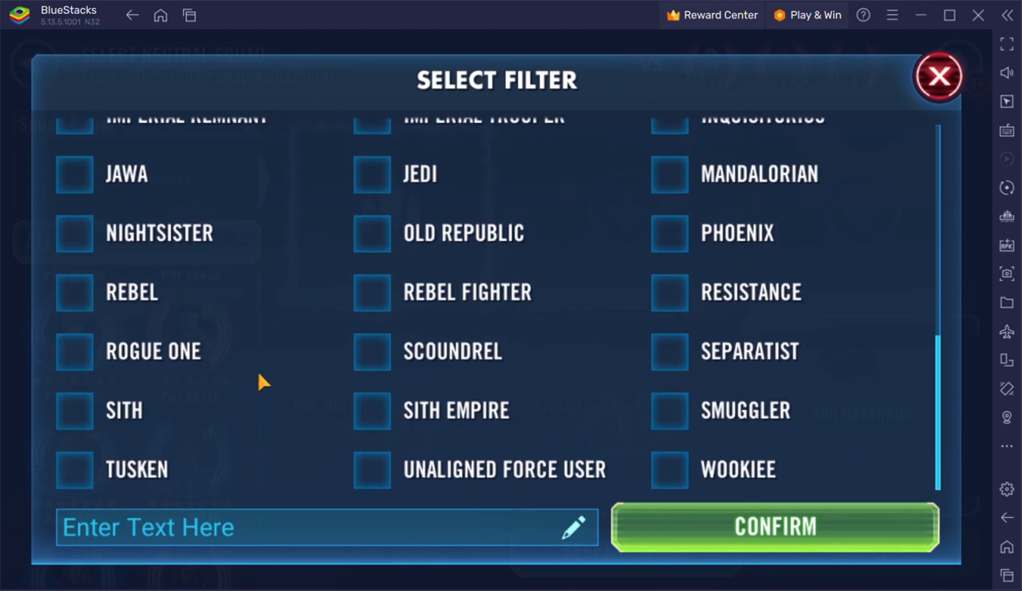
left_click(74, 292)
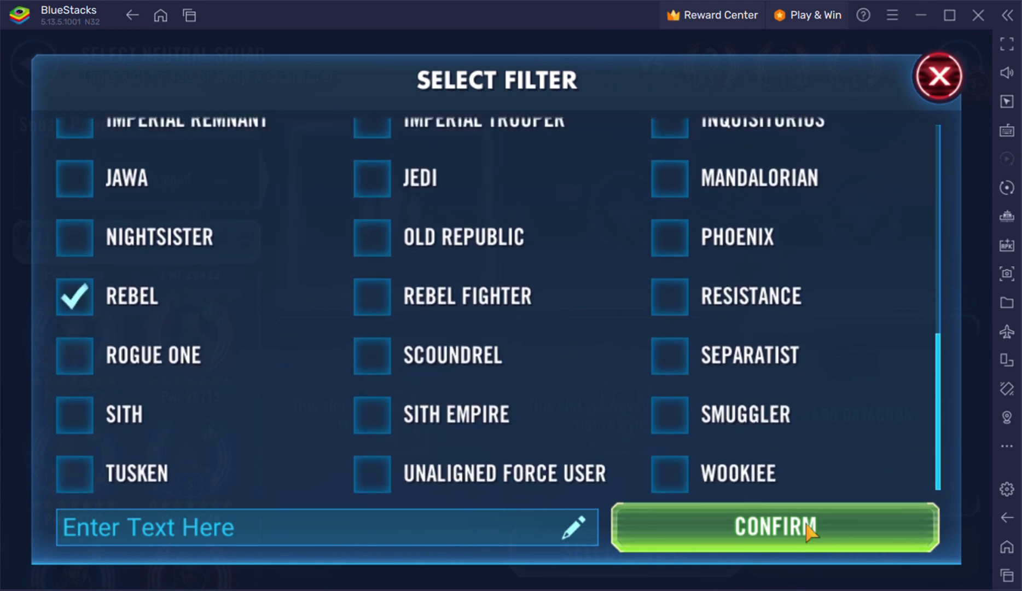
left_click(775, 527)
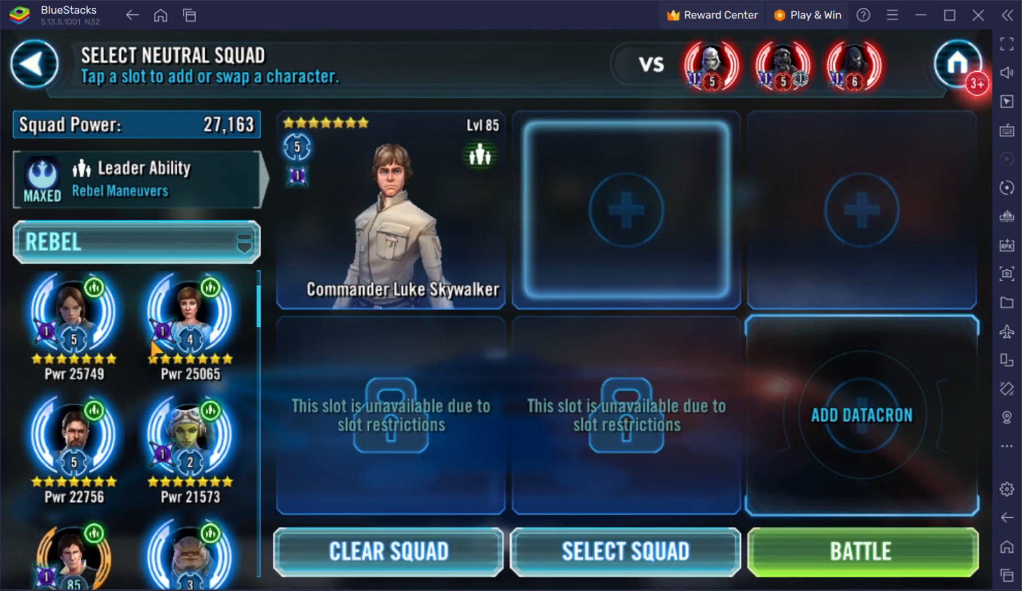
left_click(625, 210)
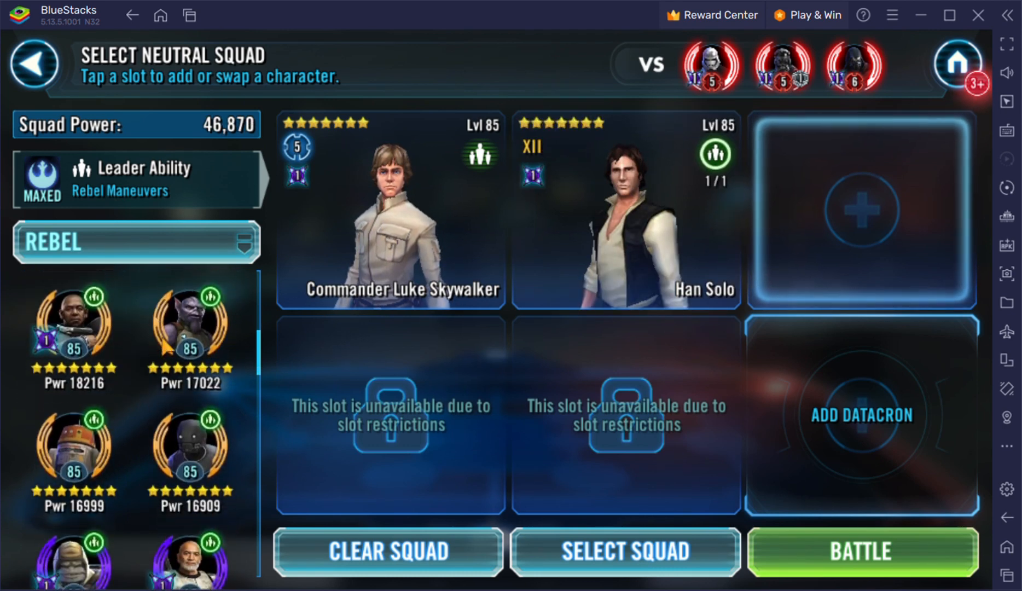
scroll("down", 3)
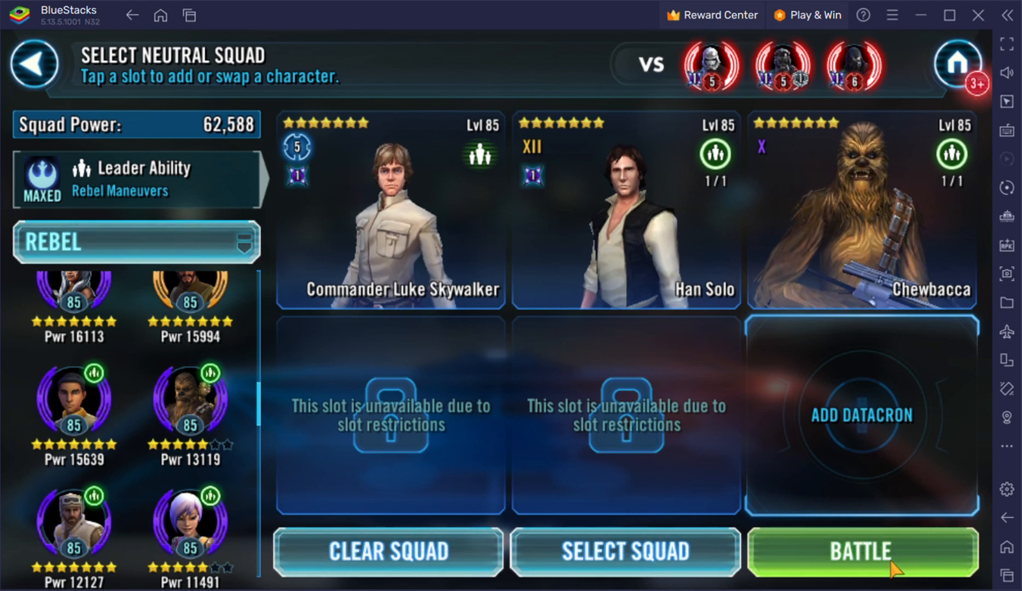
left_click(861, 553)
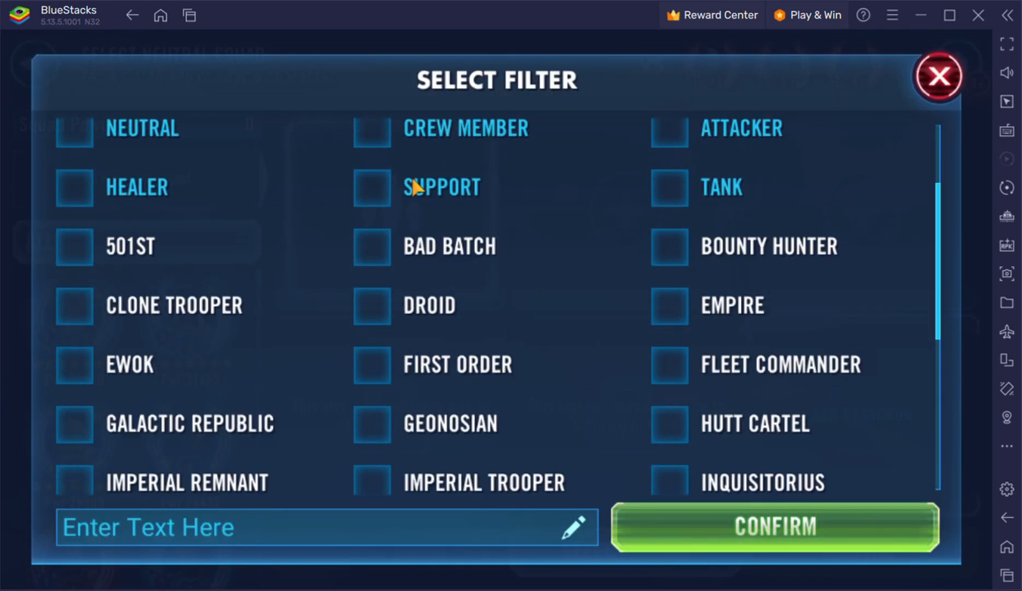
- Filter to Rebel Fighters and equip the level 4 datacron to the Mon Mothma squad
scroll("down", 3)
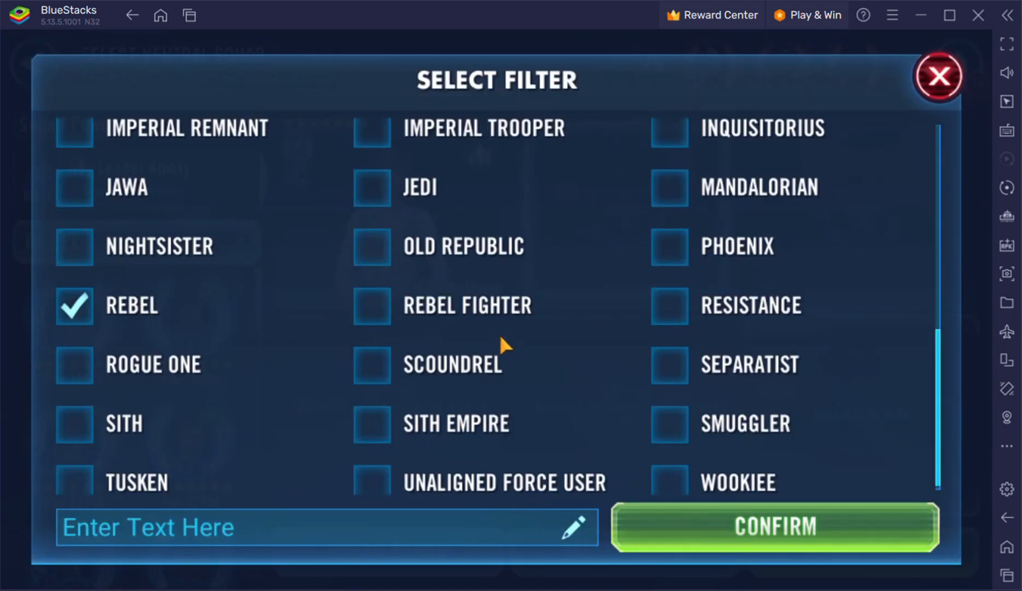
left_click(773, 528)
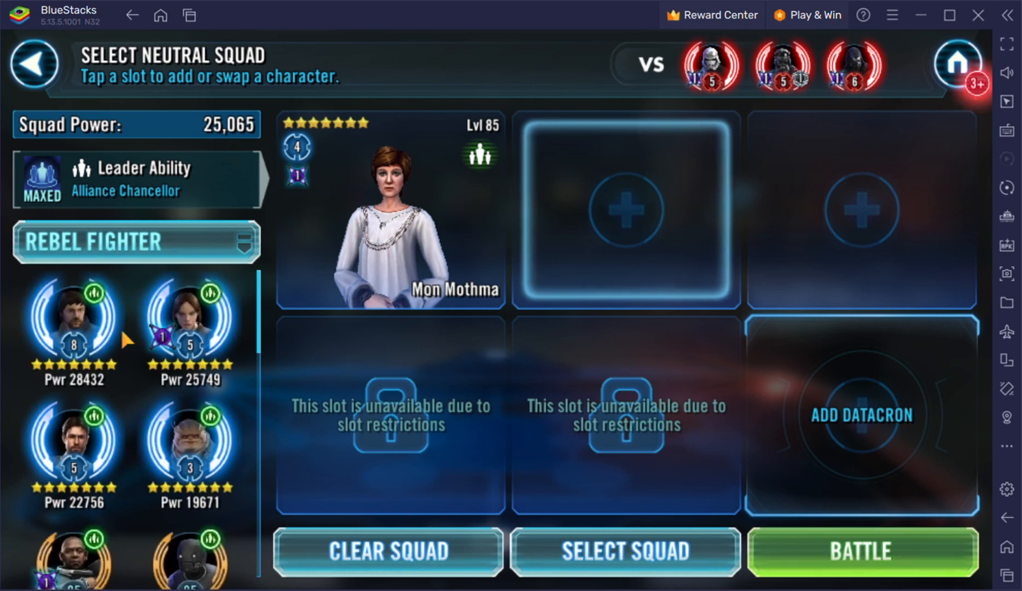
left_click(860, 552)
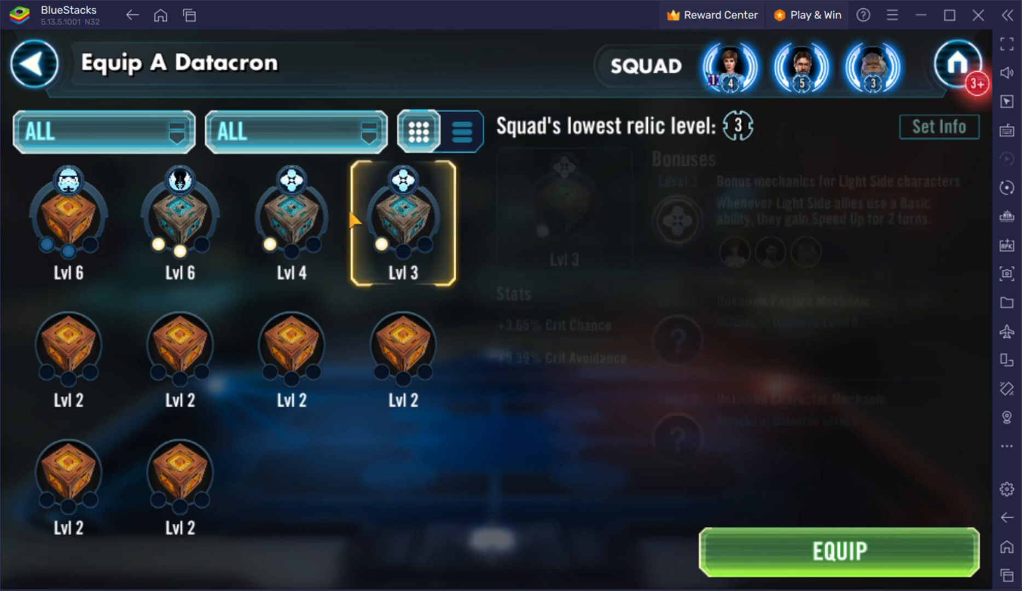
left_click(291, 218)
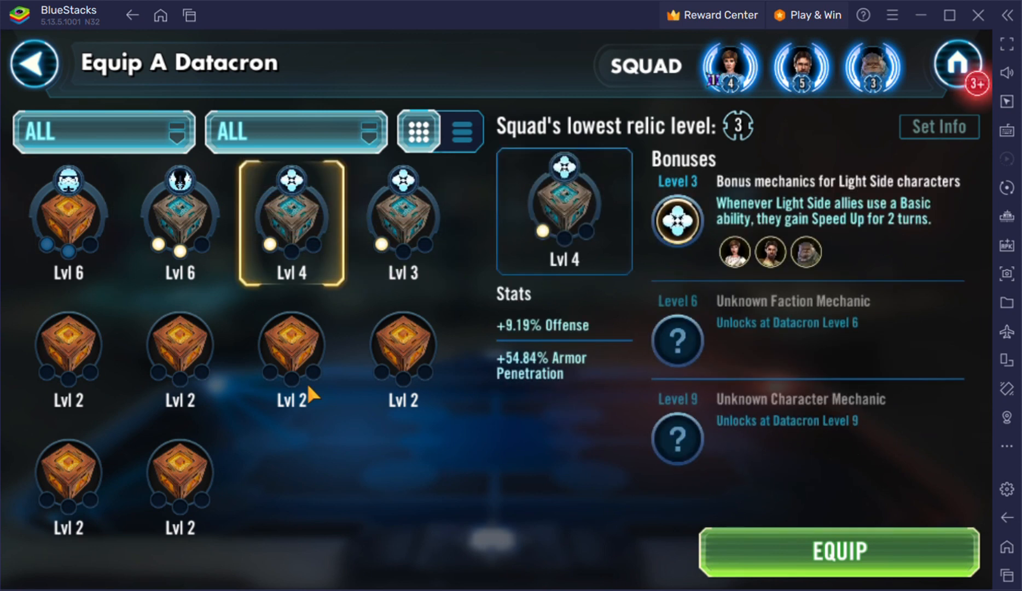
mouse_move(684, 528)
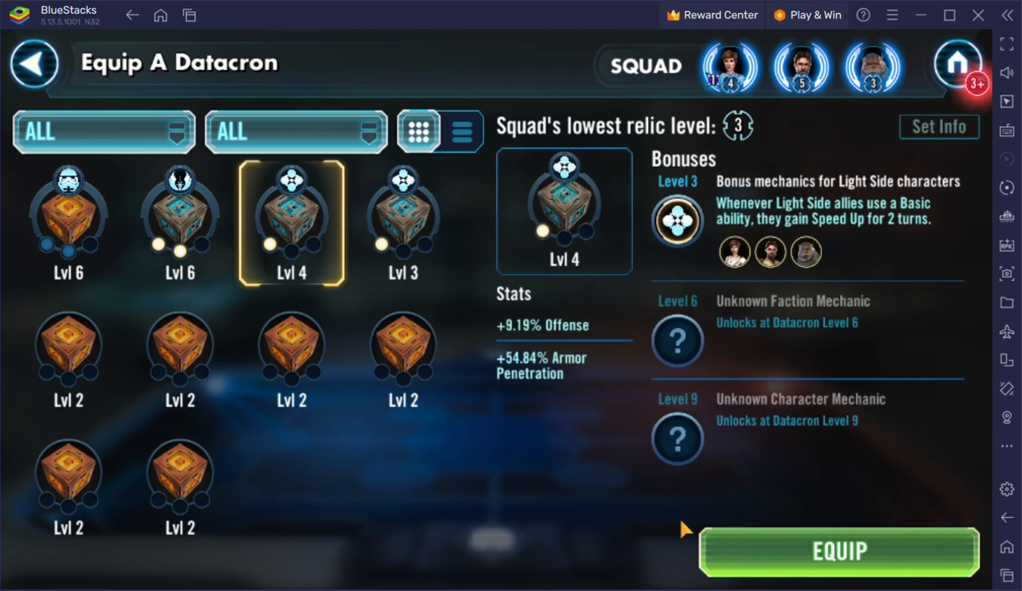
left_click(838, 552)
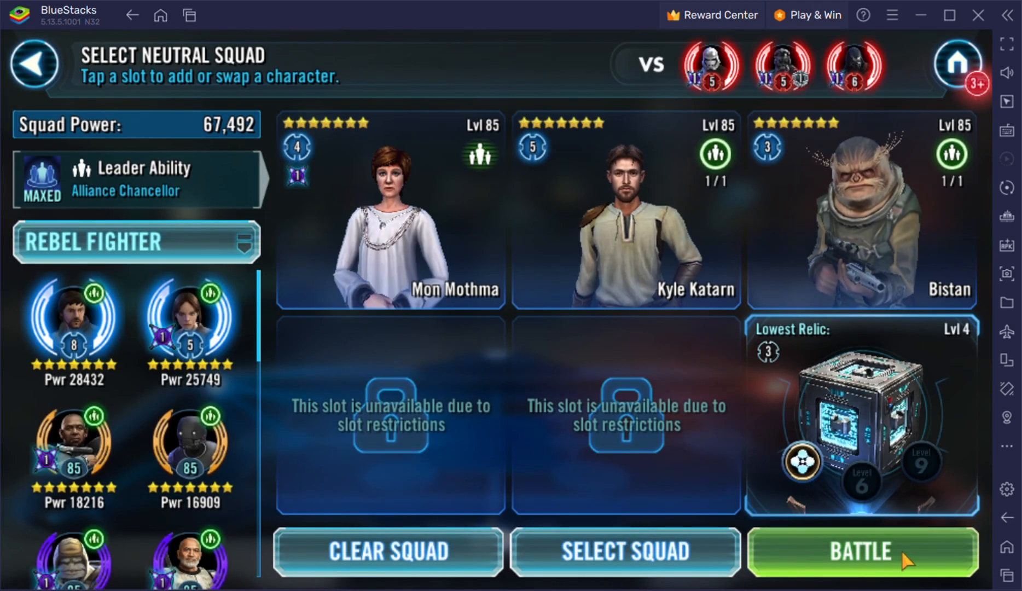
- Start the battle with the Mon Mothma Rebel Fighter squad
left_click(861, 552)
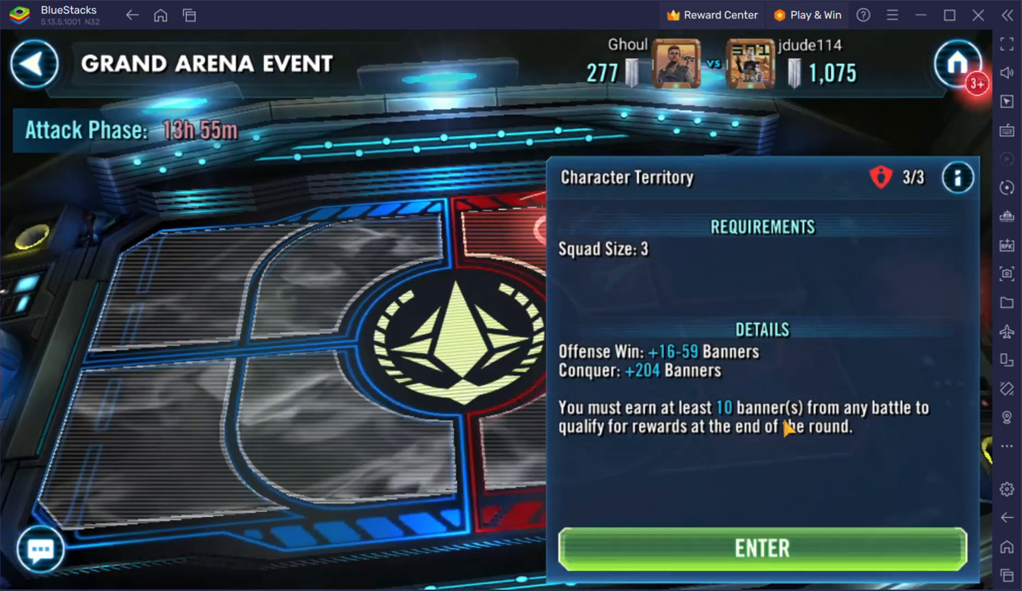
- Enter the Character Territory and launch the Admiral Raddus and Jyn Erso battle against the Grievous squad
left_click(761, 548)
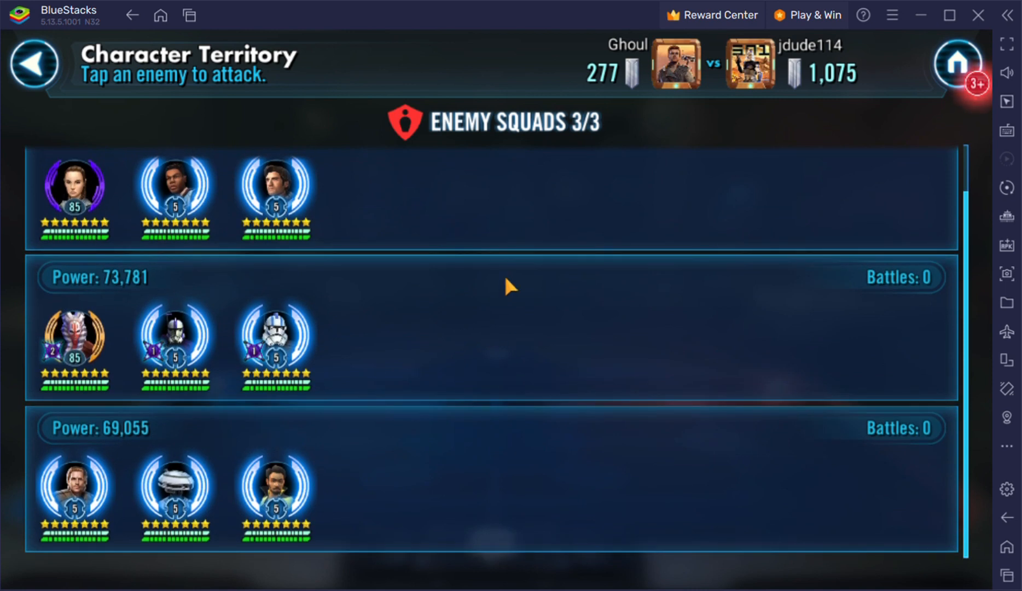
scroll("down", 3)
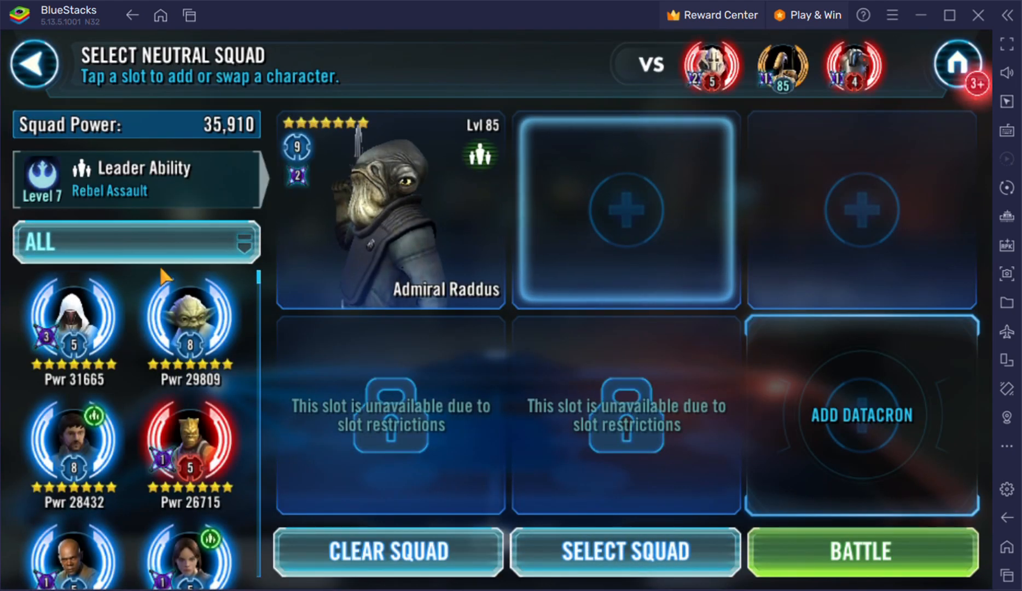
scroll("down", 3)
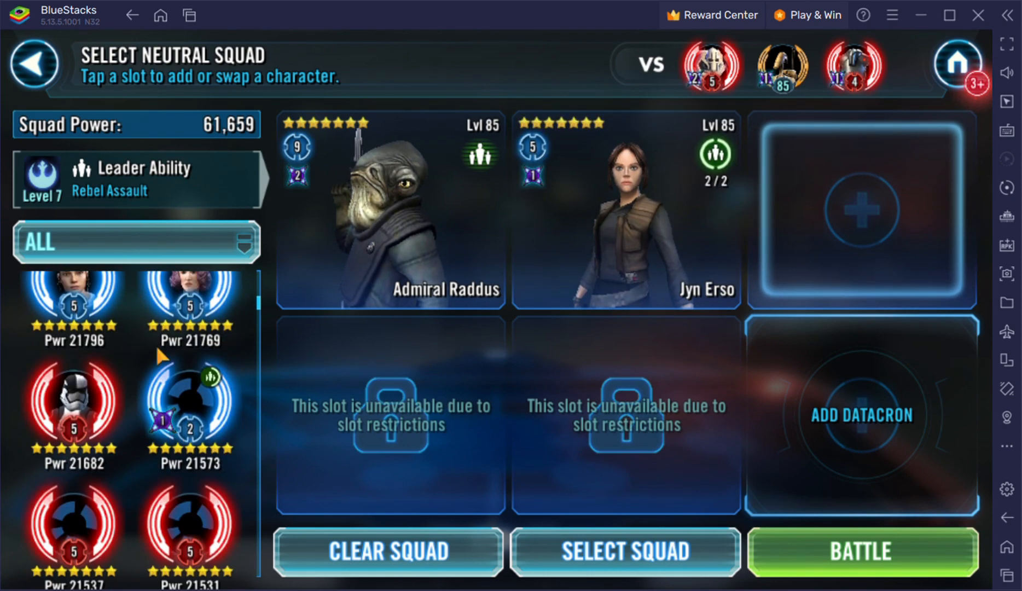
scroll("down", 3)
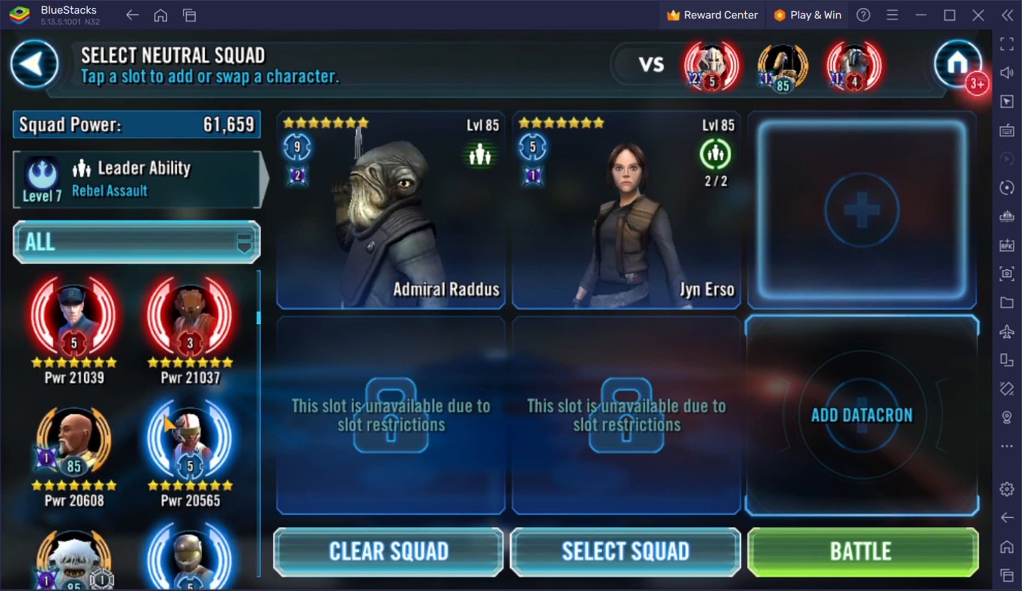
scroll("down", 3)
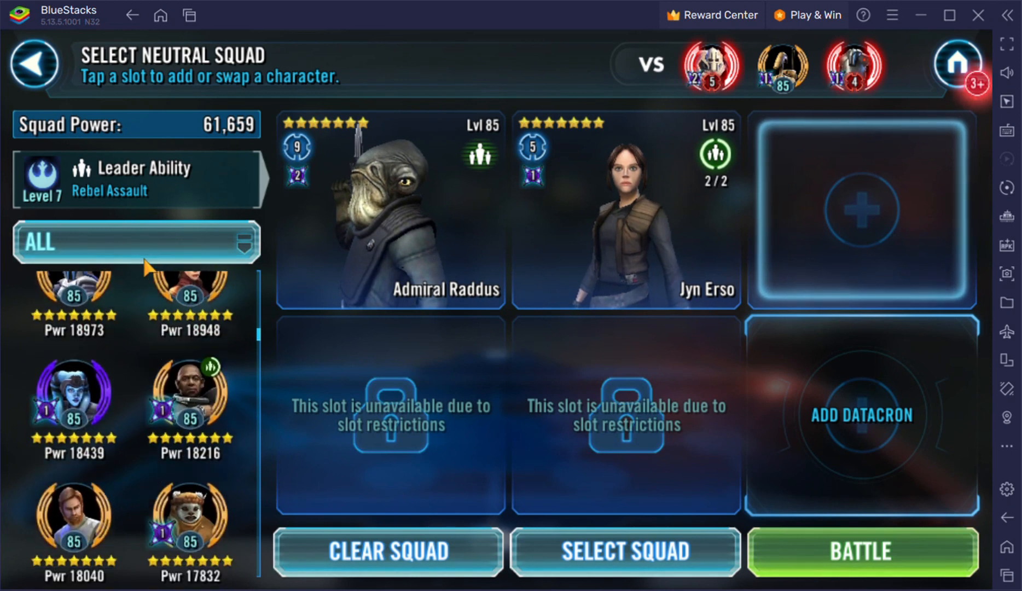
scroll("down", 3)
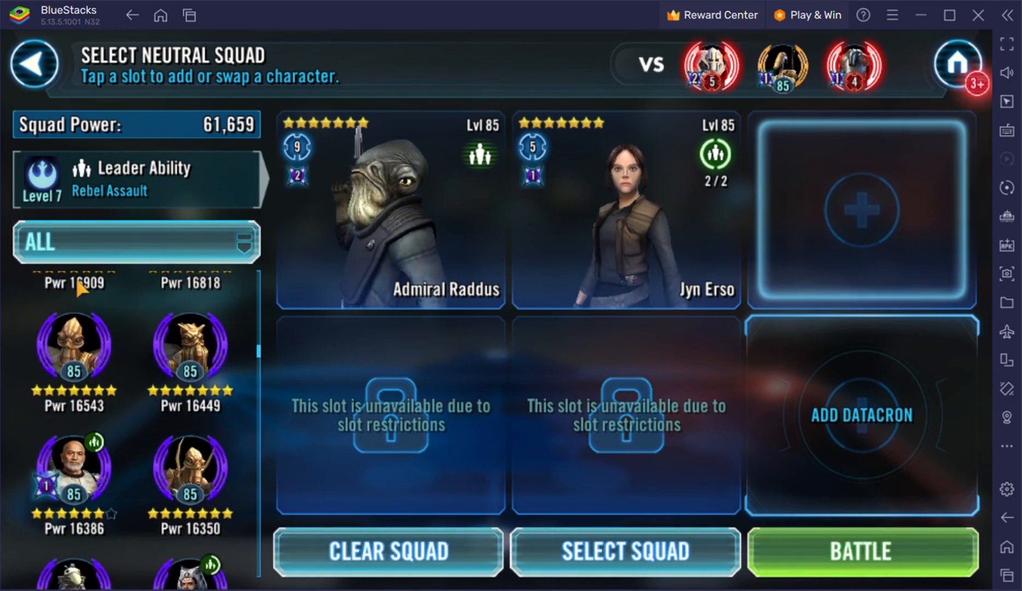
left_click(861, 551)
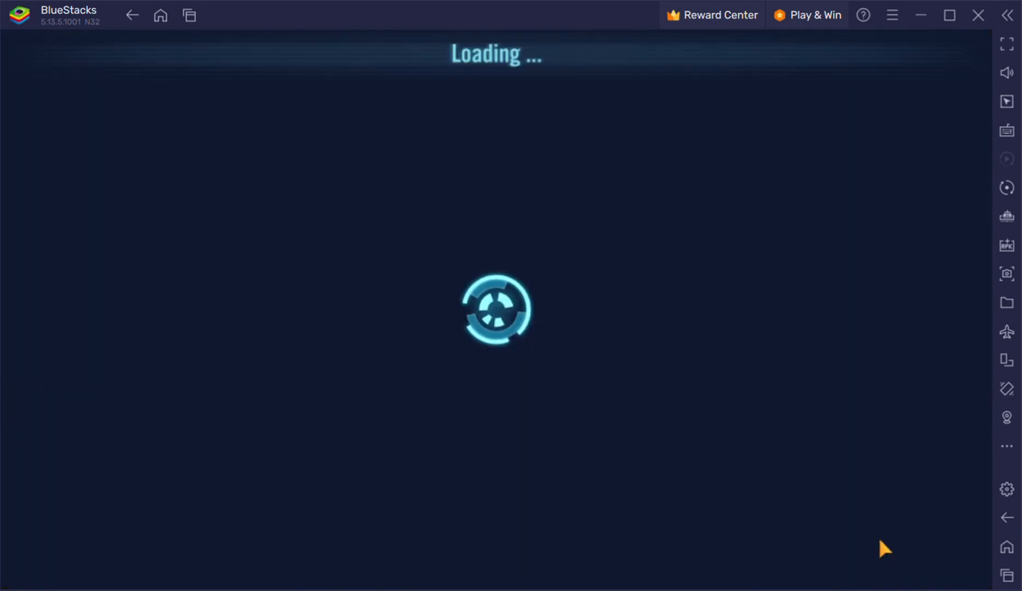
mouse_move(743, 404)
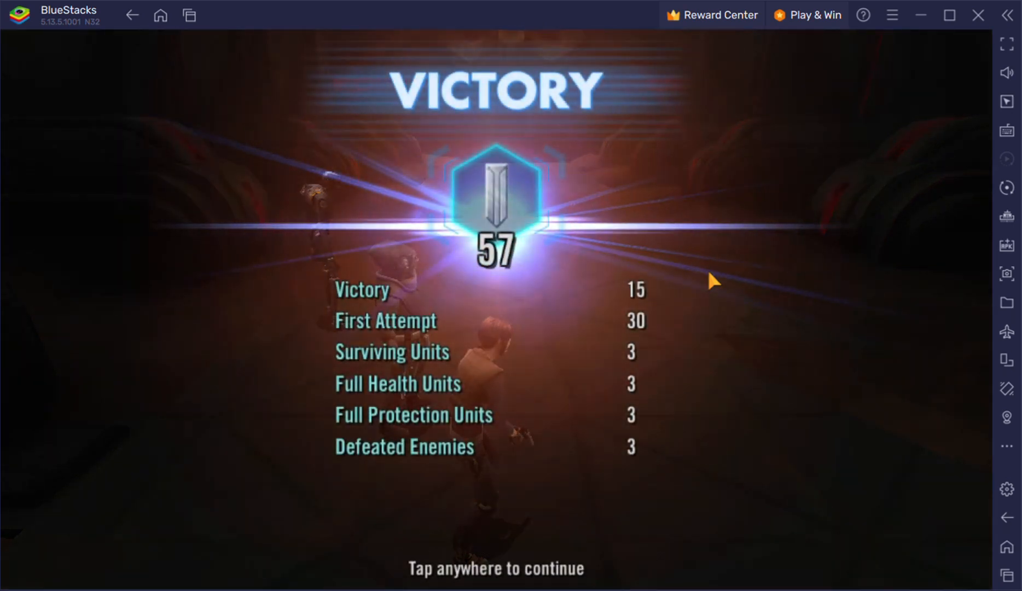
- Continue past the victory results and bring up the character filter for the Jedi roster
left_click(710, 281)
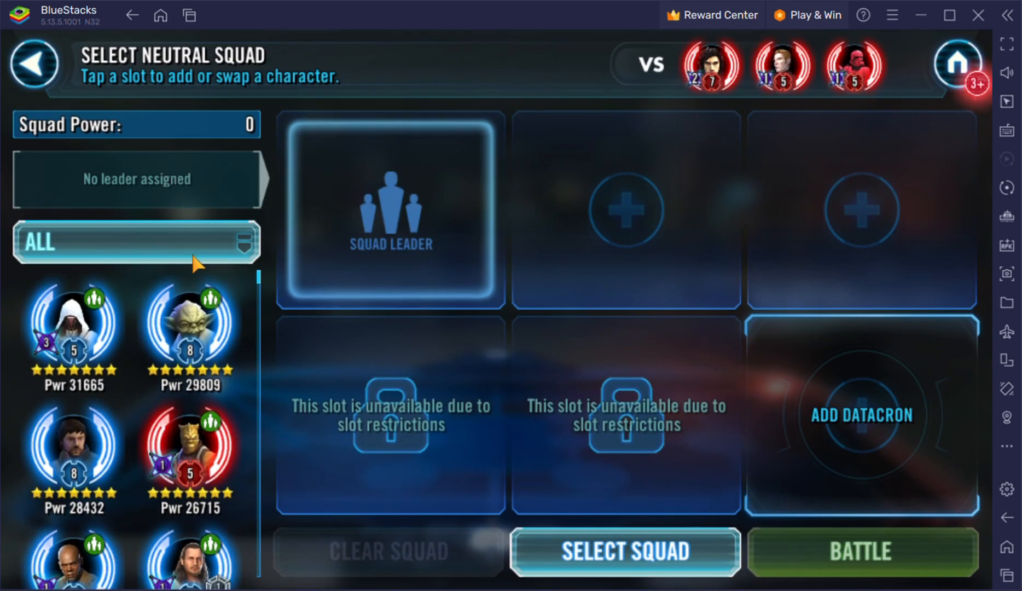
left_click(136, 242)
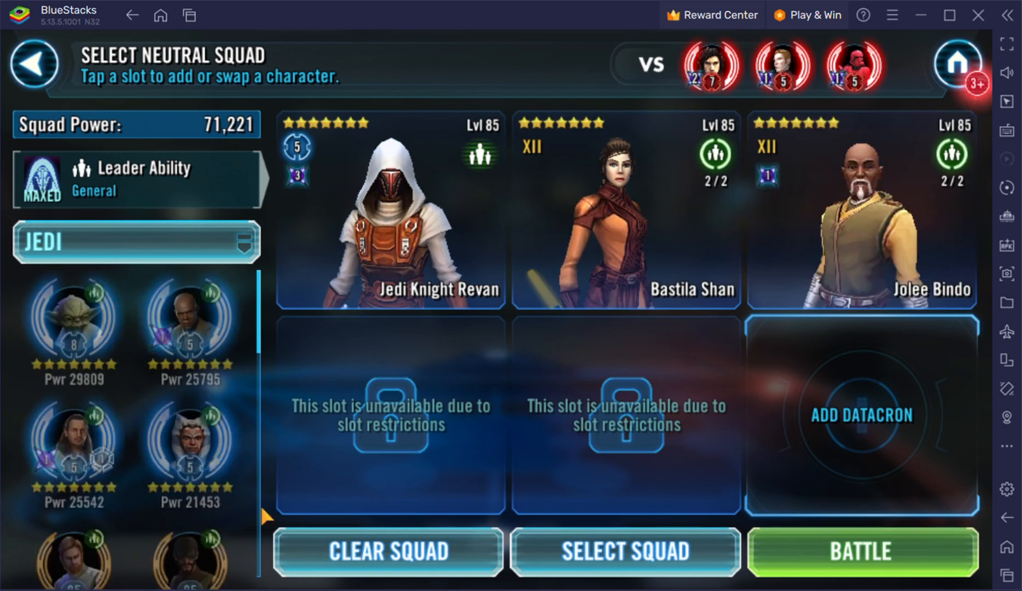
left_click(861, 551)
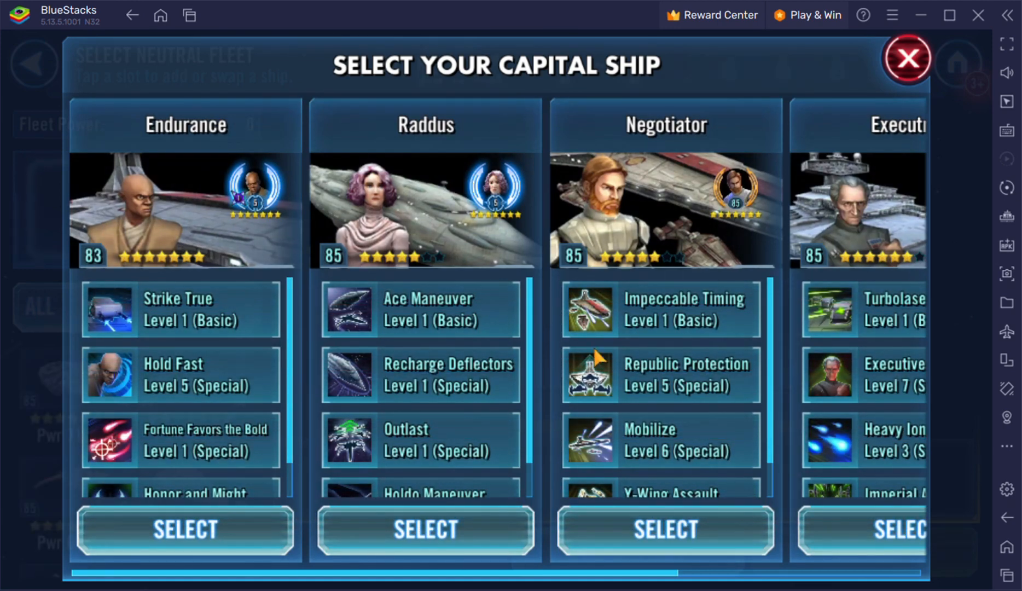
- Choose Raddus as capital ship and start the fleet battle
left_click(425, 528)
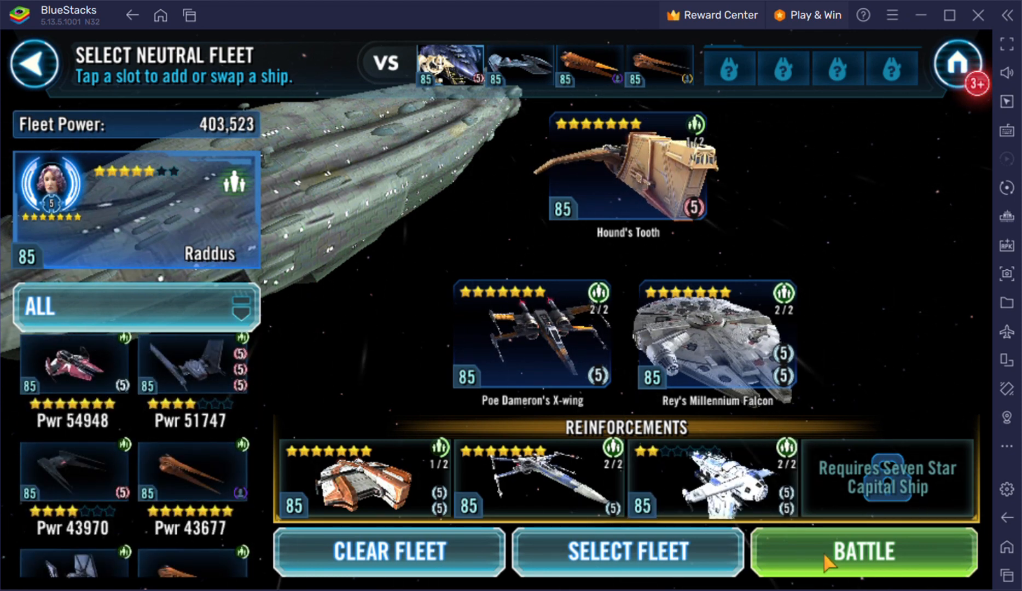
left_click(863, 551)
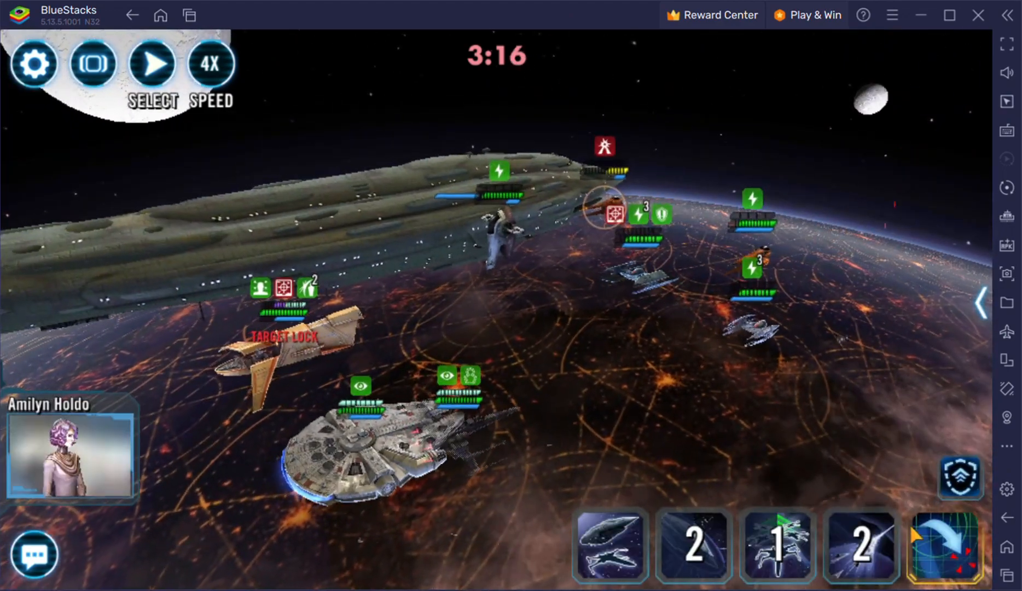
- Use a ship ability during the Raddus fleet battle
left_click(944, 548)
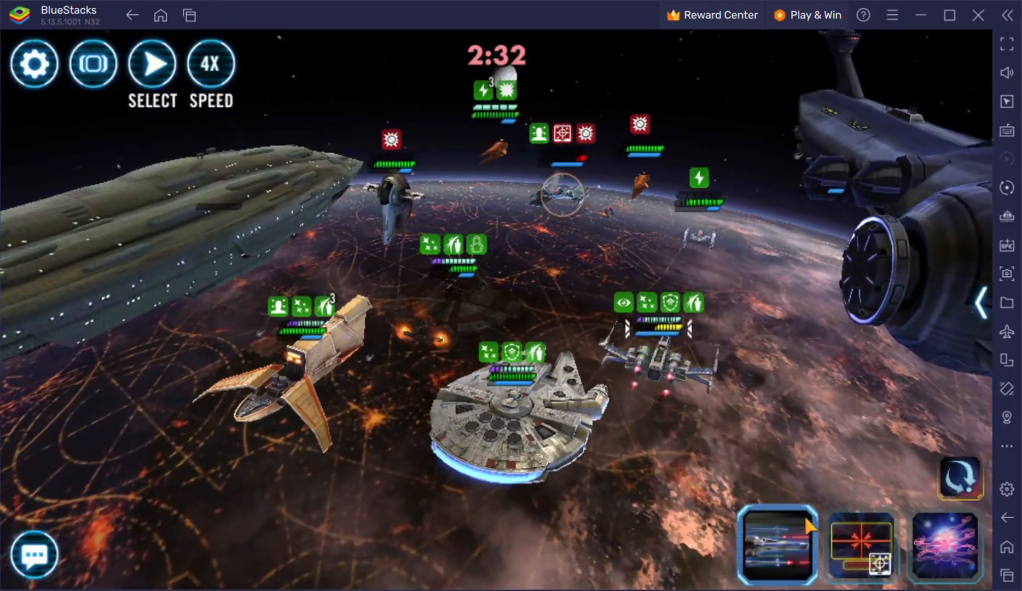
mouse_move(777, 493)
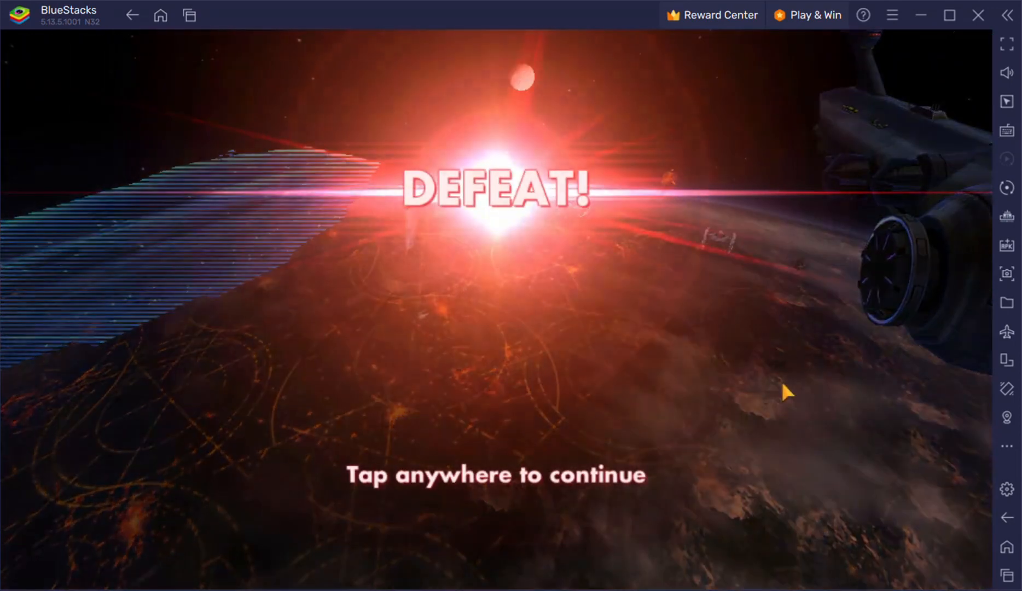
- Dismiss the defeat screen to return to the Ship Territory
left_click(786, 390)
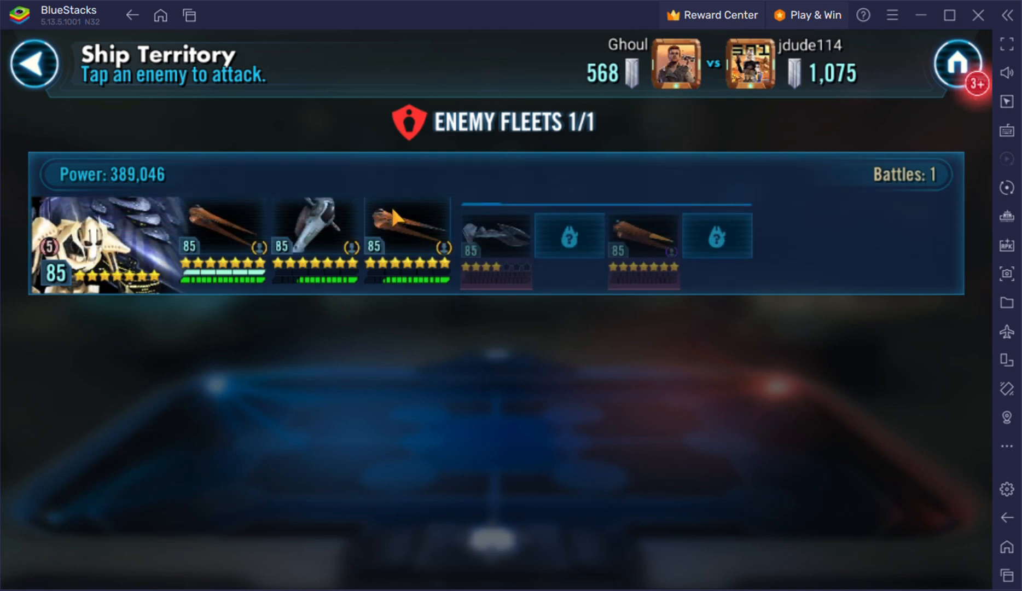
mouse_move(603, 203)
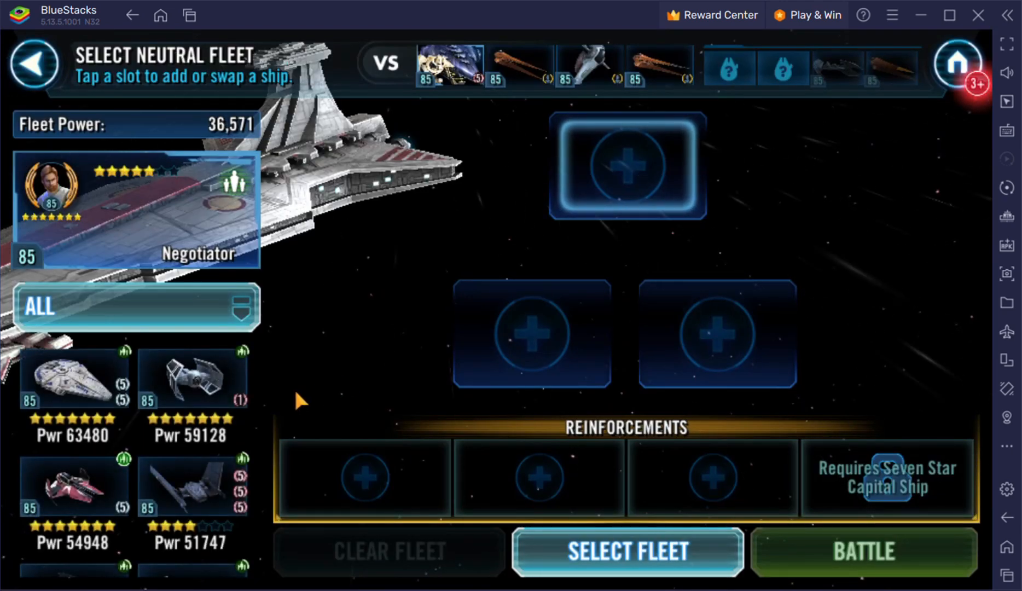
- Filter the ships to Galactic Republic and start the Negotiator fleet battle
left_click(135, 307)
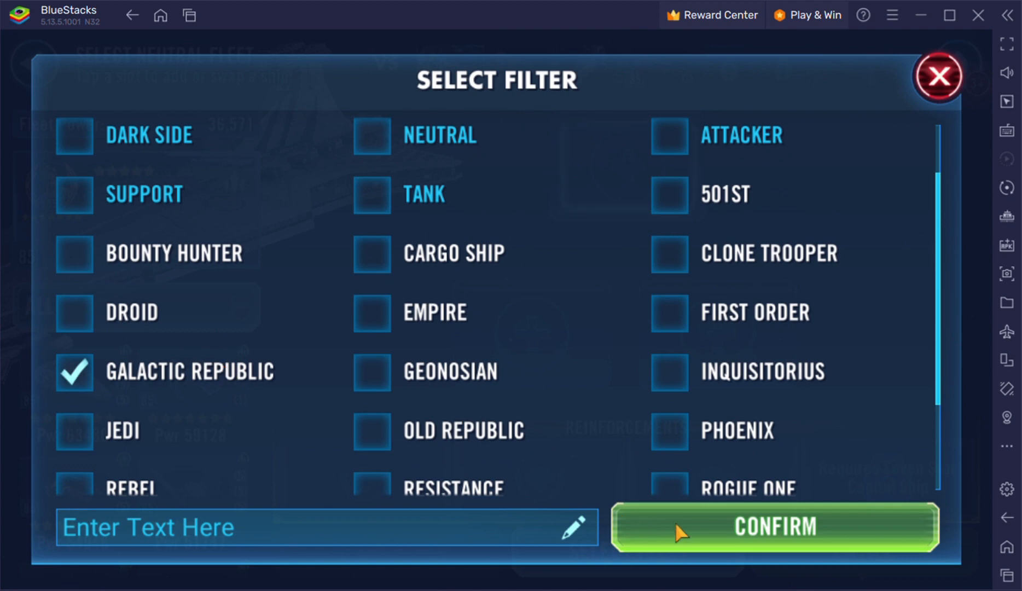
left_click(775, 528)
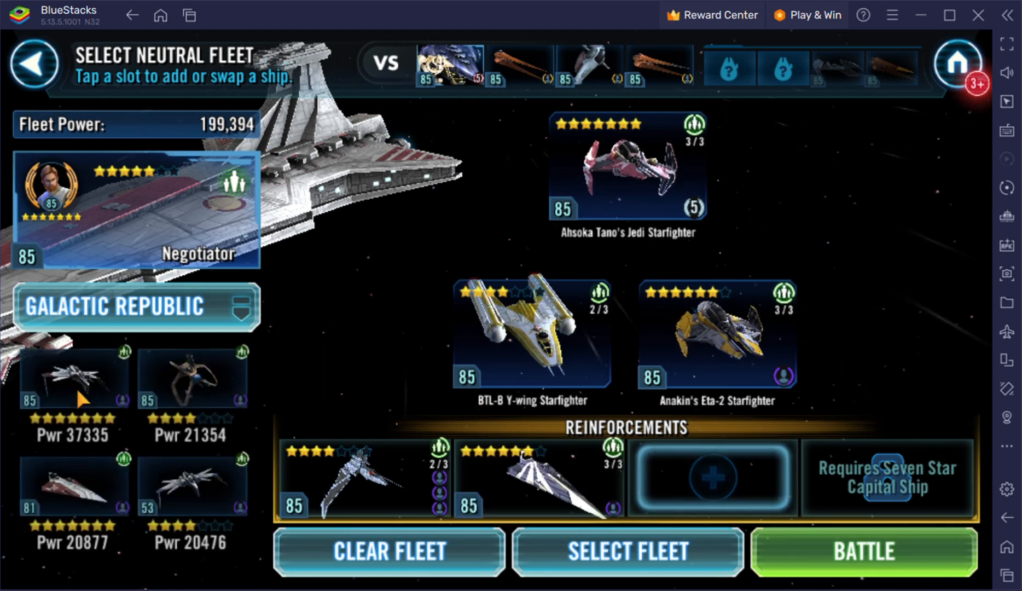
left_click(862, 550)
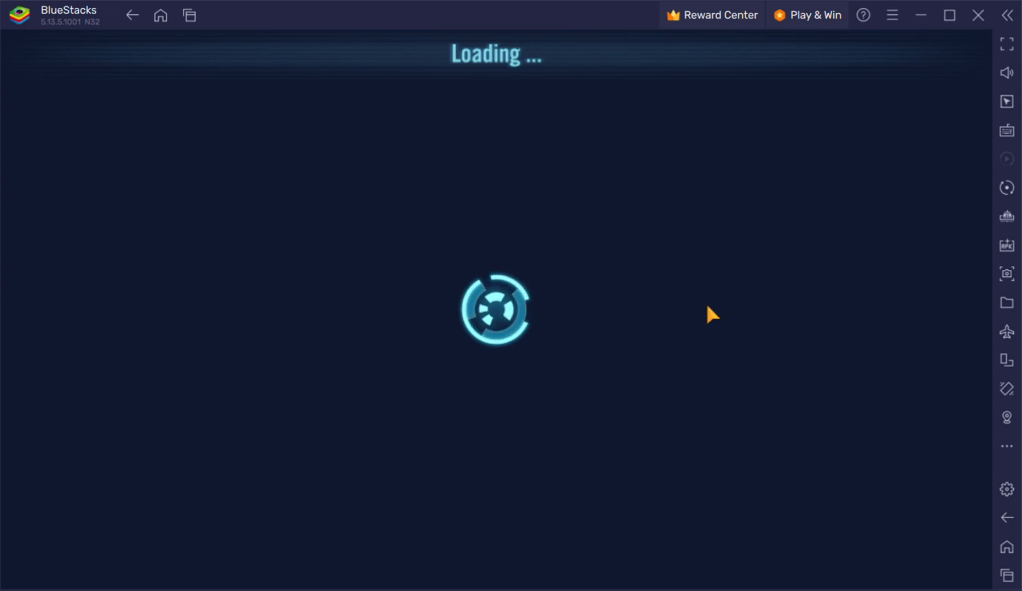
mouse_move(702, 310)
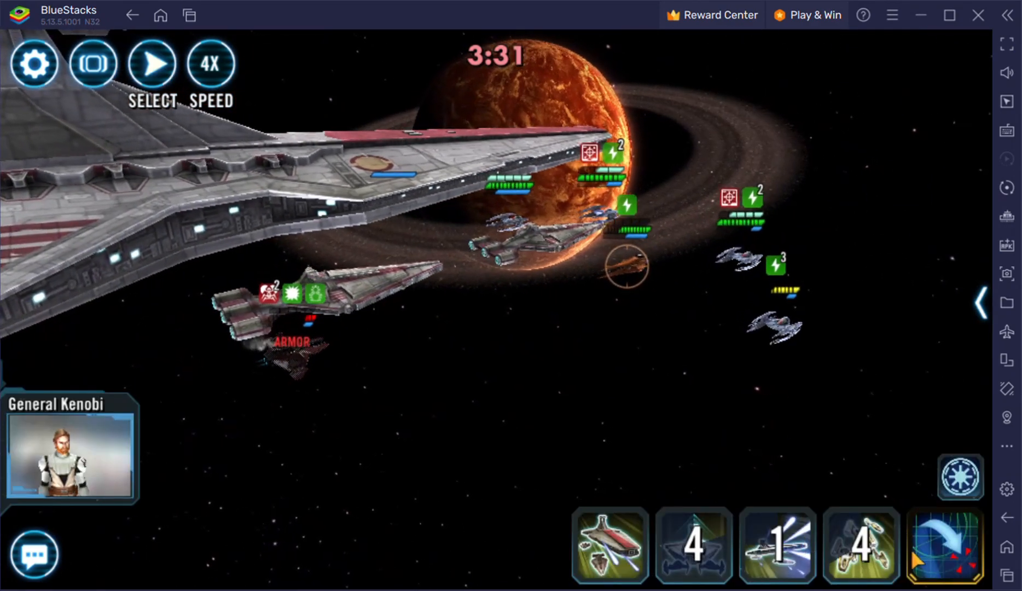
- Call the Marauder in as a reinforcement during the fleet battle
left_click(946, 546)
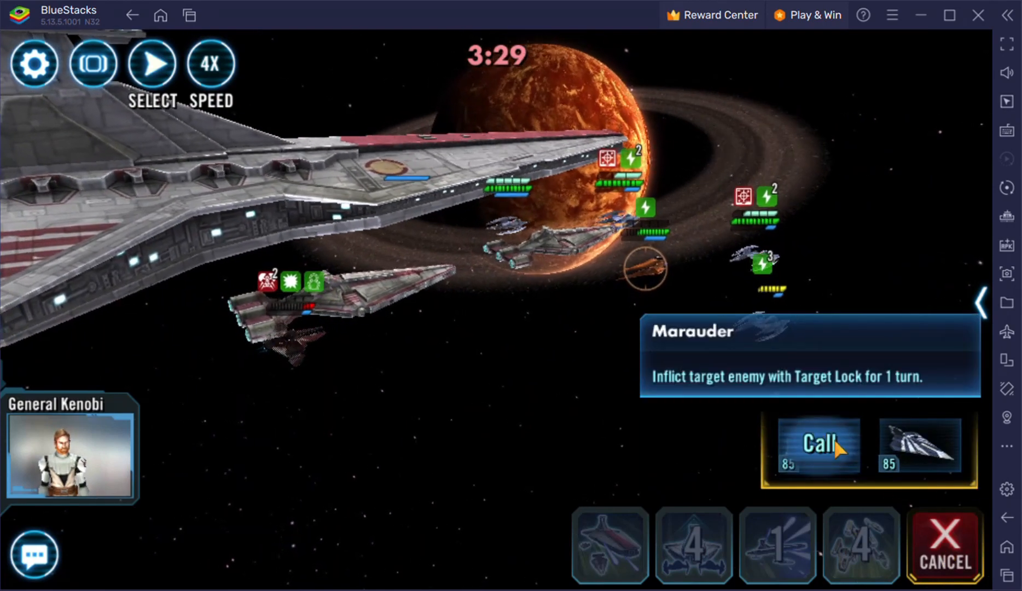
left_click(820, 446)
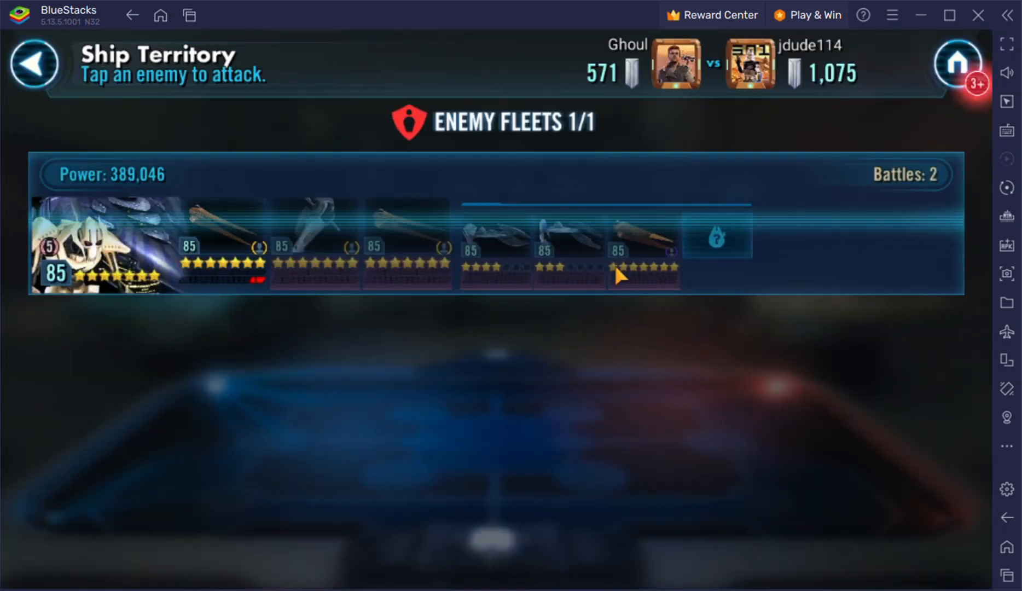
- Attack the remaining enemy fleet with Chimaera chosen as capital ship
left_click(644, 251)
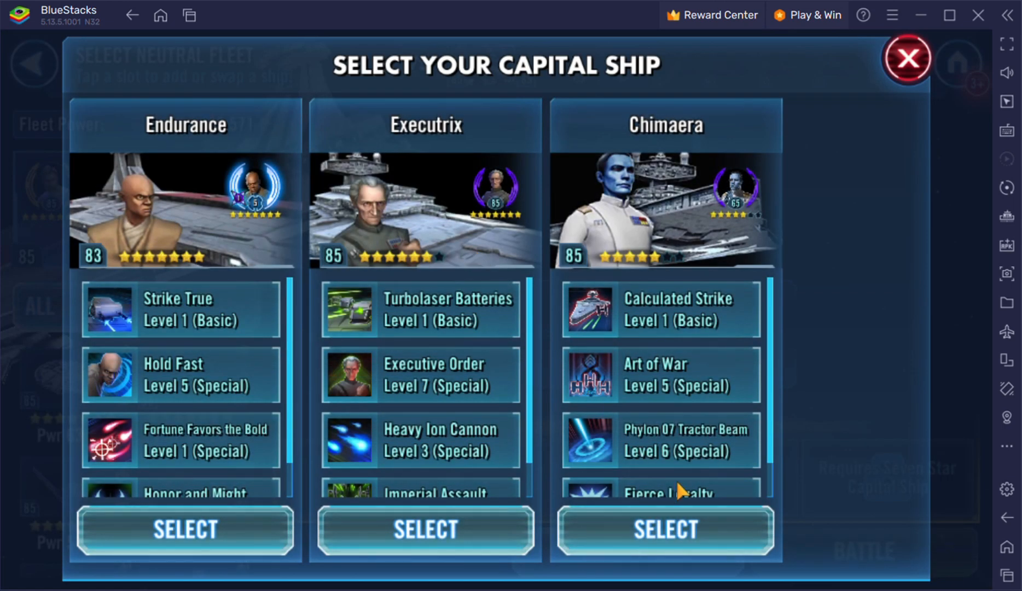
left_click(664, 528)
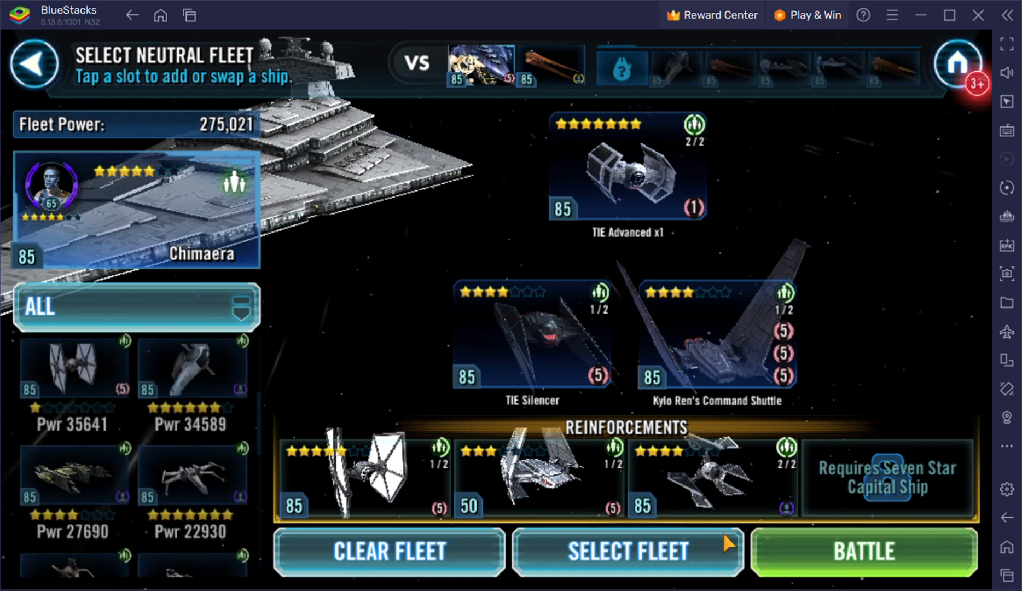
- Start the fleet battle with the Chimaera-led fleet
left_click(861, 551)
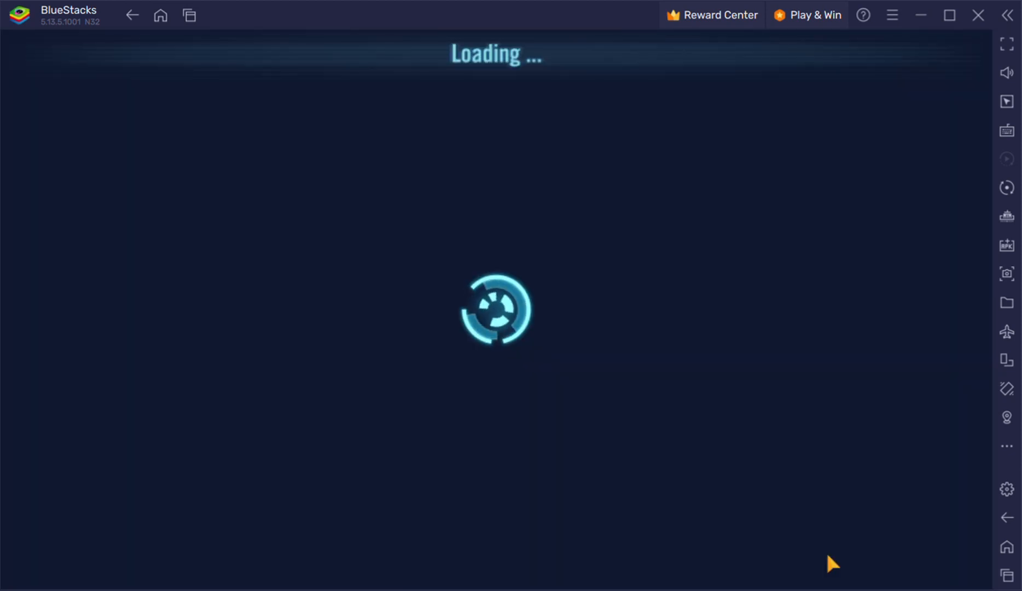
mouse_move(407, 305)
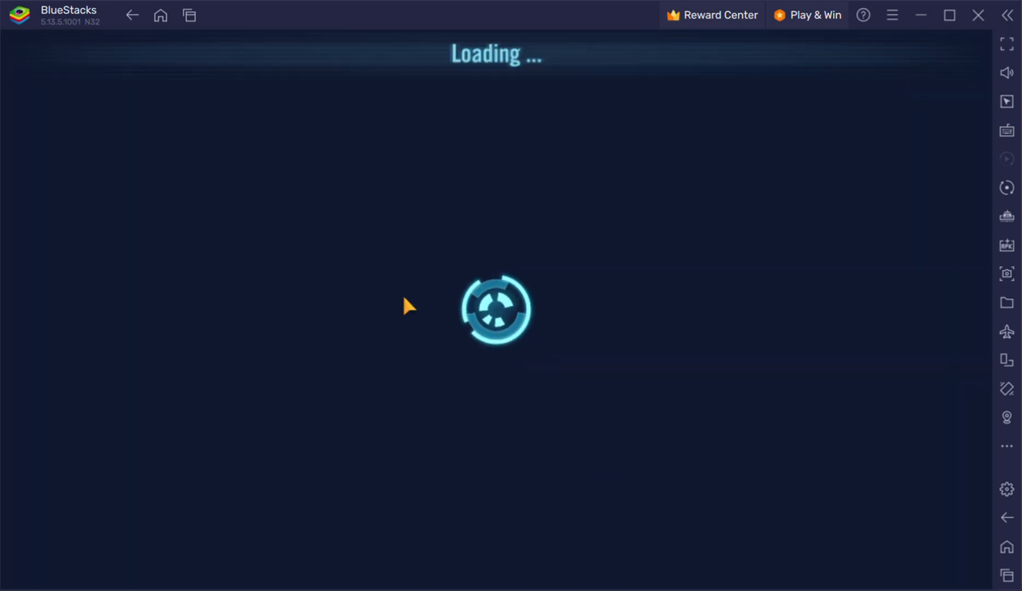
mouse_move(506, 330)
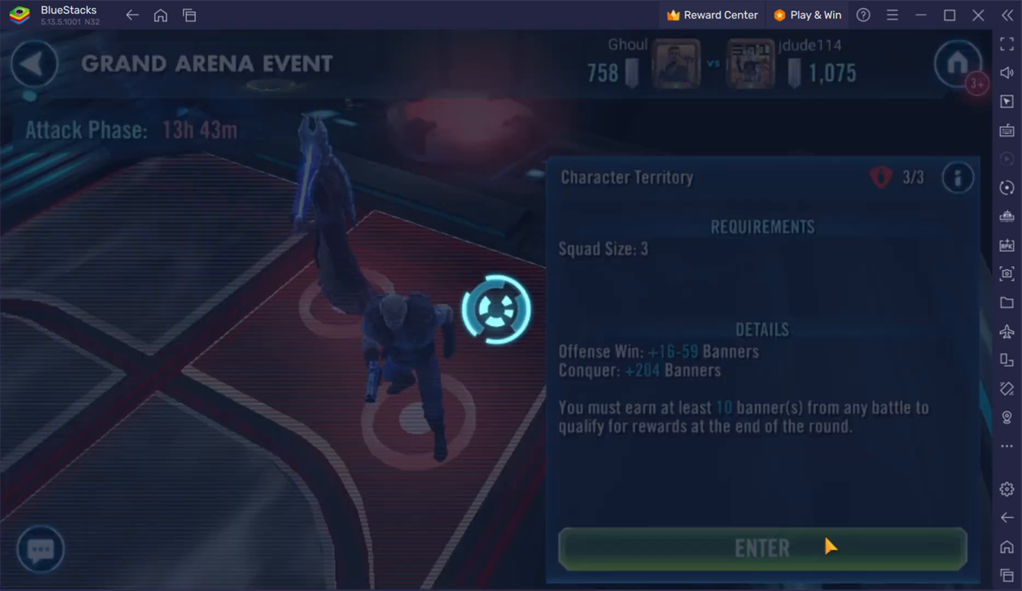
- Enter the character territory battle and scroll the roster to the Jedi candidates
left_click(761, 548)
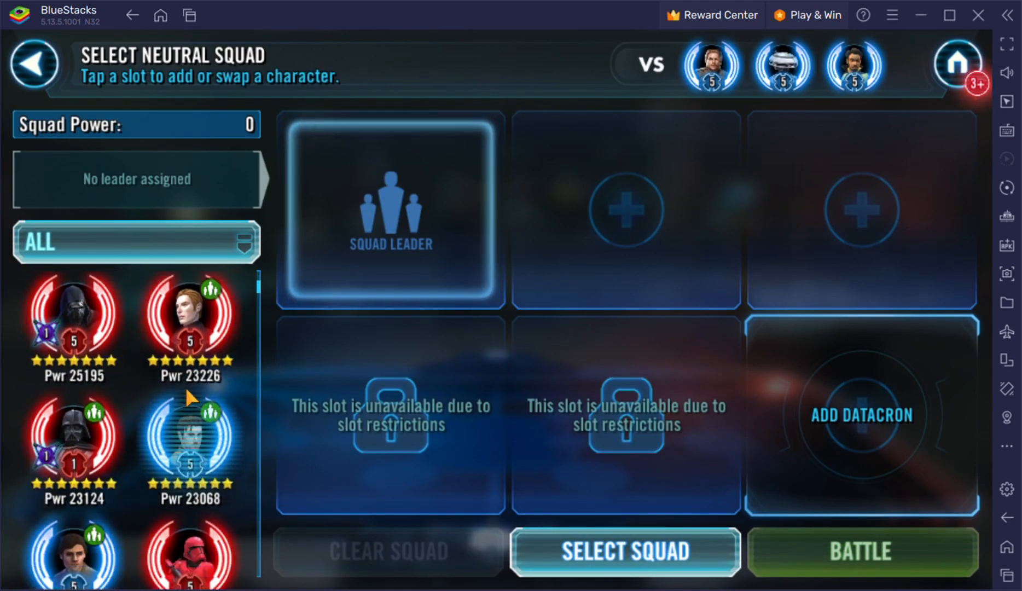
scroll("down", 3)
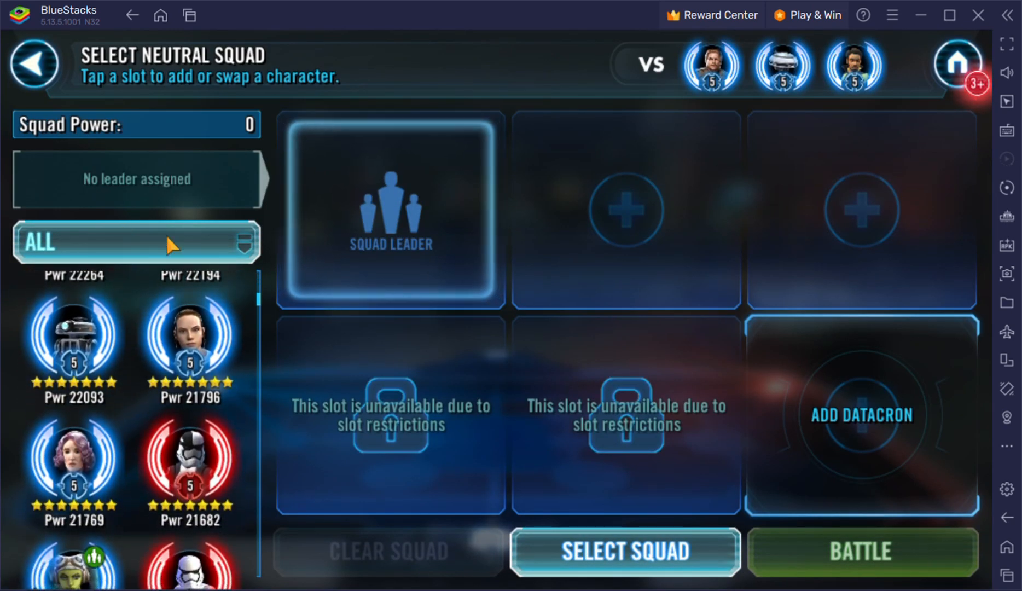
left_click(860, 552)
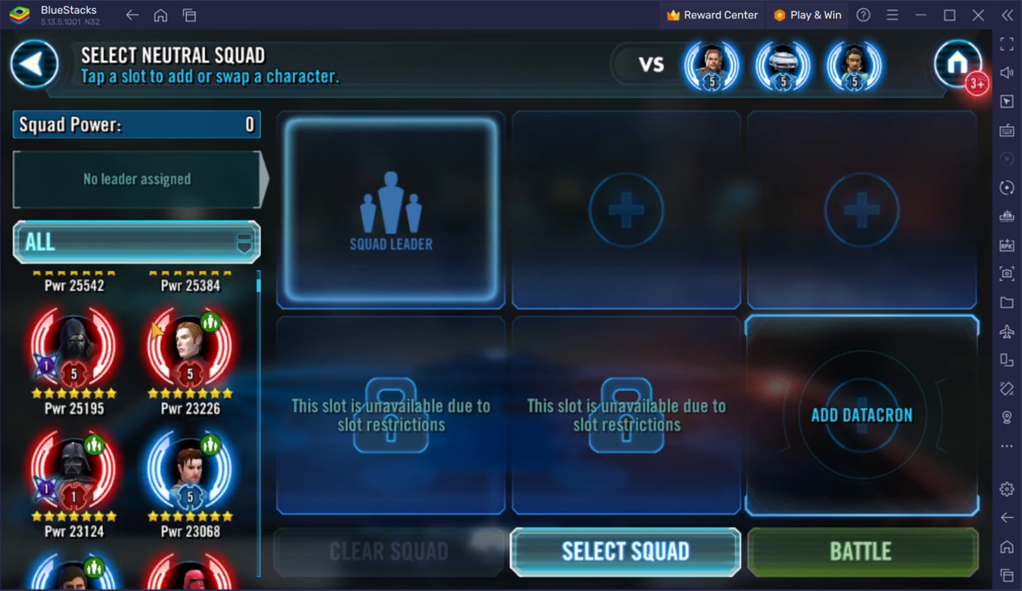
scroll("down", 3)
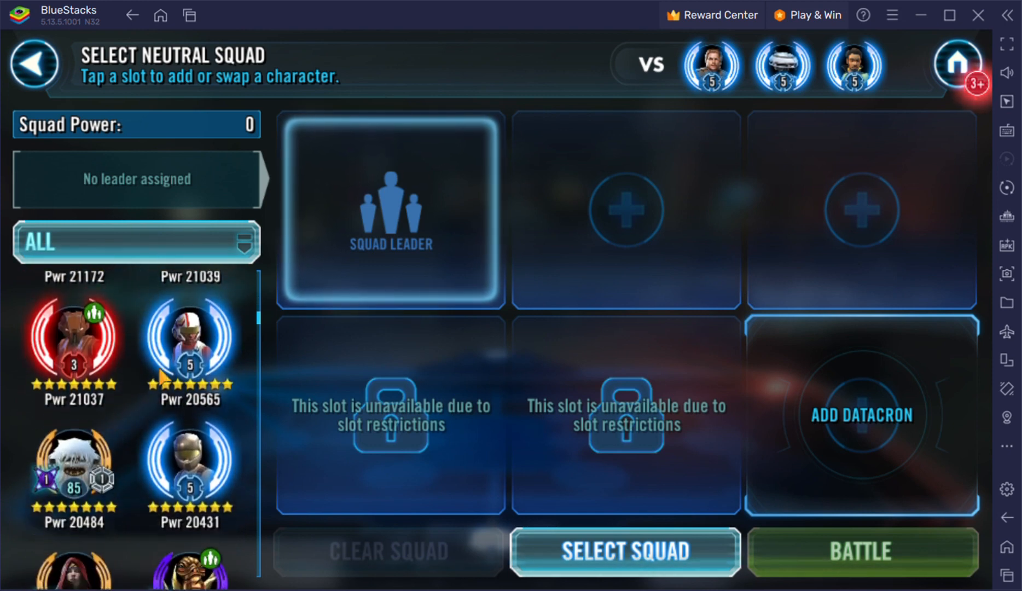
scroll("down", 3)
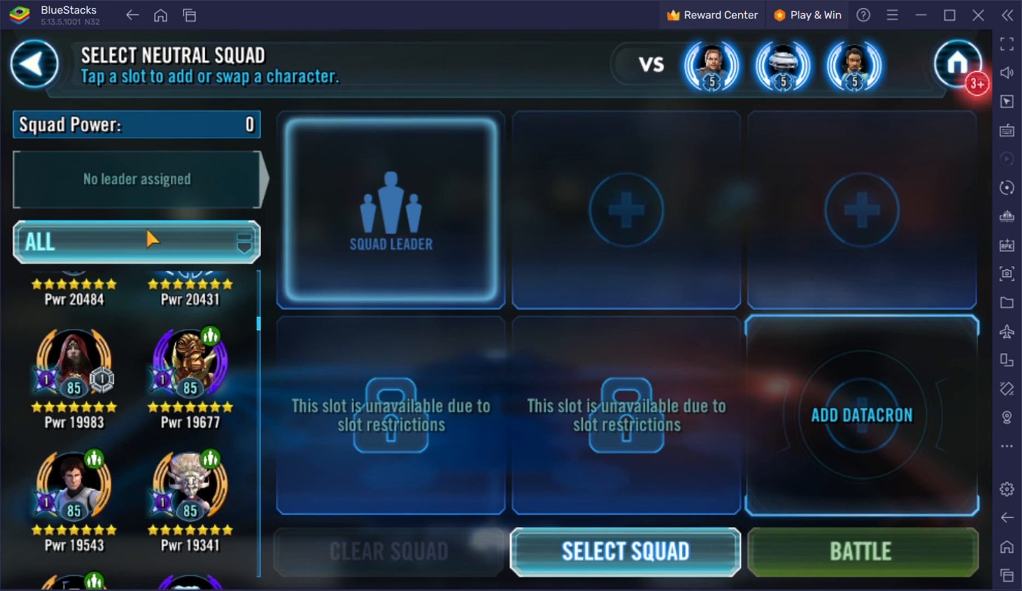
- Filter the roster to Jedi and add Yoda beside Qui-Gon Jinn and Mace Windu
left_click(135, 241)
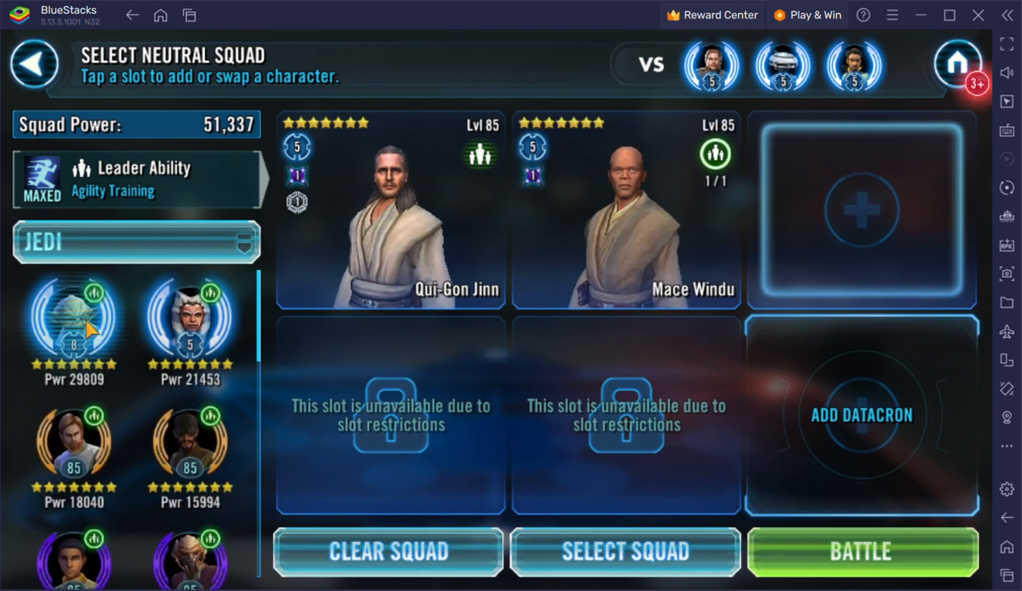
left_click(859, 552)
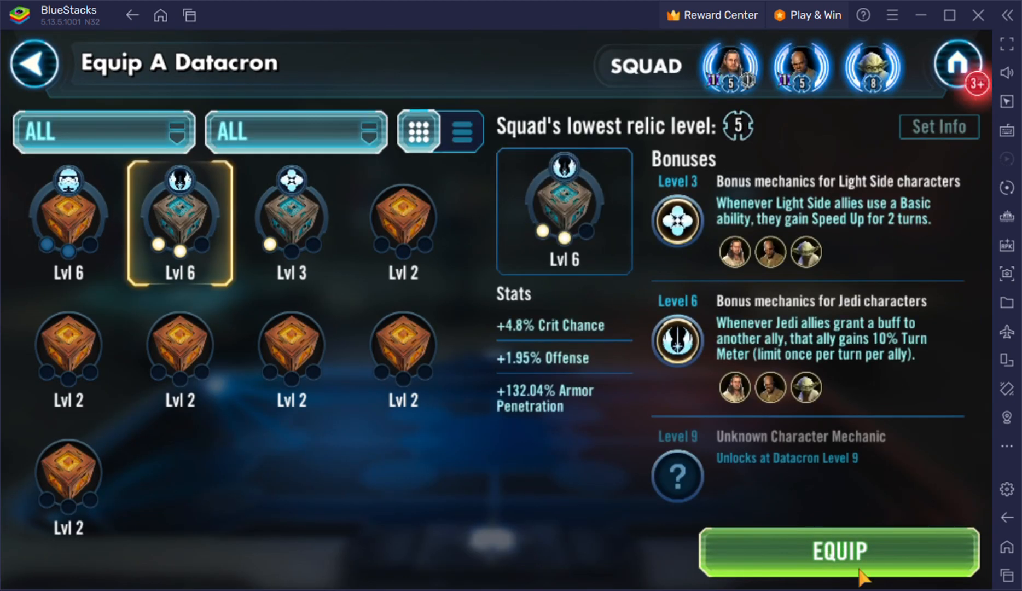
- Equip the level 6 Jedi datacron and win with the Qui-Gon Jinn, Mace Windu and Yoda squad
left_click(840, 551)
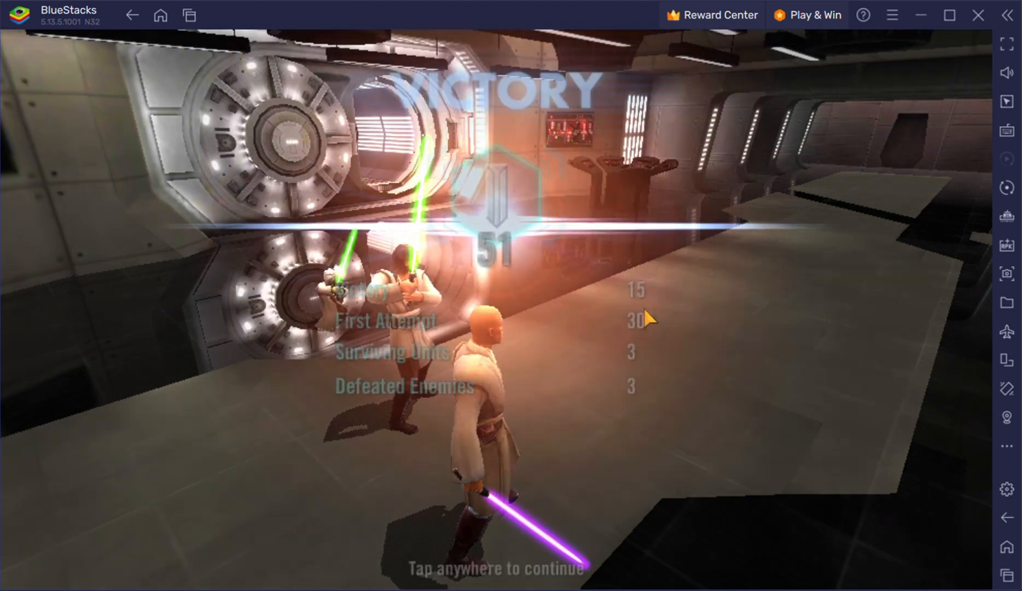
- Continue past the Victory screen and scroll the roster for the next squad
left_click(496, 293)
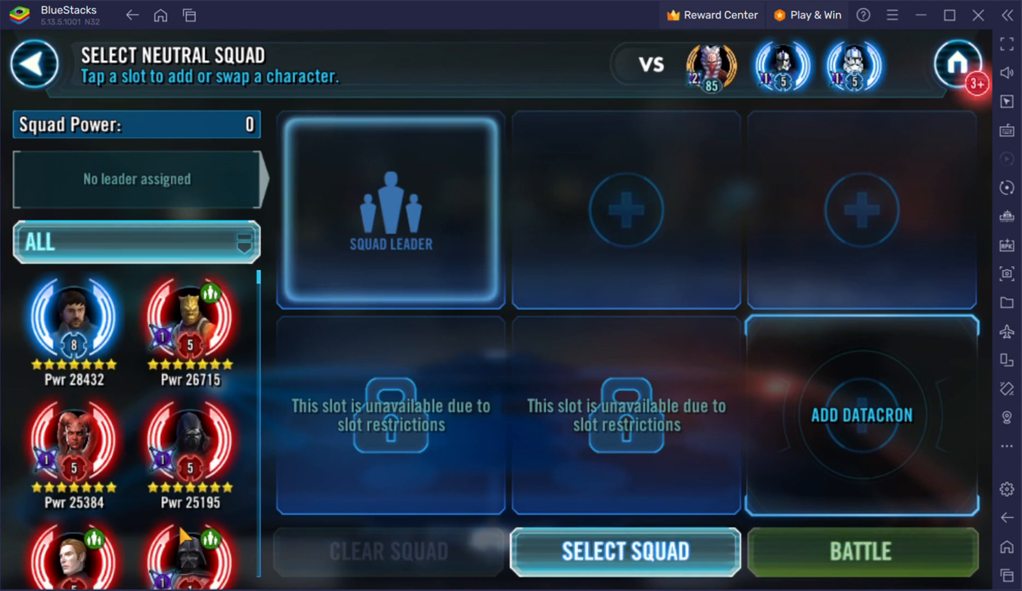
scroll("down", 3)
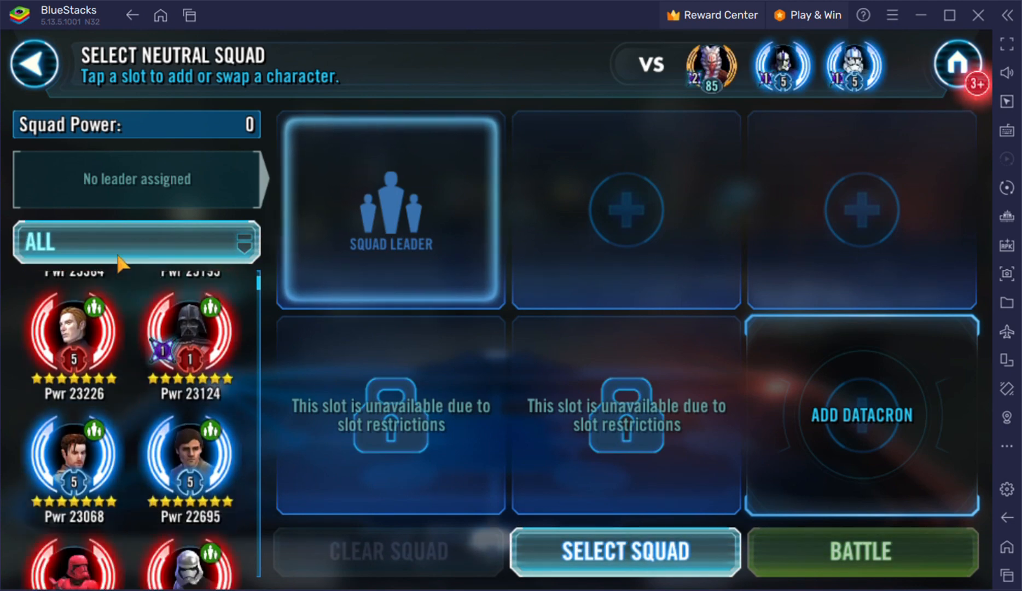
scroll("down", 3)
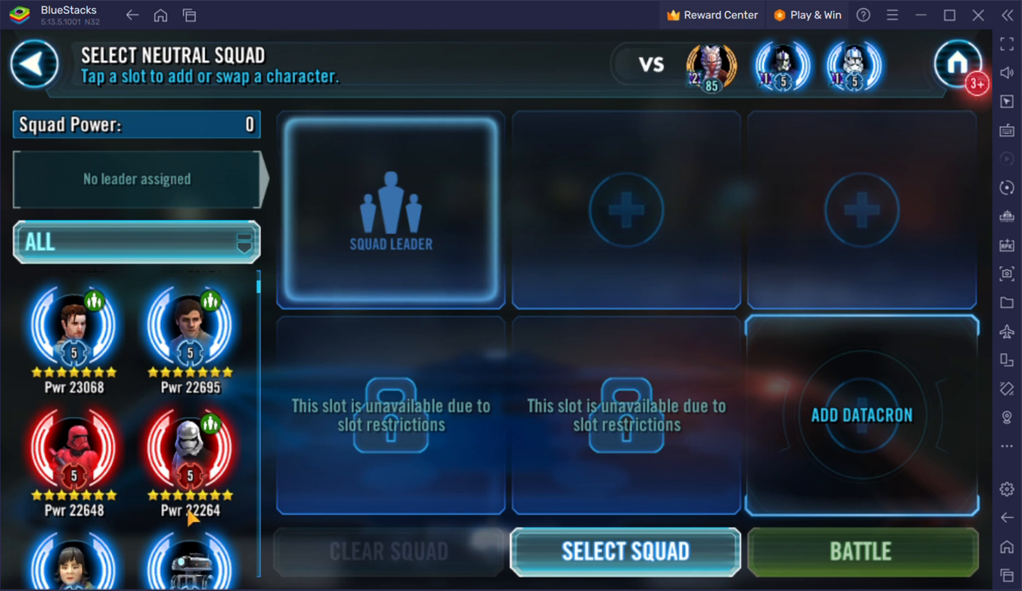
scroll("down", 3)
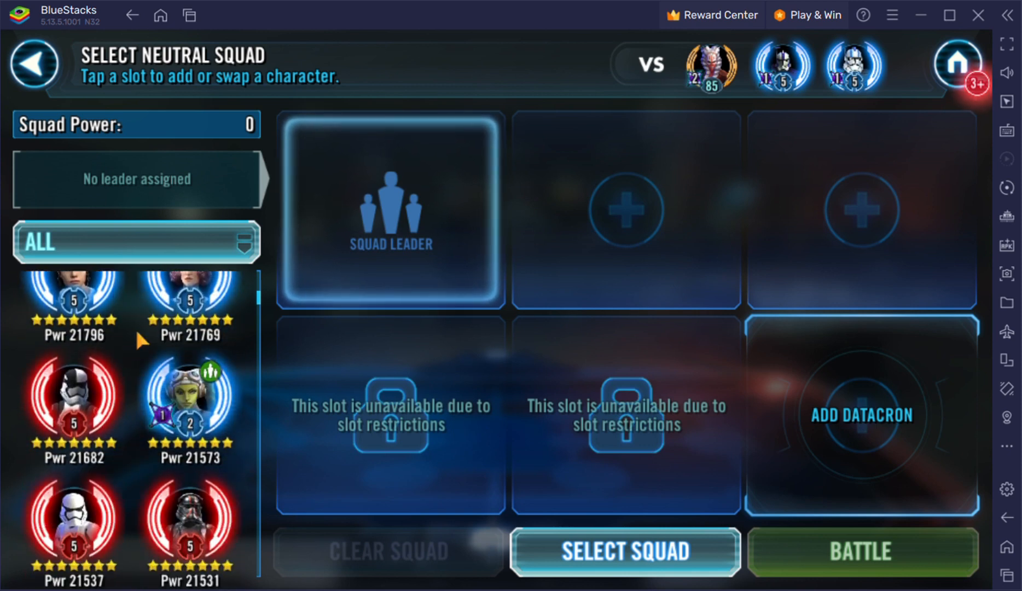
scroll("down", 3)
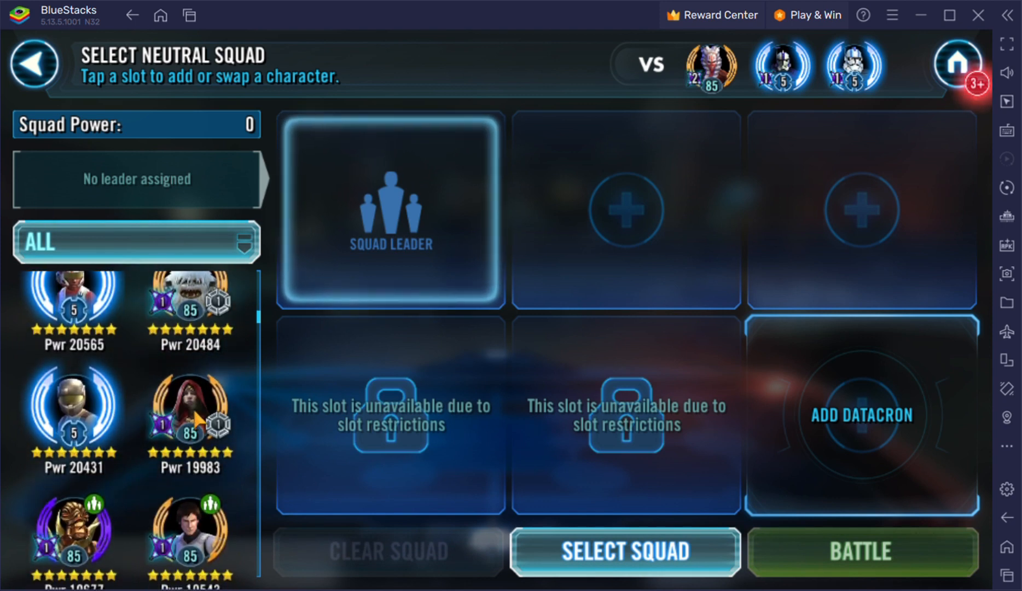
mouse_move(162, 253)
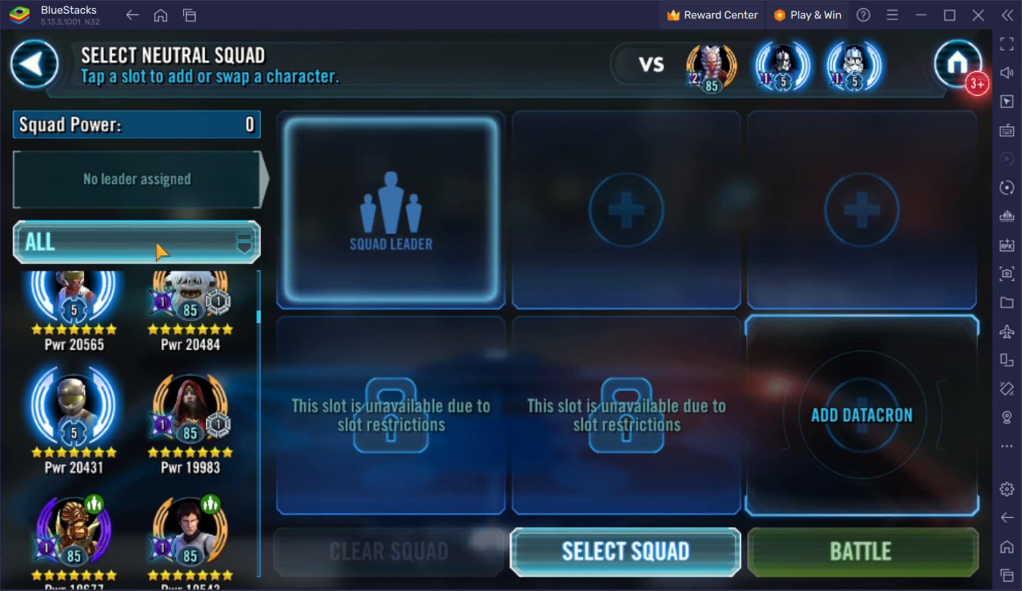
- Filter the roster to Sith and assemble Darth Vader, Sith Trooper and Darth Talon
left_click(136, 242)
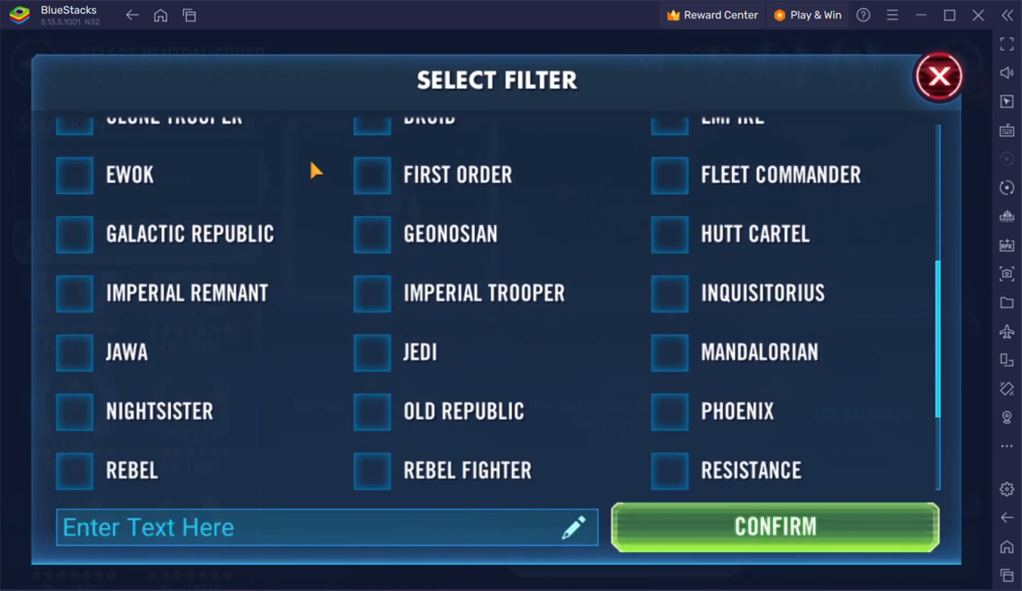
left_click(939, 77)
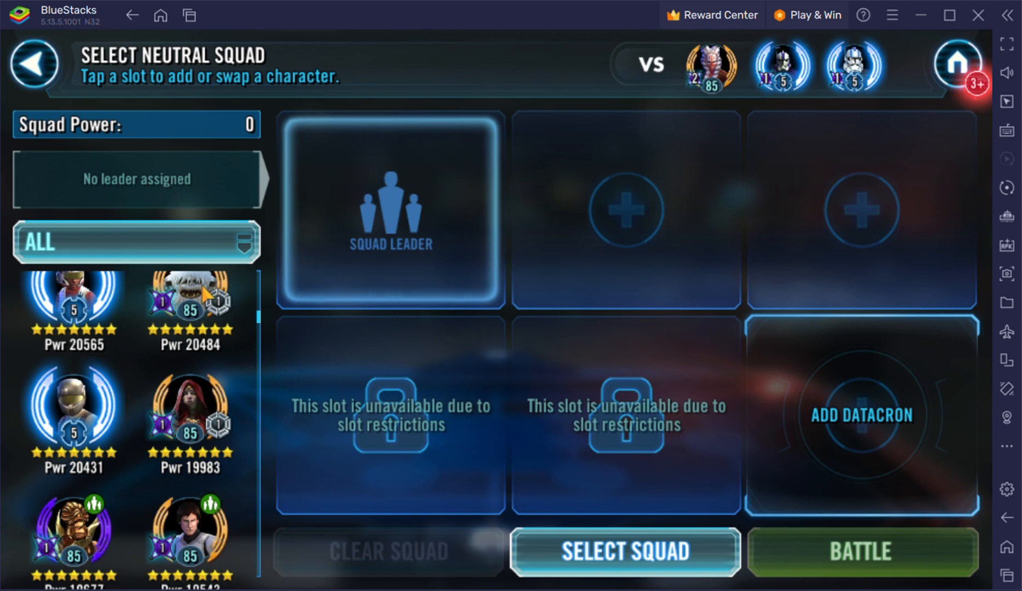
left_click(136, 242)
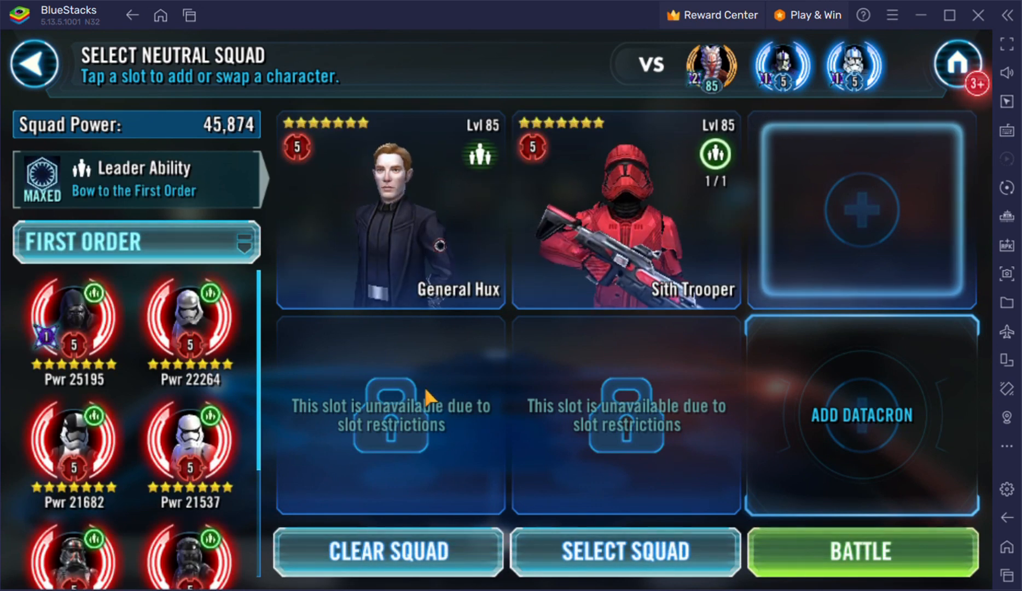
left_click(389, 209)
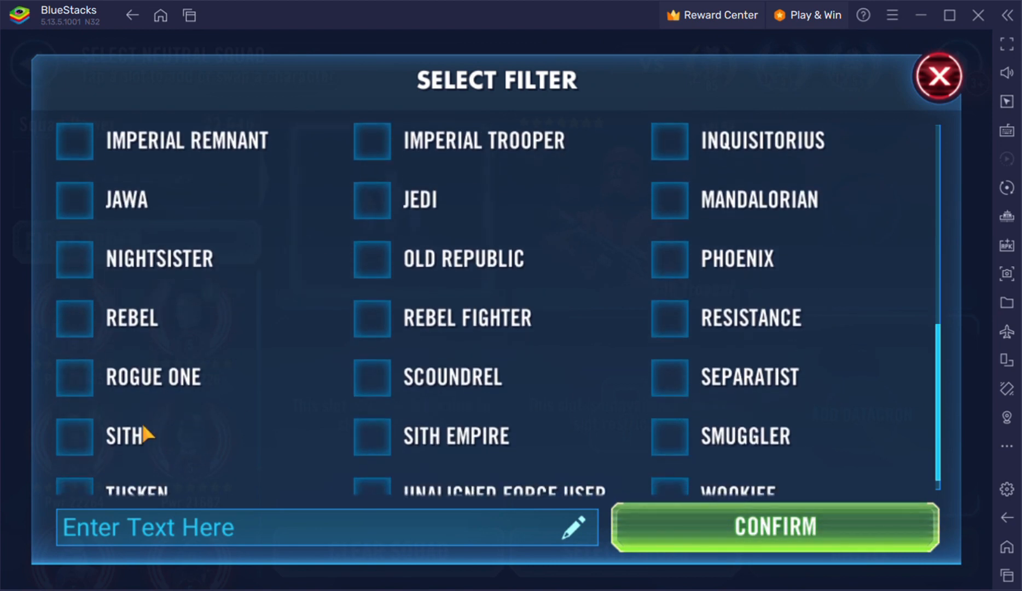
left_click(938, 76)
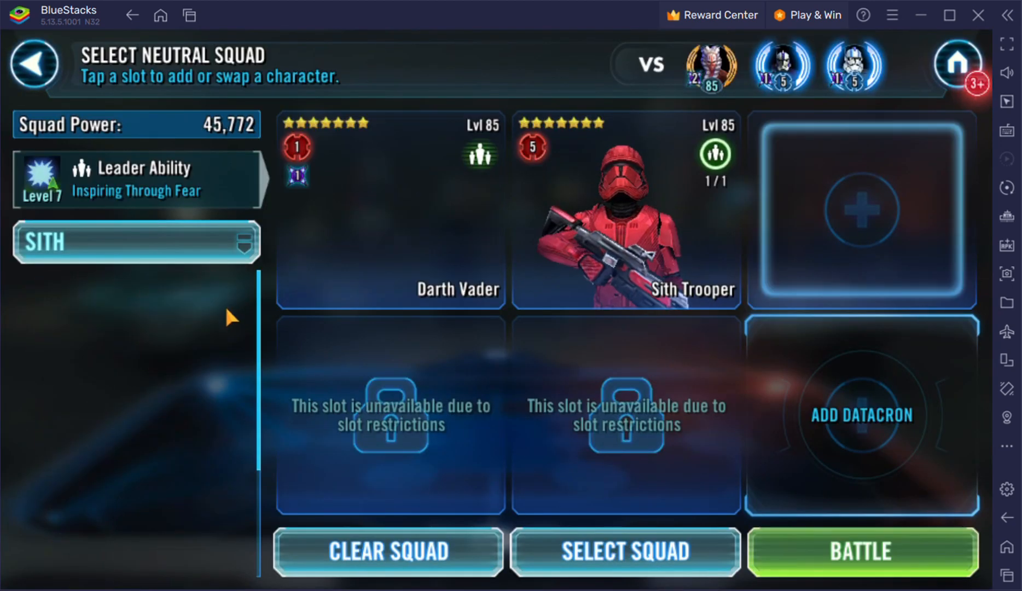
- Equip a datacron on the 71,156-power Sith squad facing Ahsoka's team
left_click(861, 552)
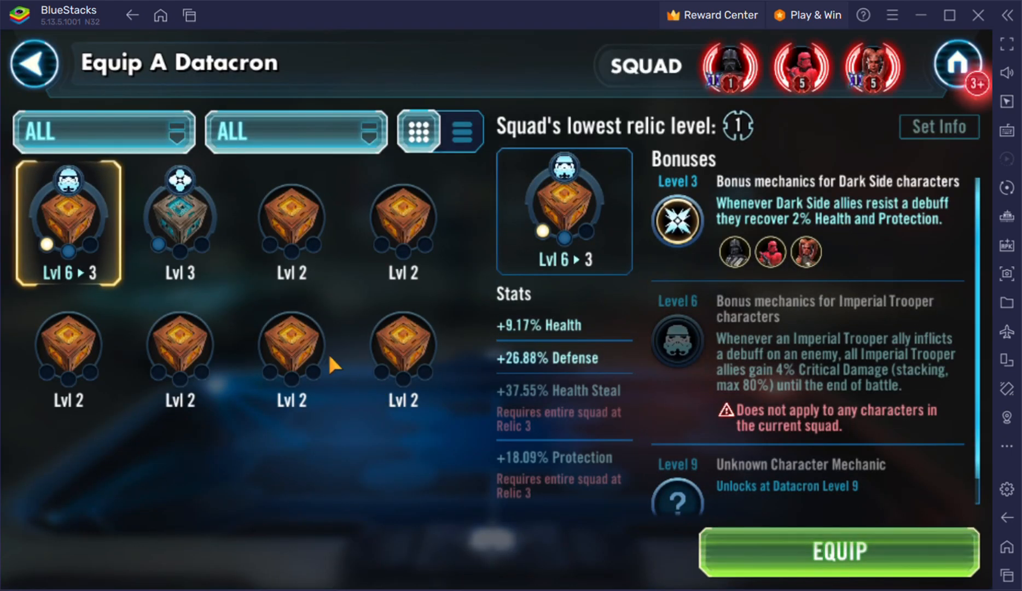
left_click(291, 350)
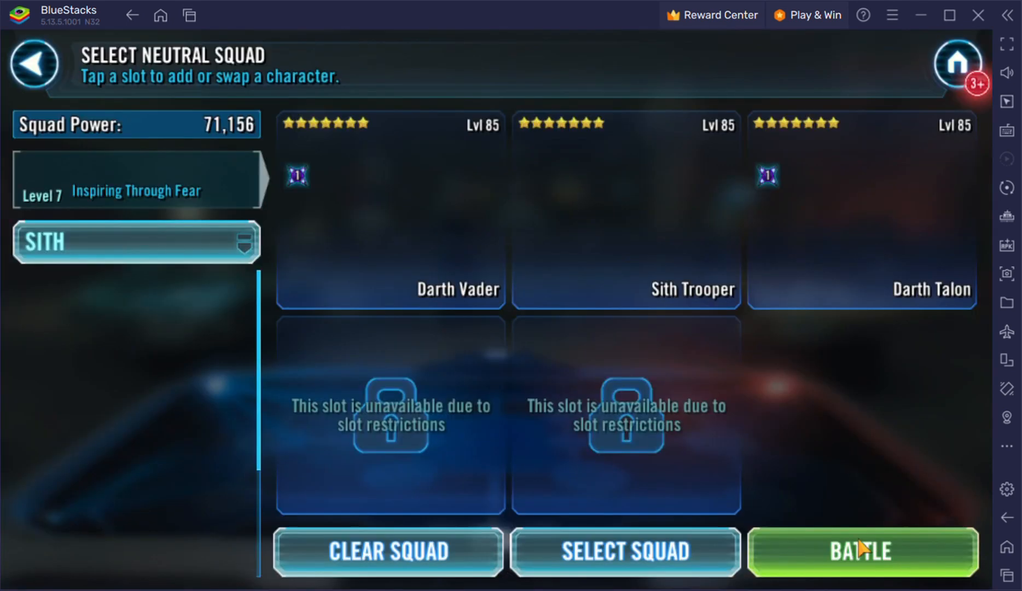
- Fight with the Sith squad and move on to the next enemy territory team
left_click(862, 552)
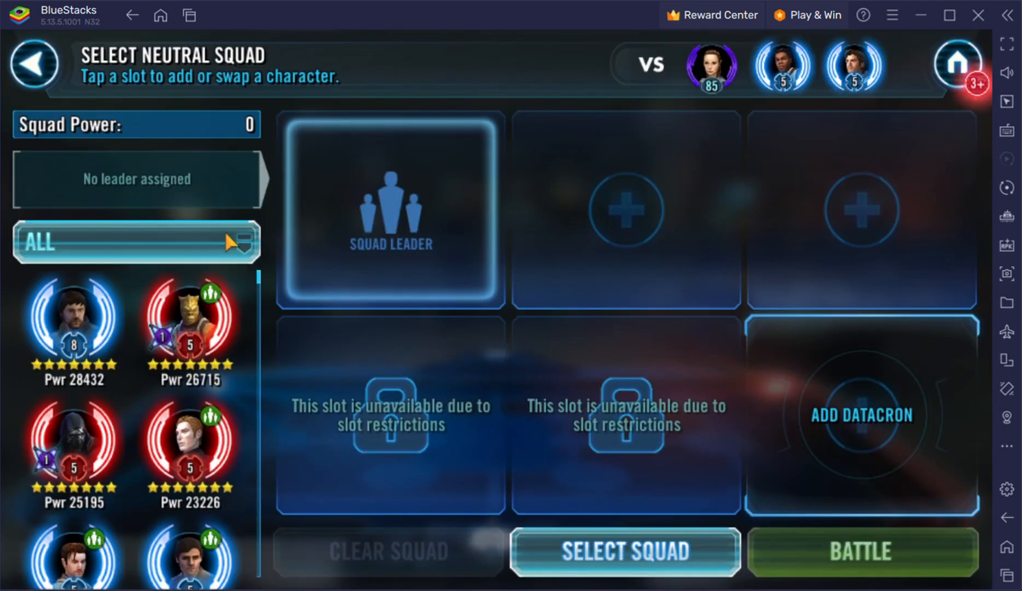
- Field Mother Talzin, Merrin and Old Daka, win for 56 banners and continue past Victory
left_click(135, 242)
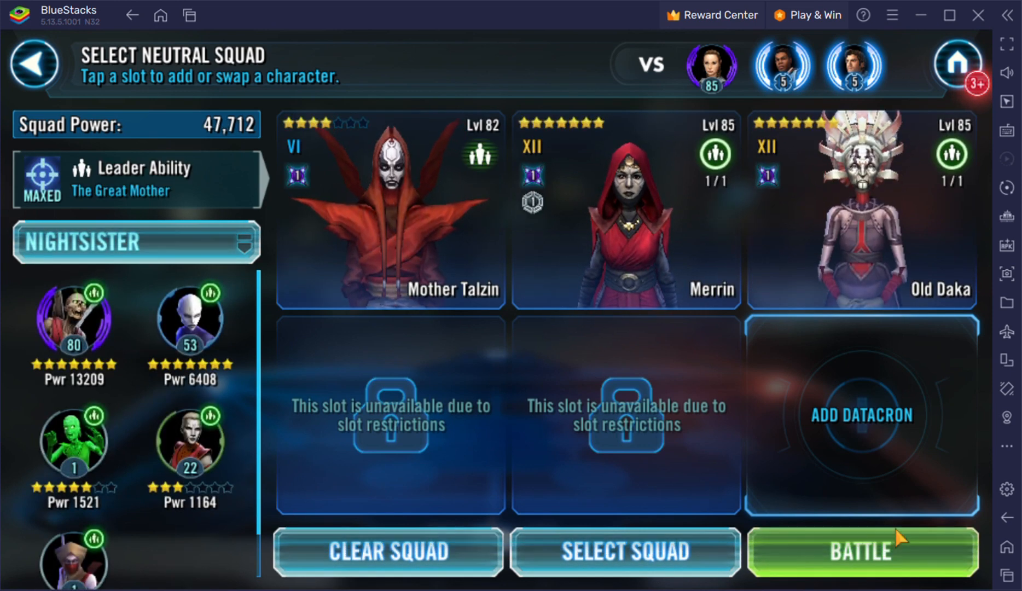
left_click(861, 551)
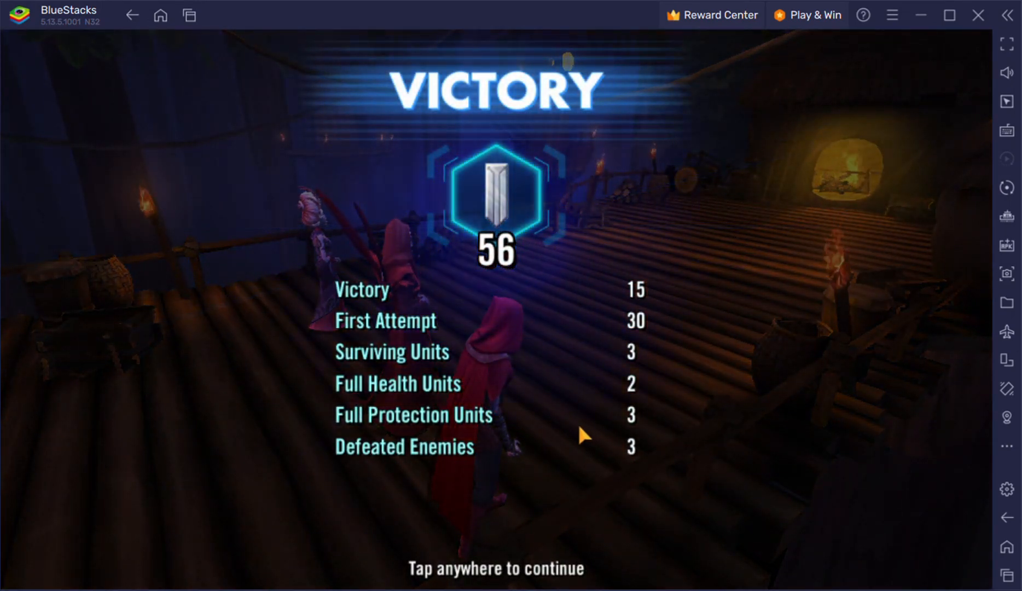
mouse_move(410, 250)
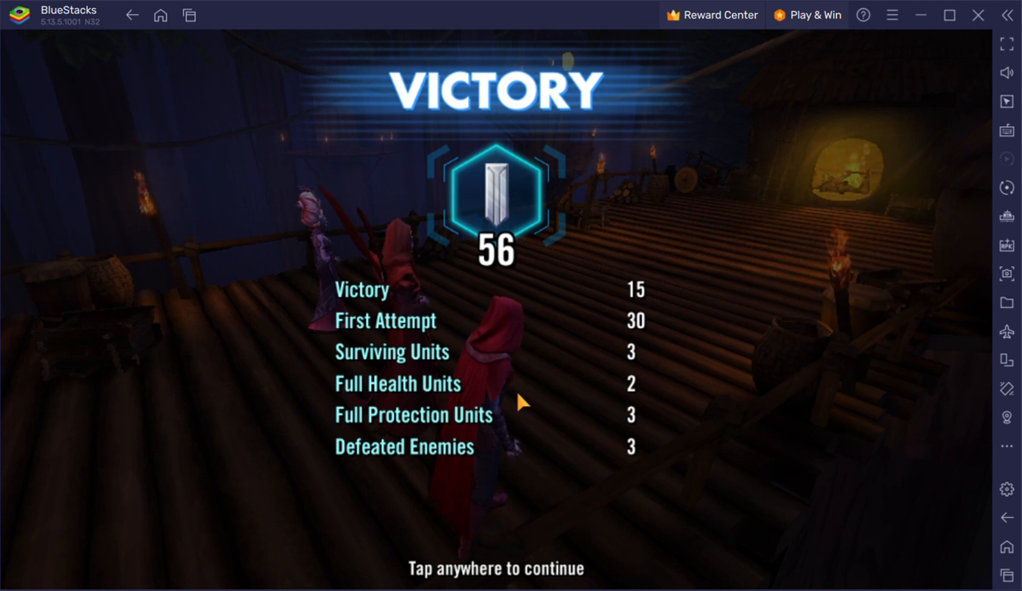
left_click(522, 401)
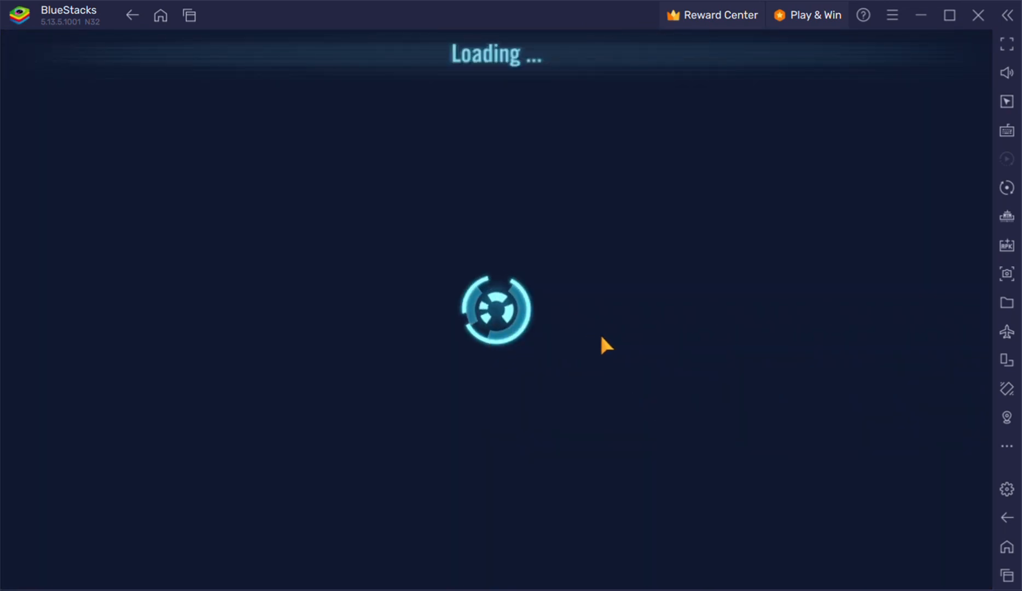